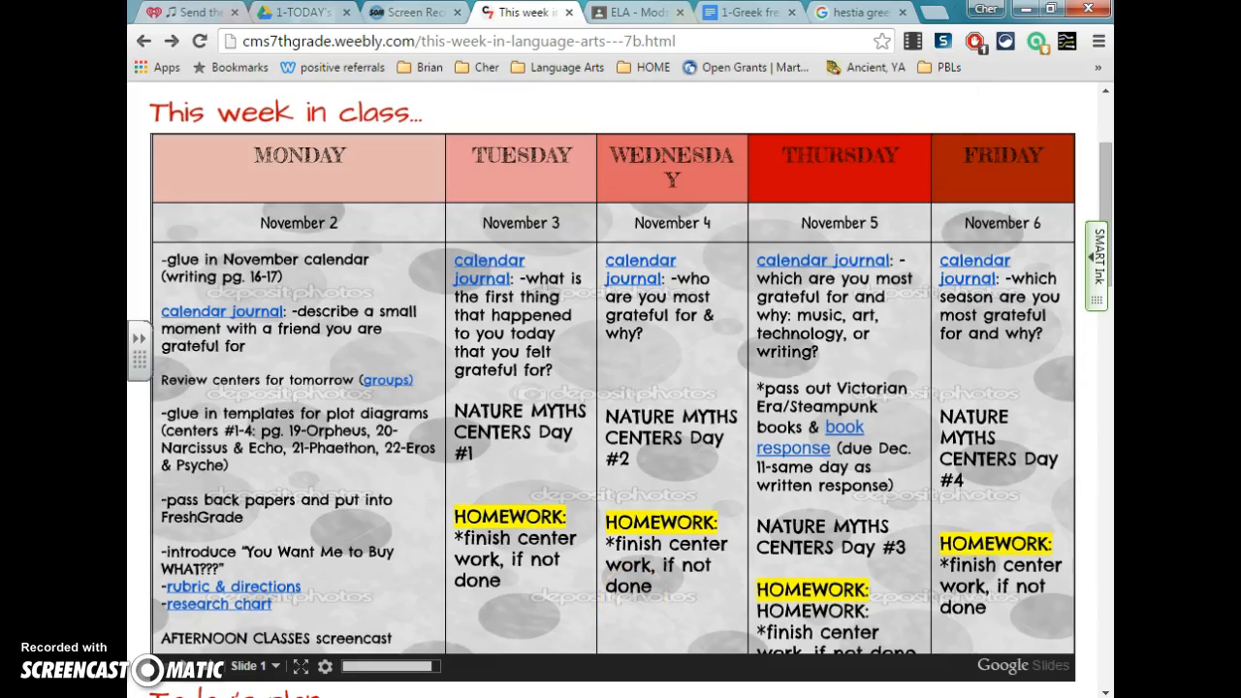
mouse_move(636, 12)
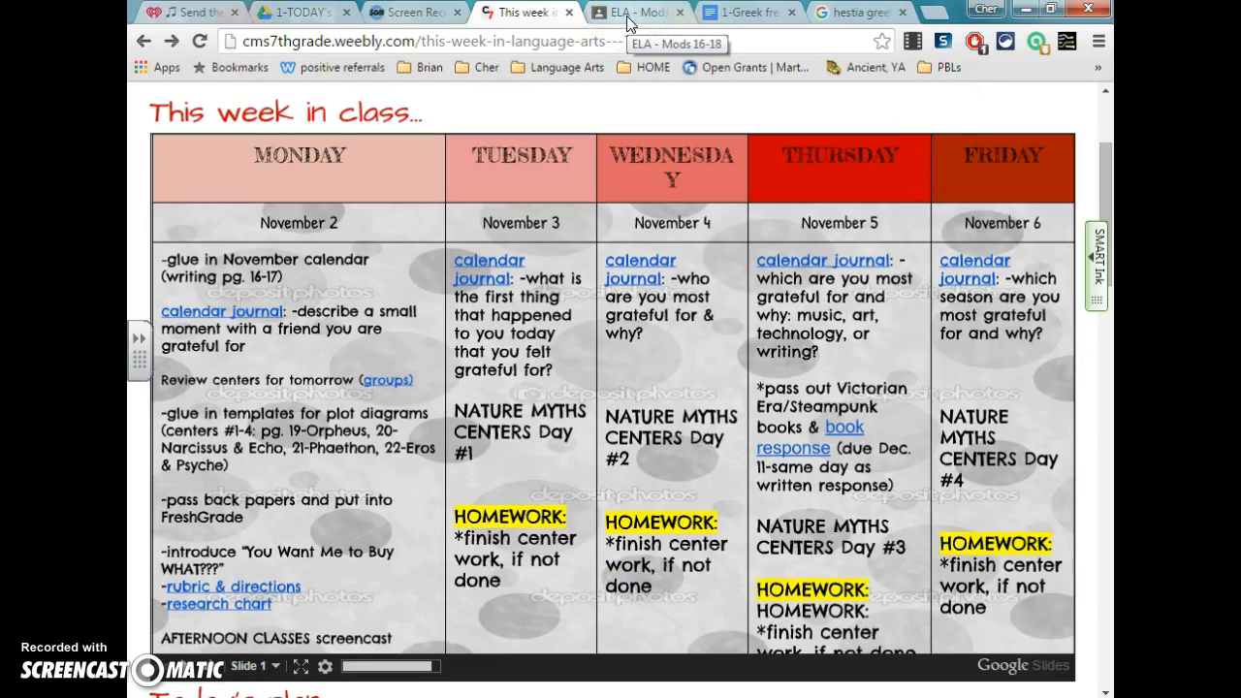
Bring up the ELA - Mods 16-18 stream and scroll through its posts to the Greek chart assignment.
left_click(636, 11)
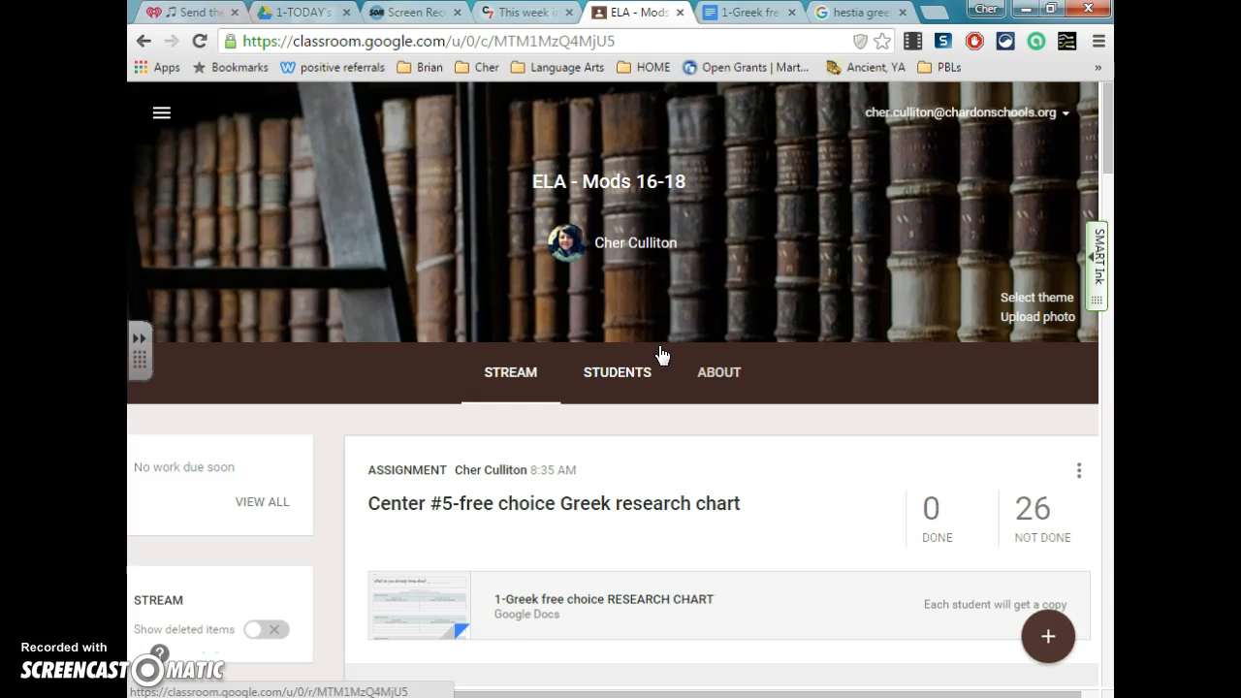
scroll("down", 3)
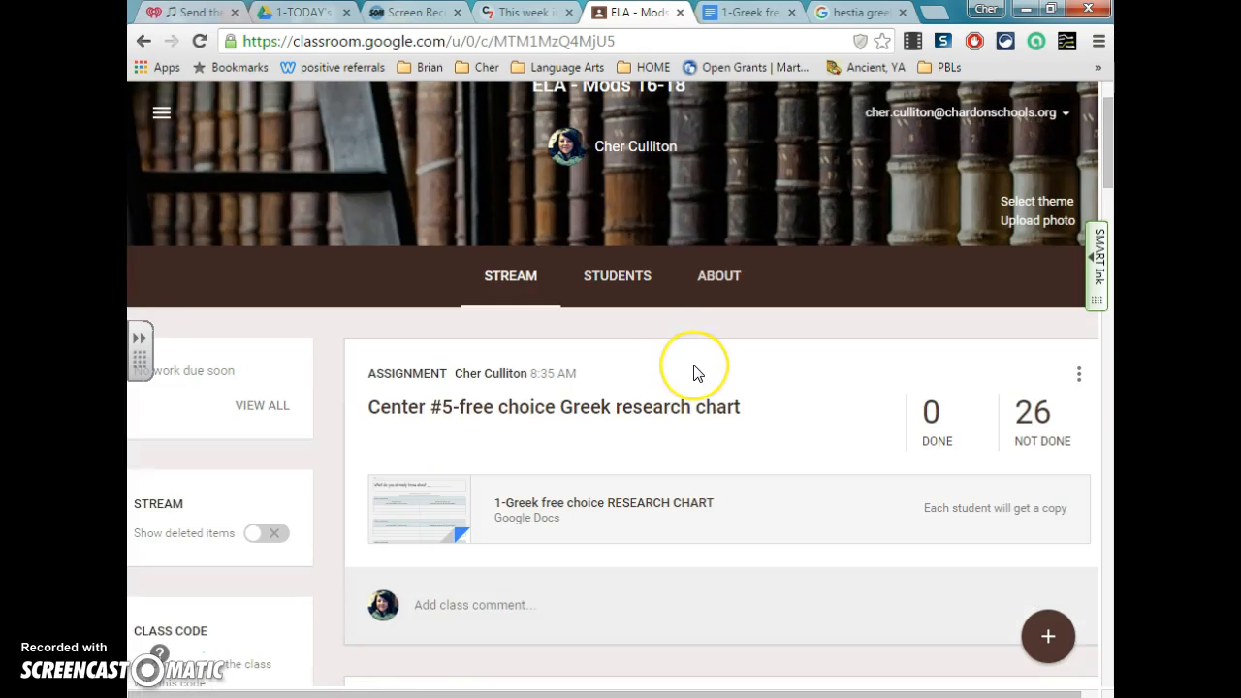
scroll("down", 3)
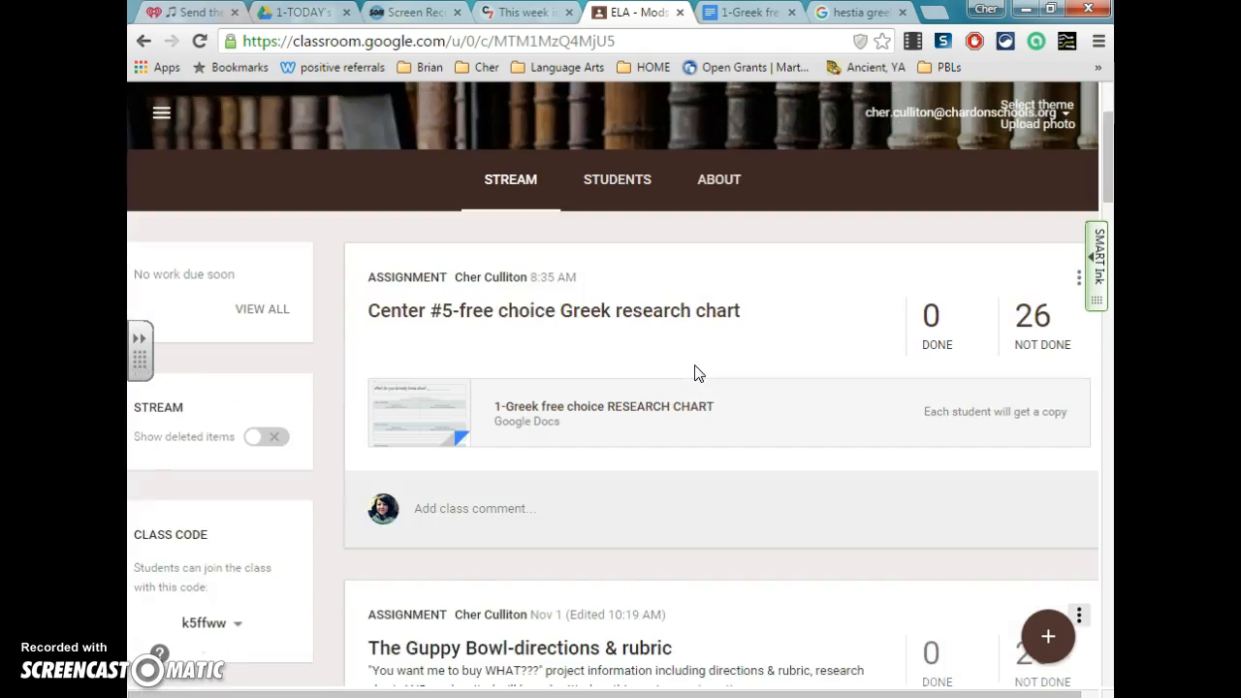
scroll("down", 3)
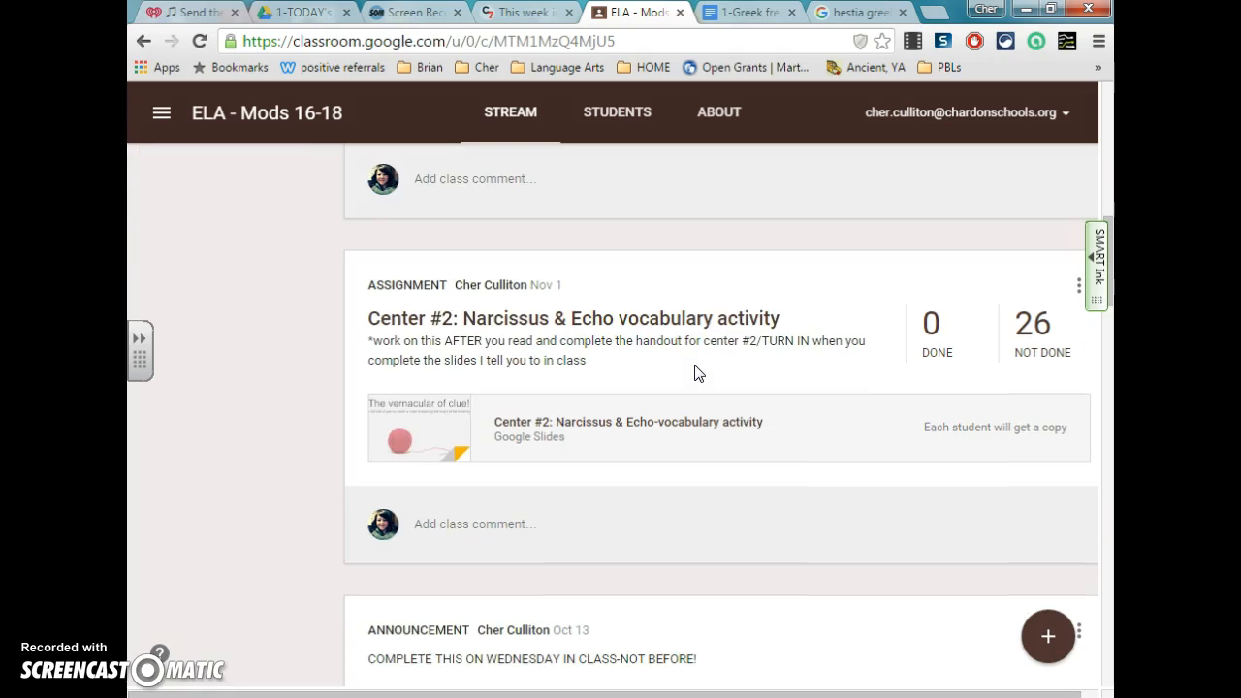
mouse_move(547, 345)
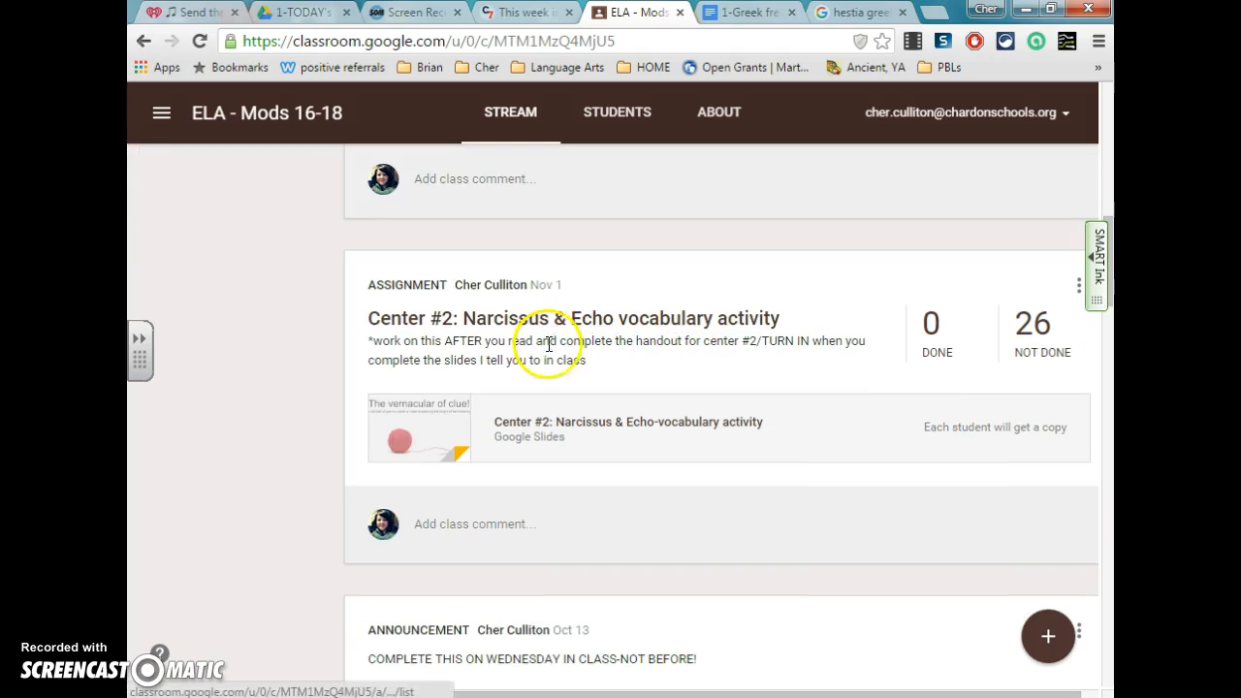
mouse_move(822, 365)
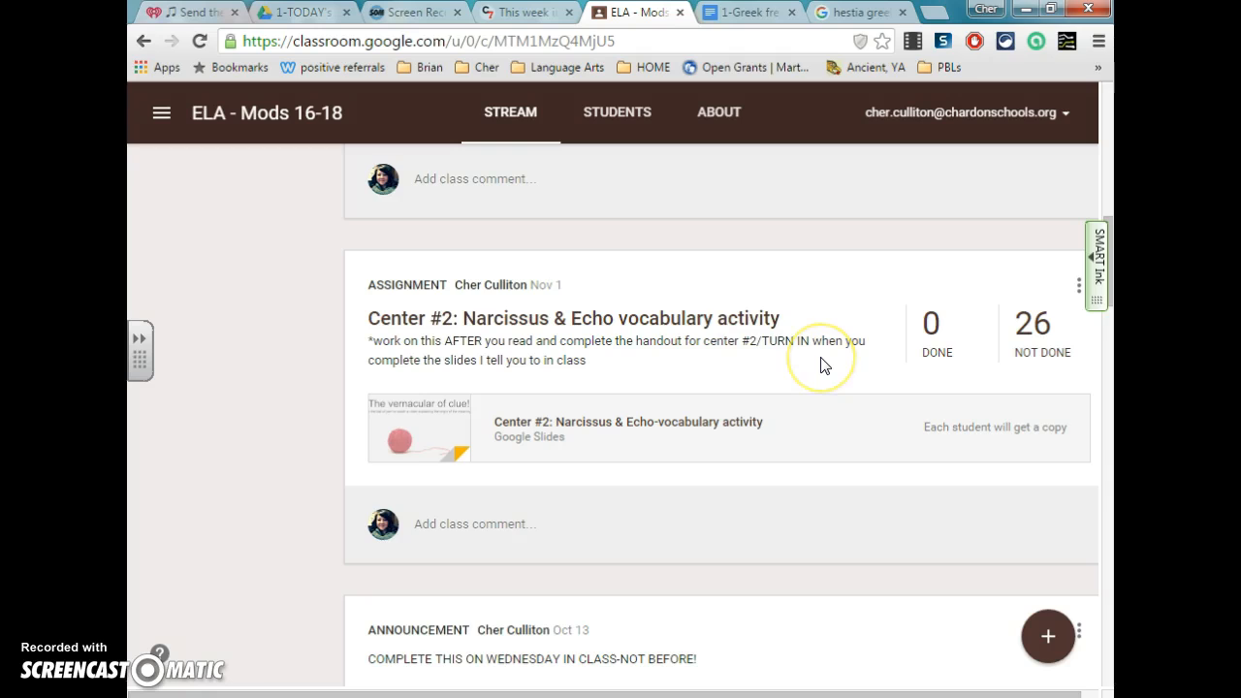
mouse_move(396, 256)
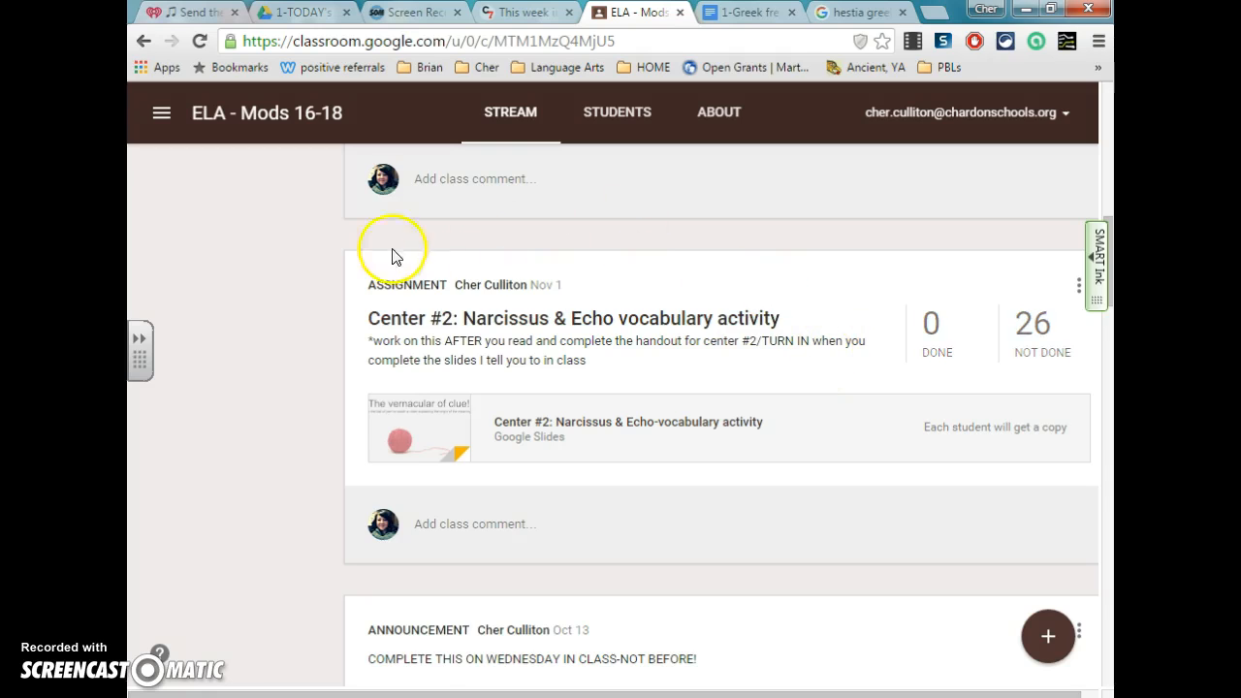
mouse_move(453, 436)
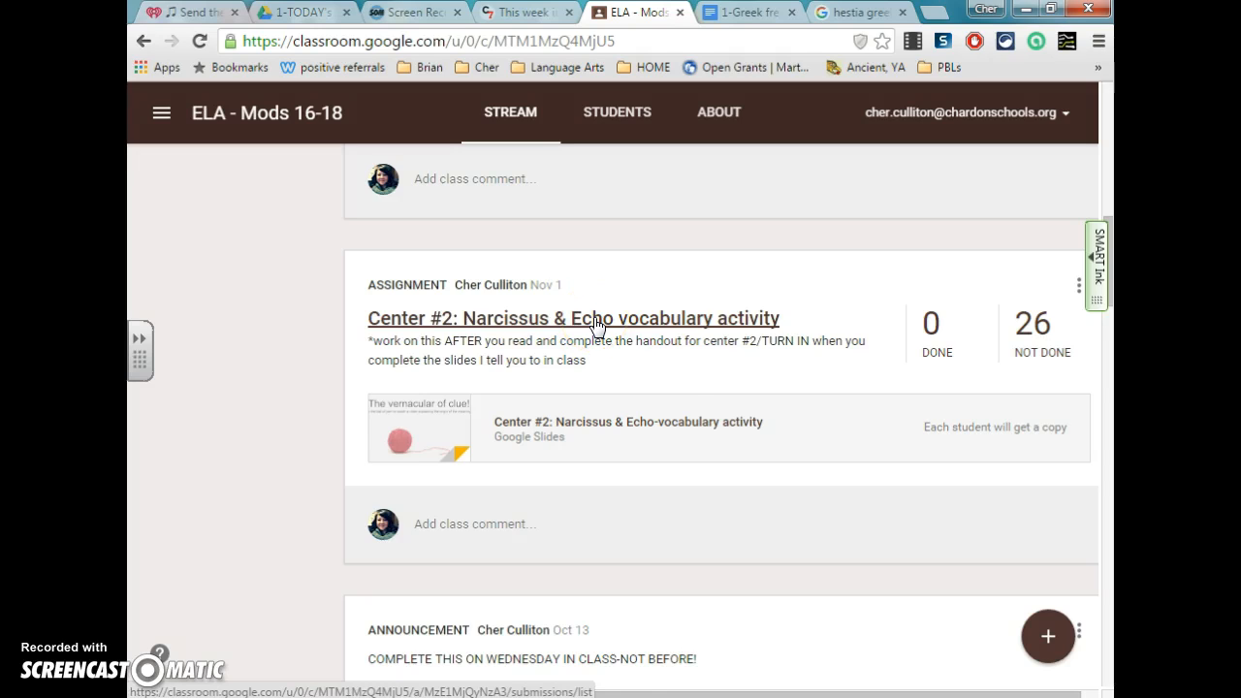
mouse_move(1000, 454)
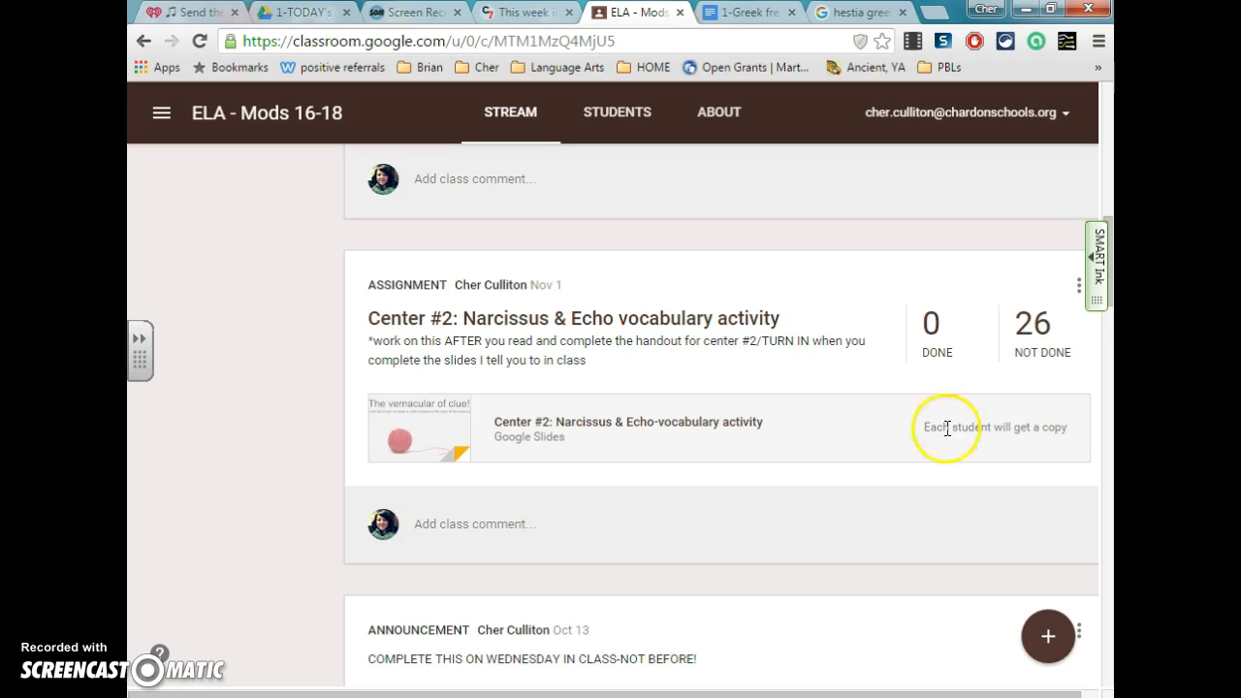
mouse_move(846, 426)
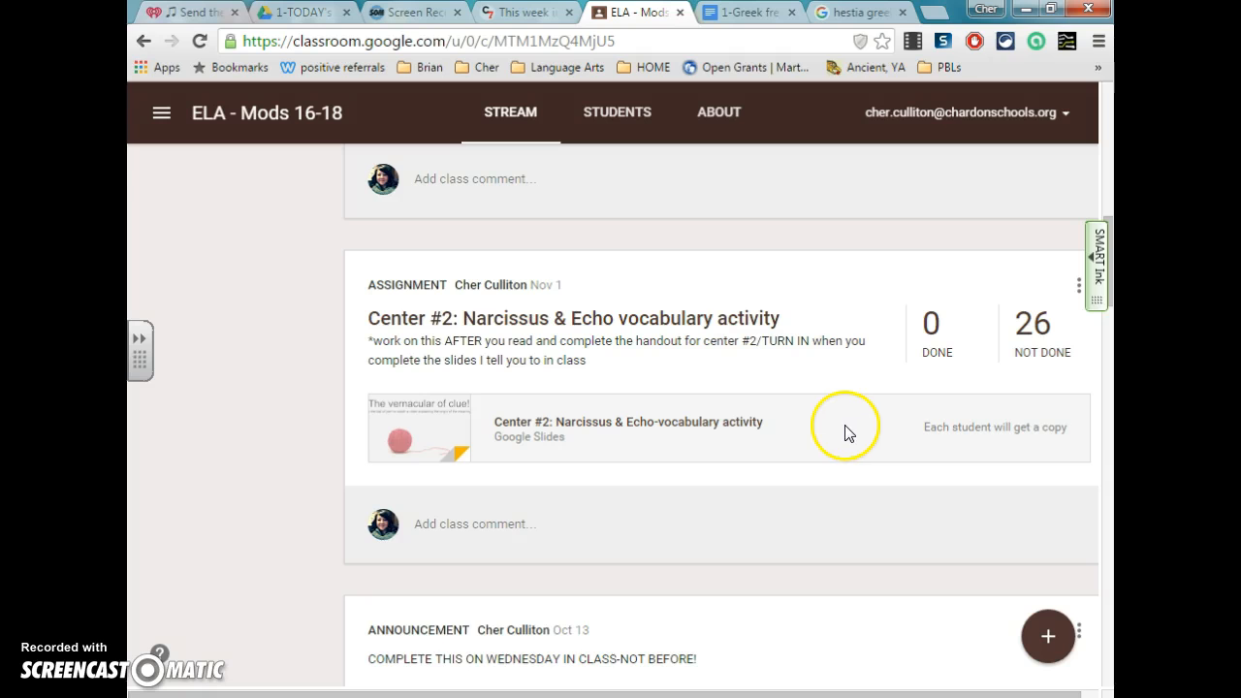
scroll("up", 3)
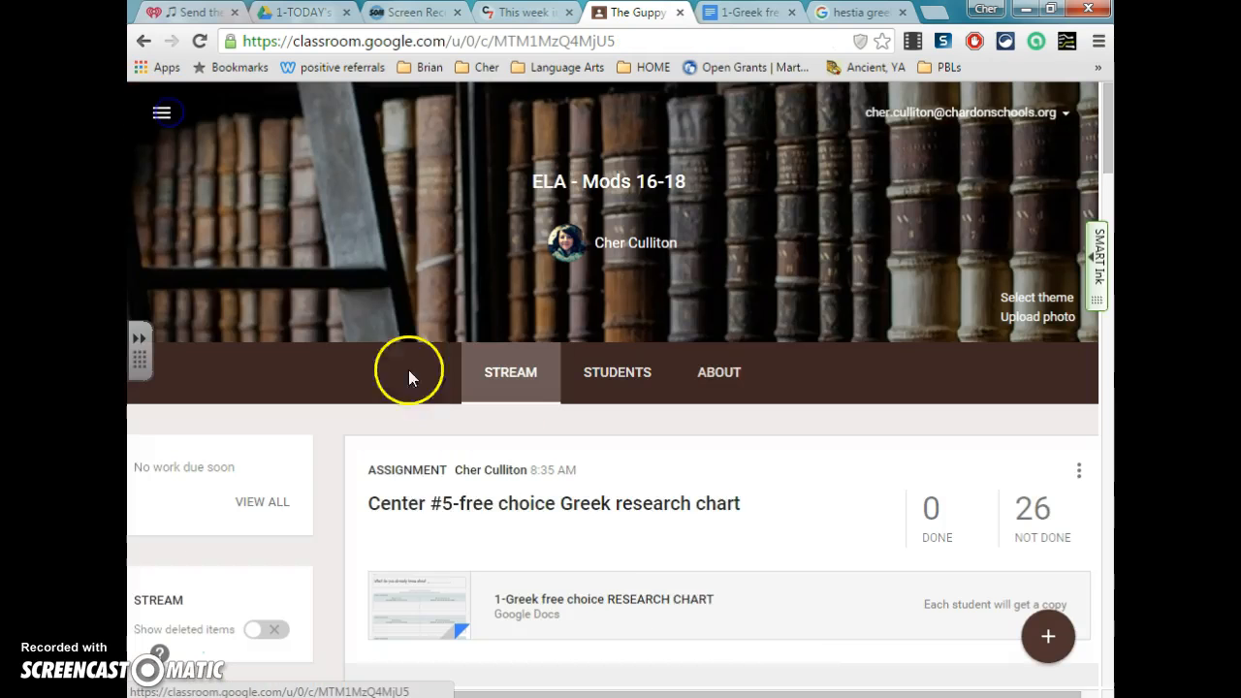
Replace 'Hestia' in the research chart heading with 'hydra/Medusa/Hercules'.
left_click(603, 606)
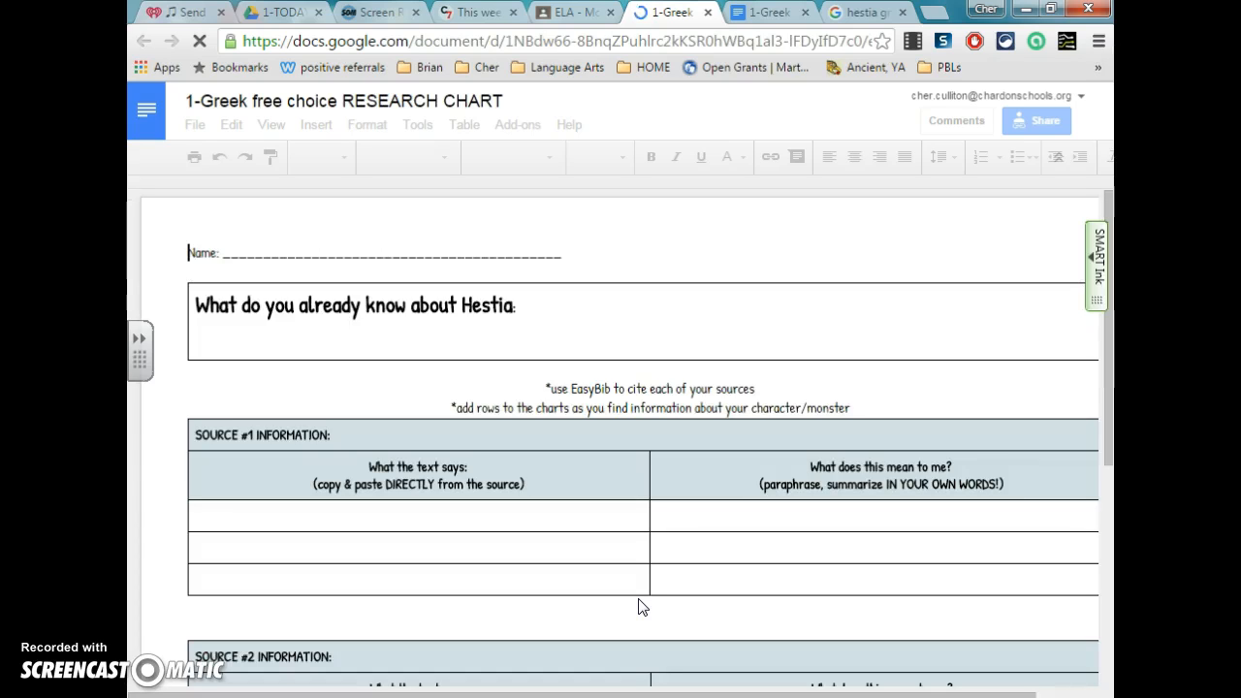
left_click(602, 551)
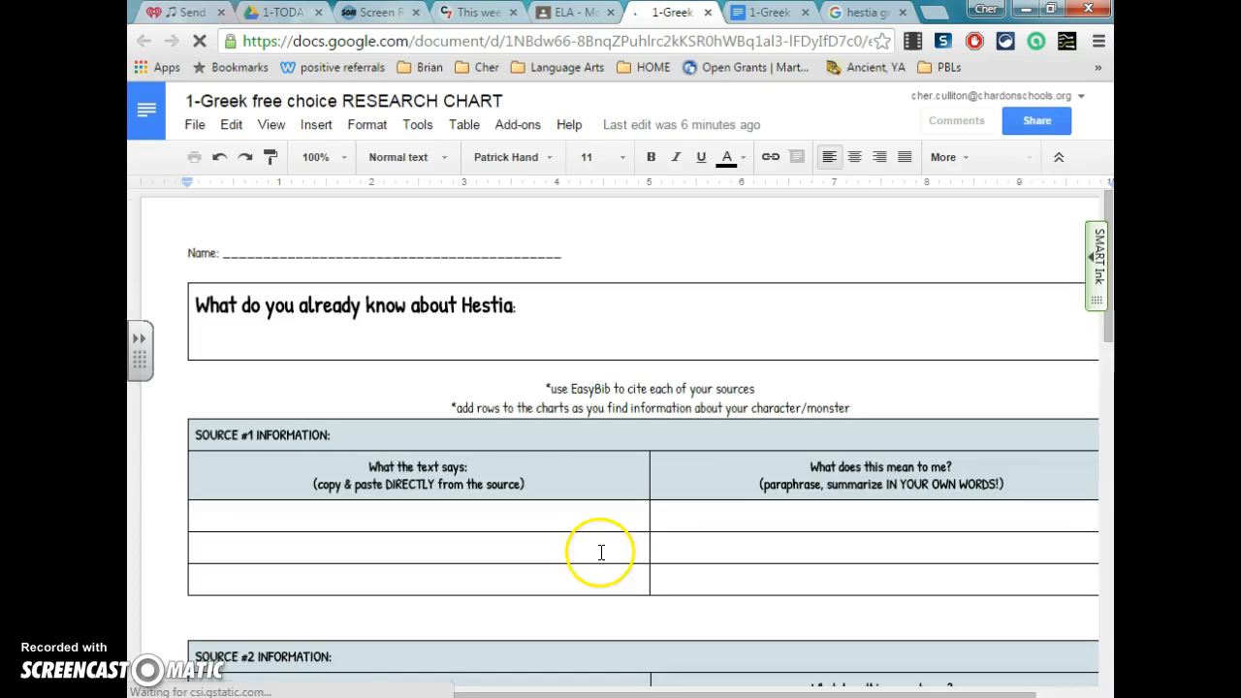
left_click(512, 306)
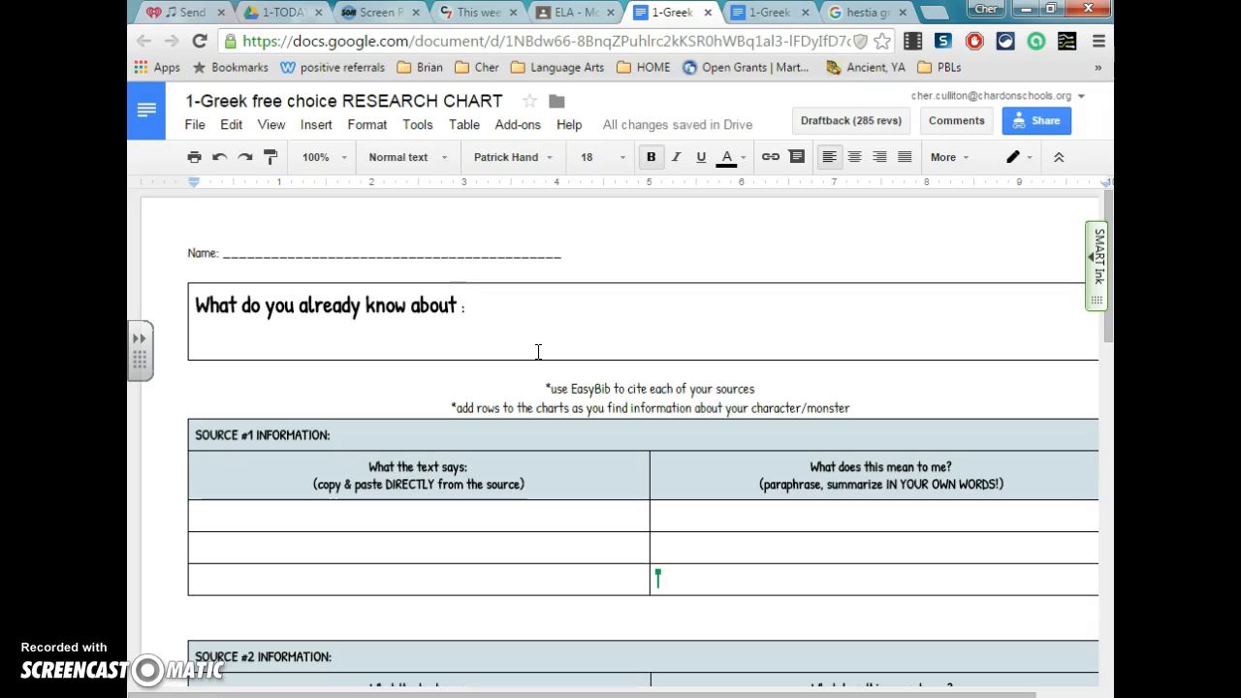
type("hydra/Medusa/Ker")
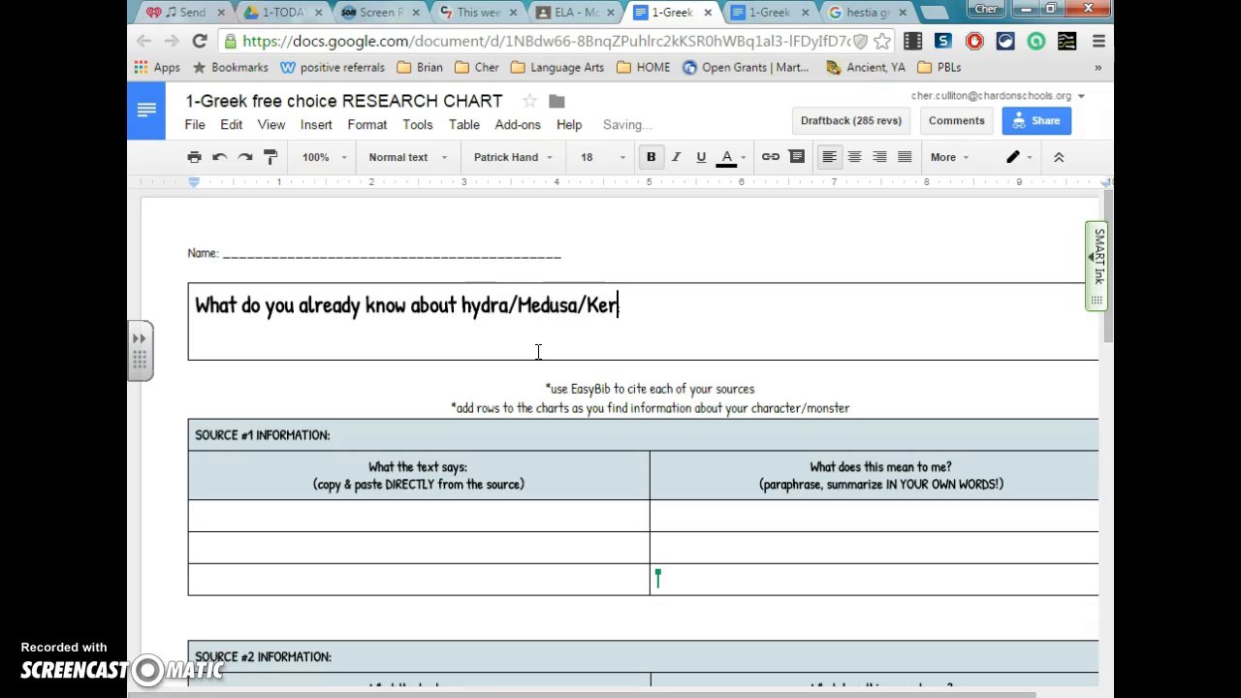
type("Hercules")
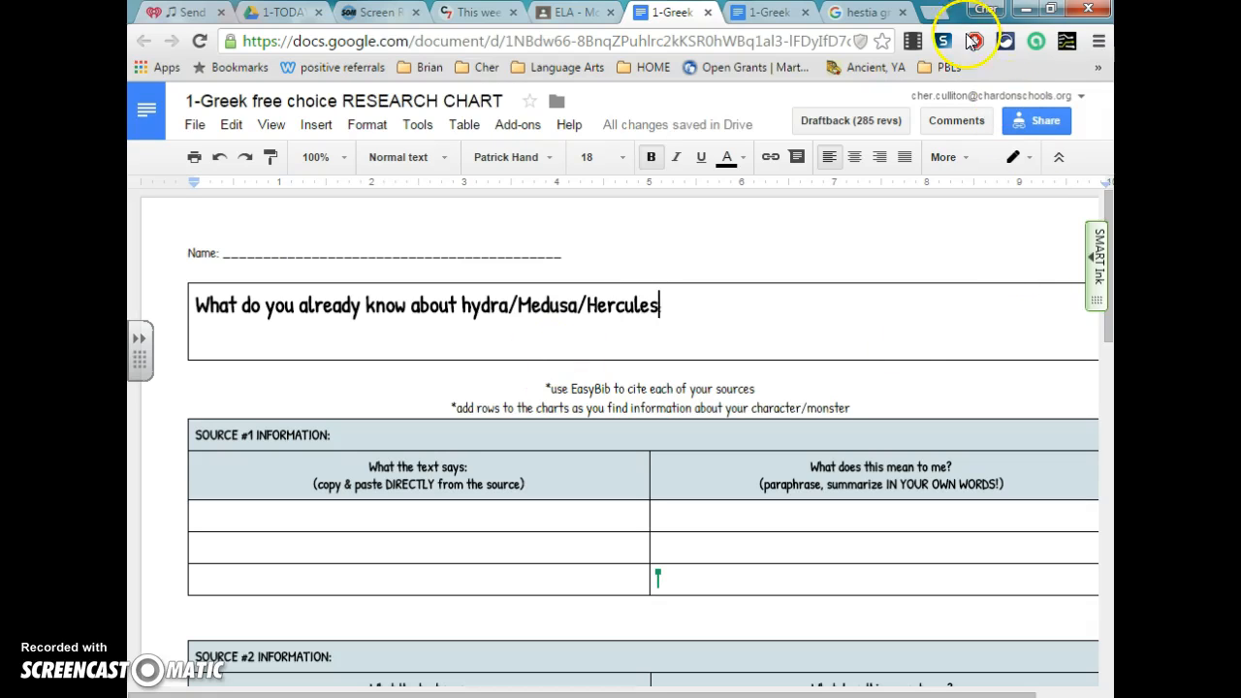
mouse_move(935, 21)
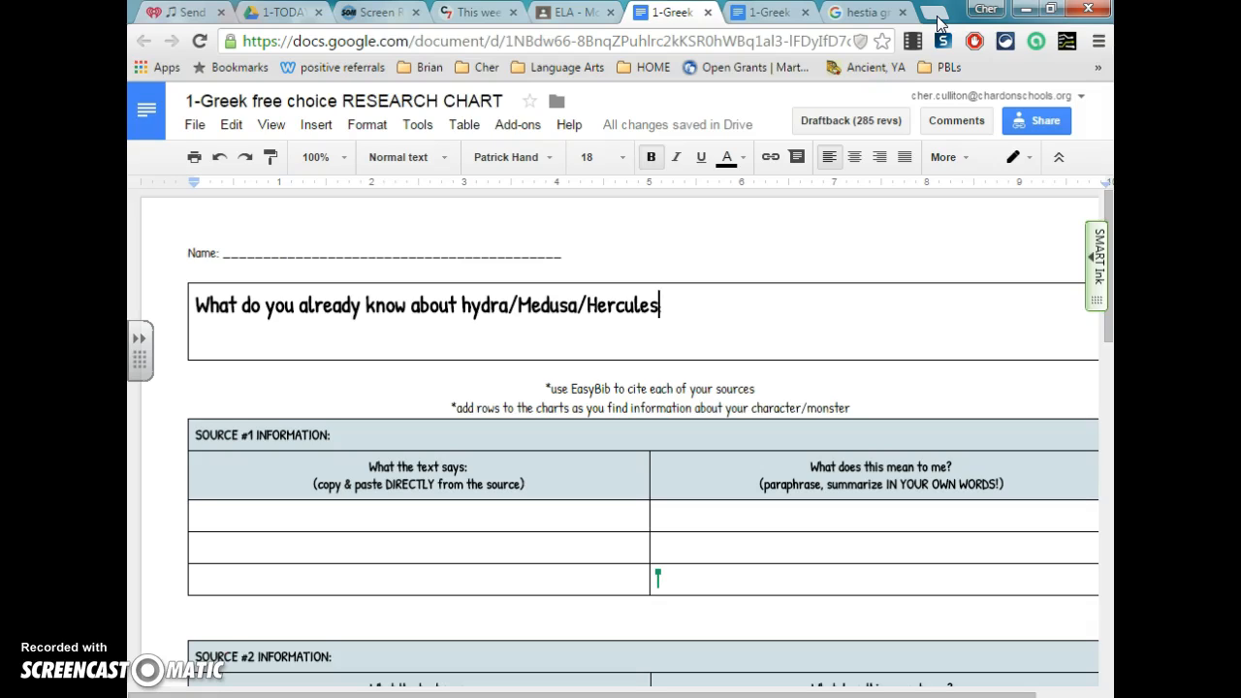
mouse_move(669, 322)
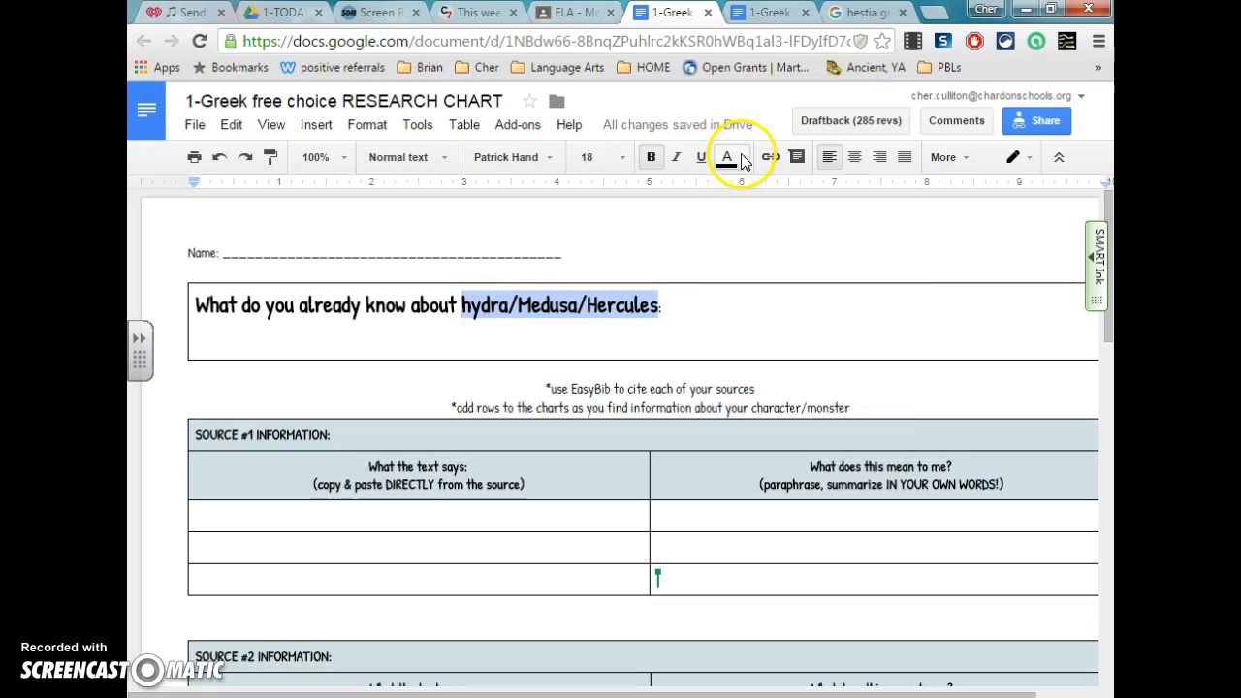
Highlight the hydra/Medusa/Hercules names in red and start a bulleted sample entry 'sdflk' below.
left_click(725, 155)
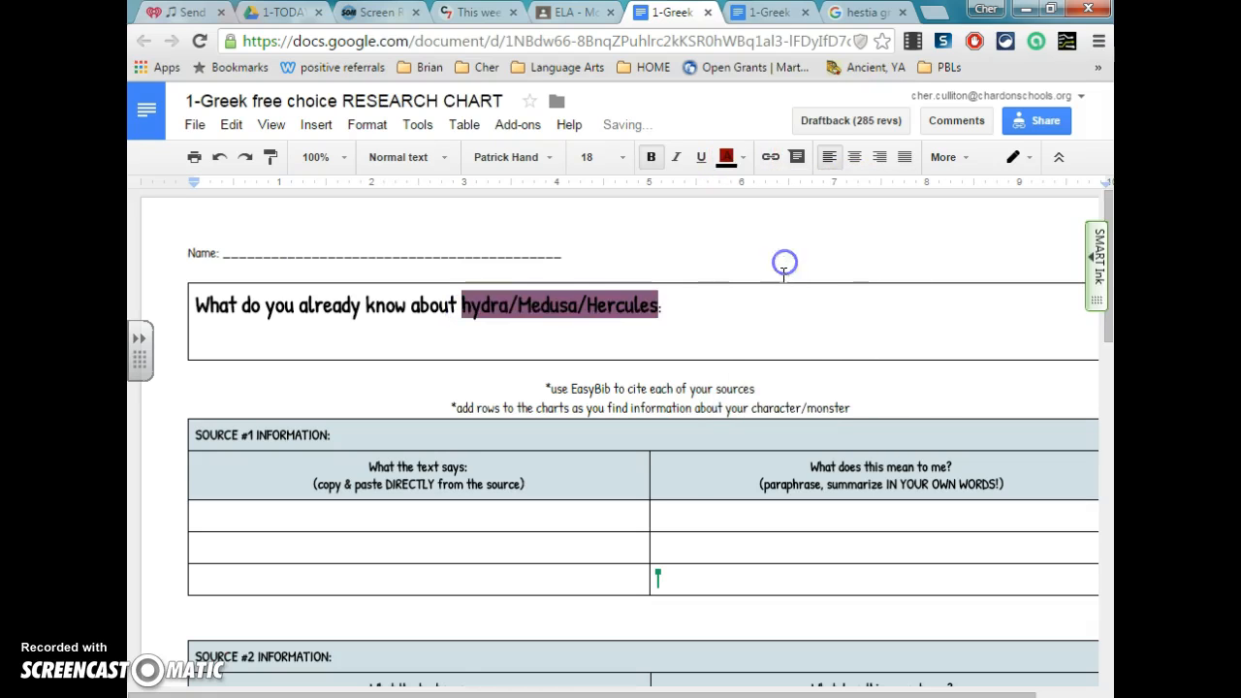
left_click(586, 155)
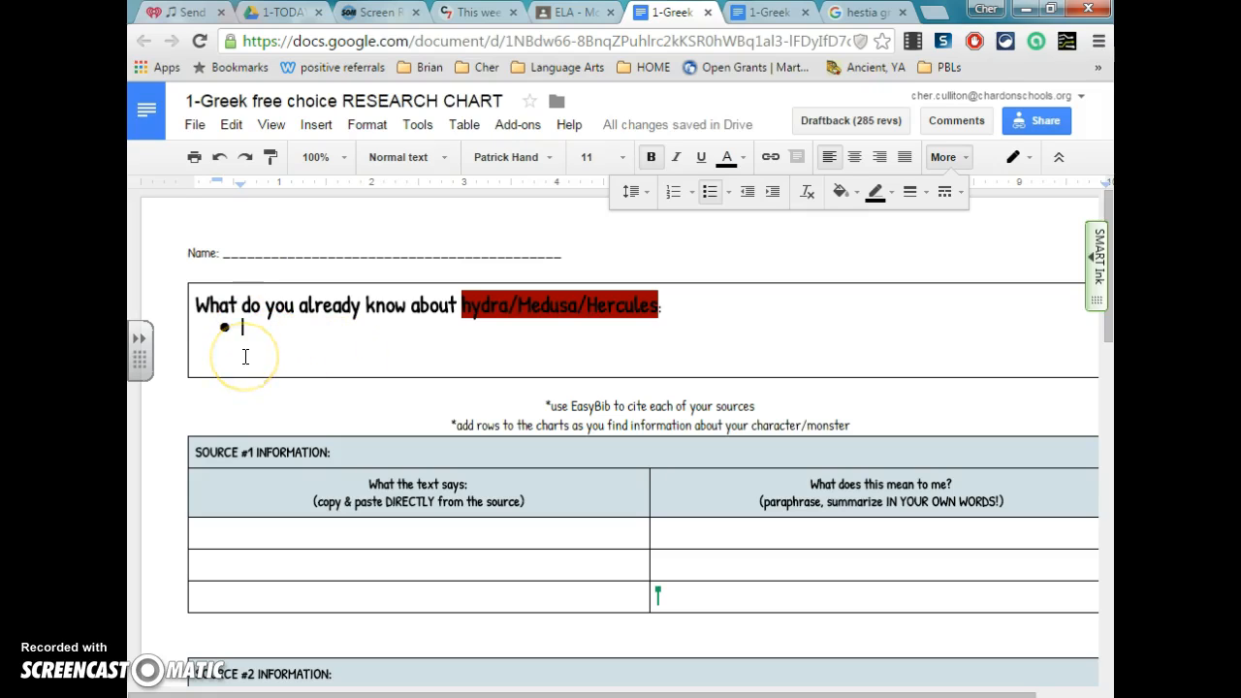
type("sdflk")
type("slkfj")
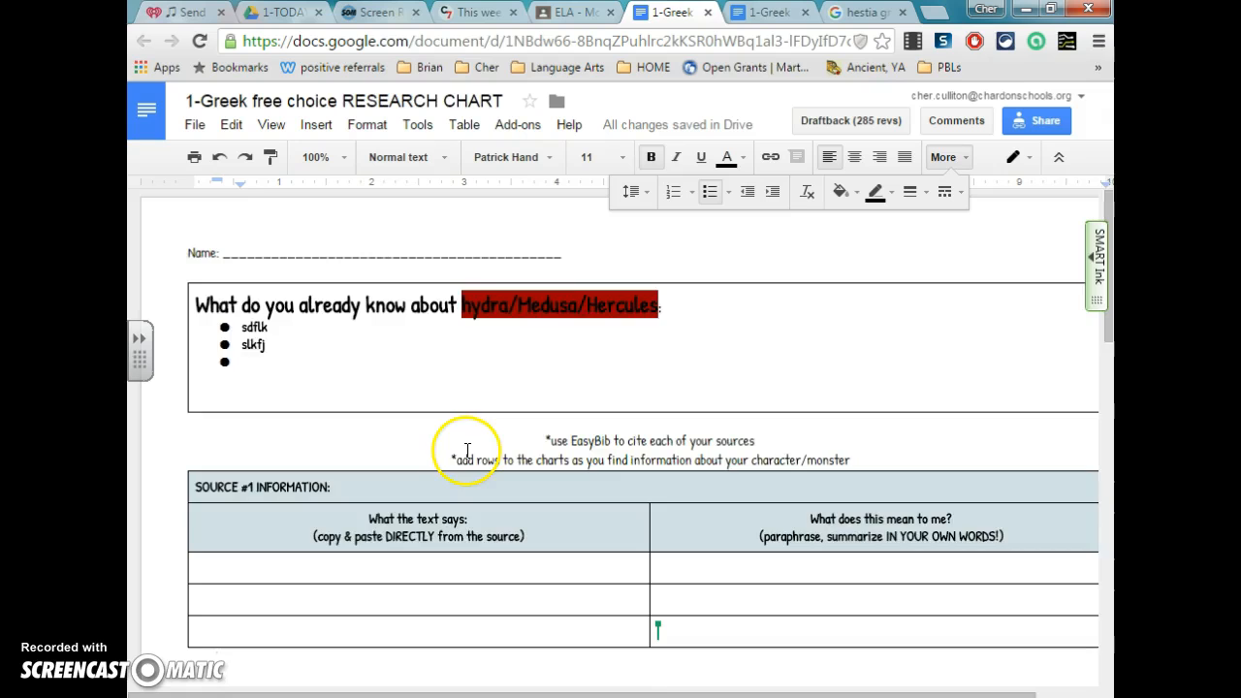
scroll("down", 3)
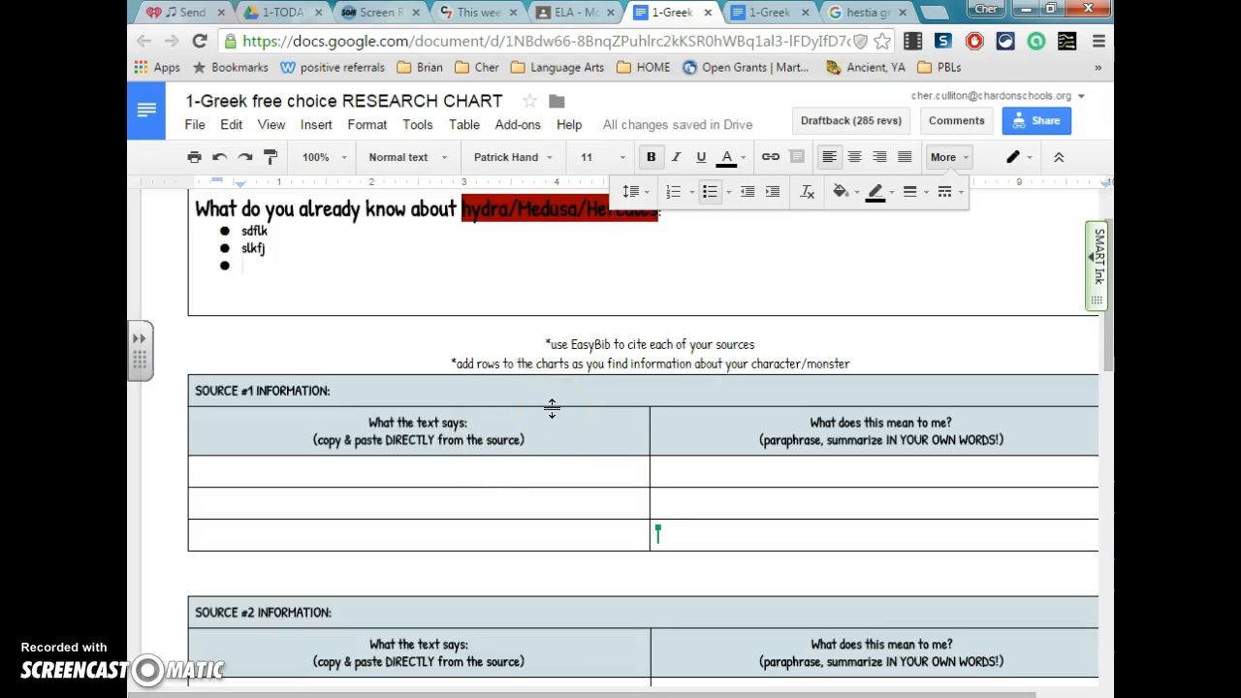
mouse_move(428, 377)
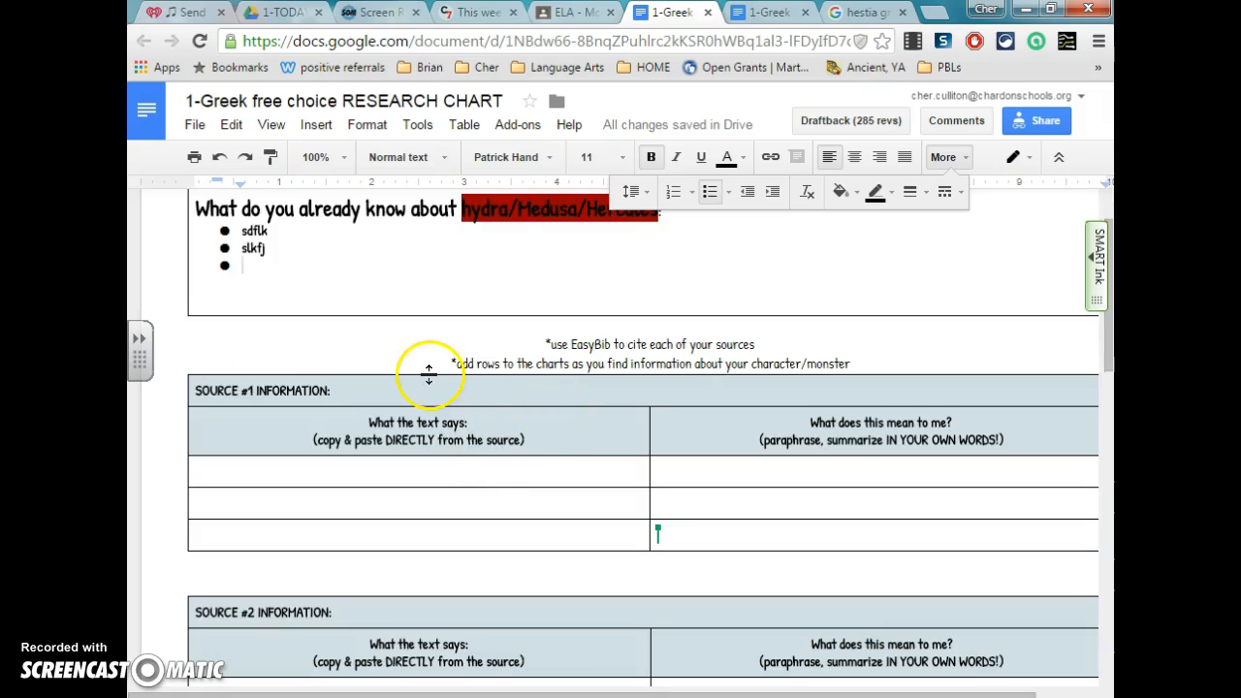
scroll("down", 3)
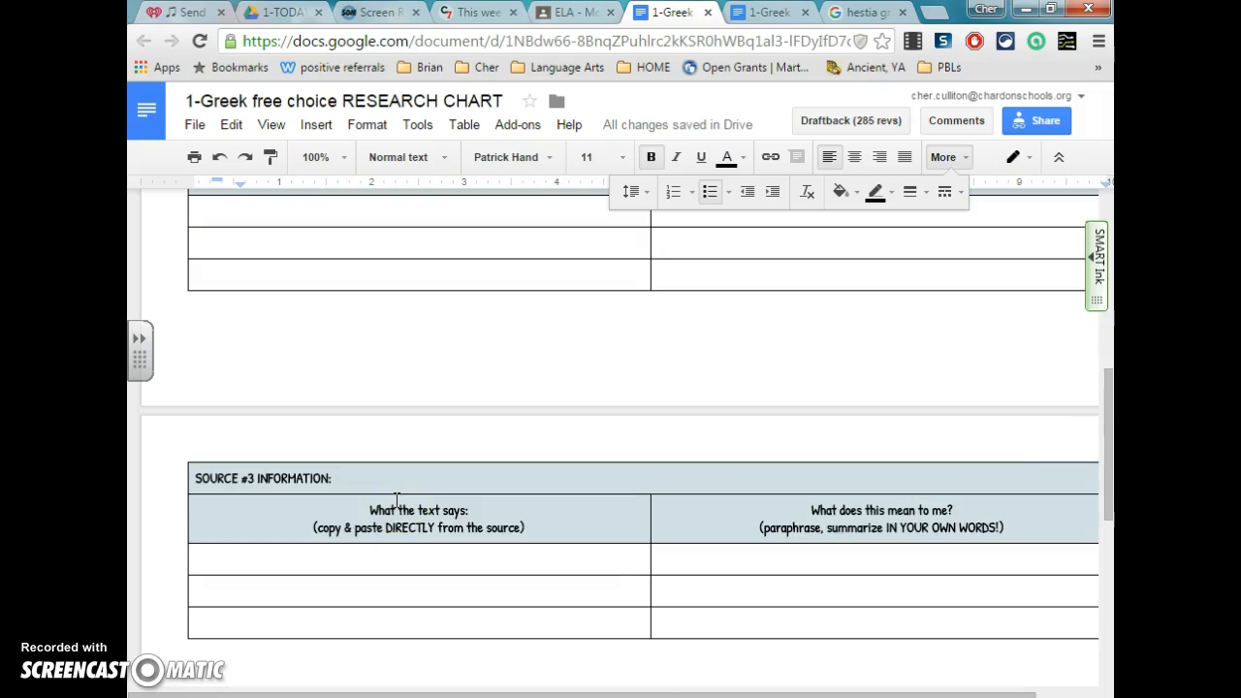
scroll("up", 3)
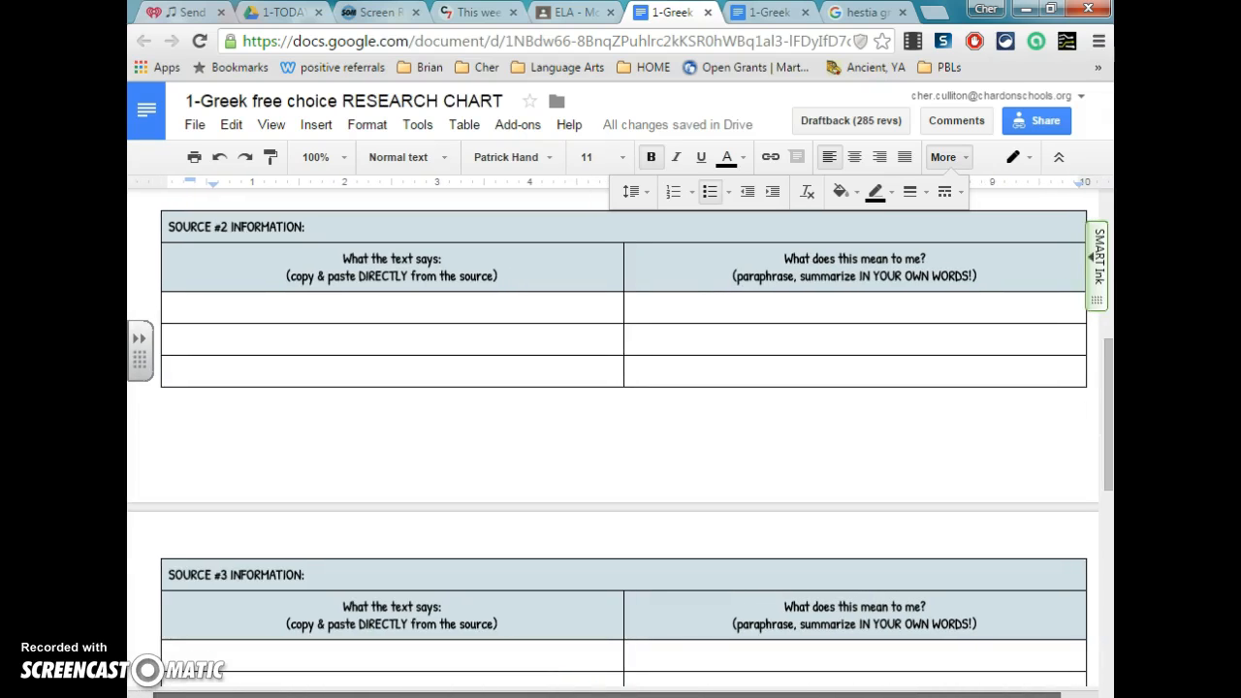
scroll("up", 3)
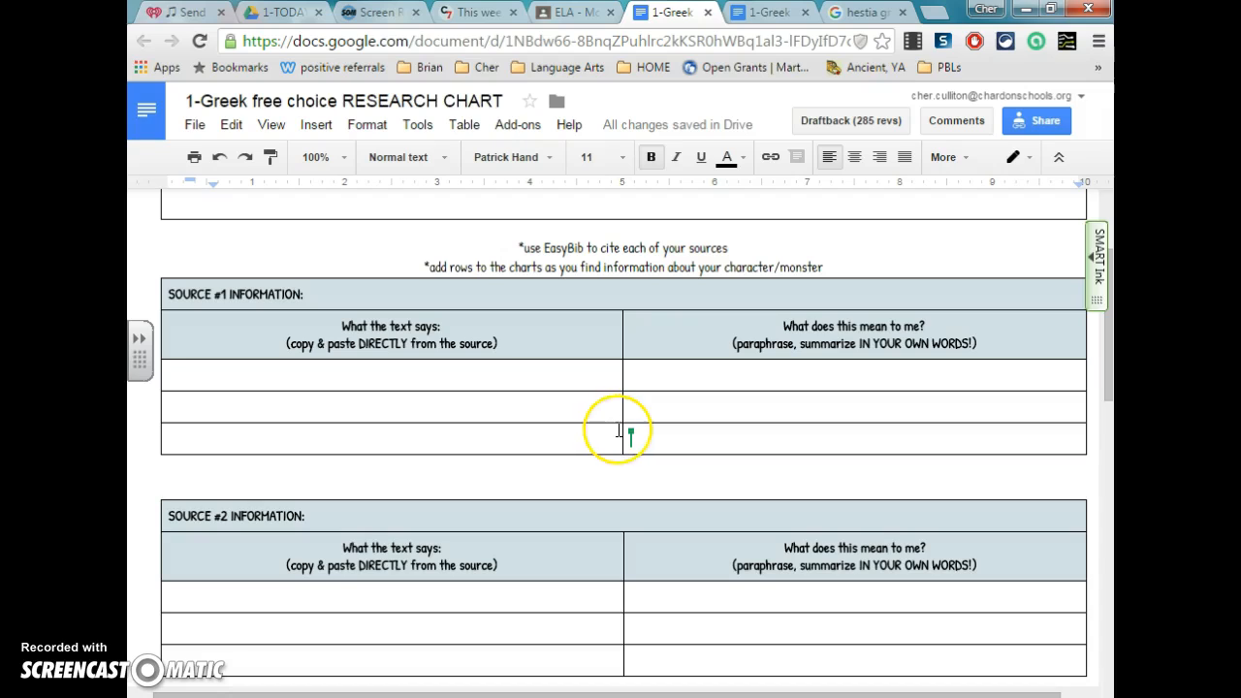
mouse_move(399, 285)
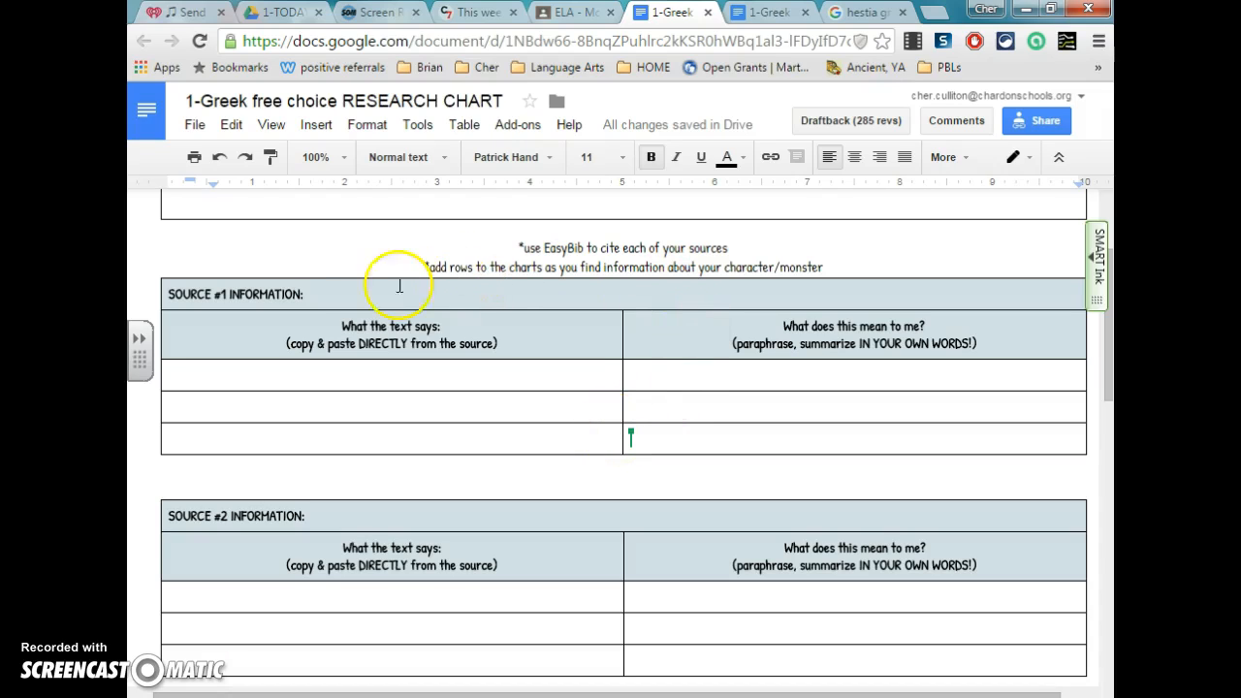
left_click(344, 295)
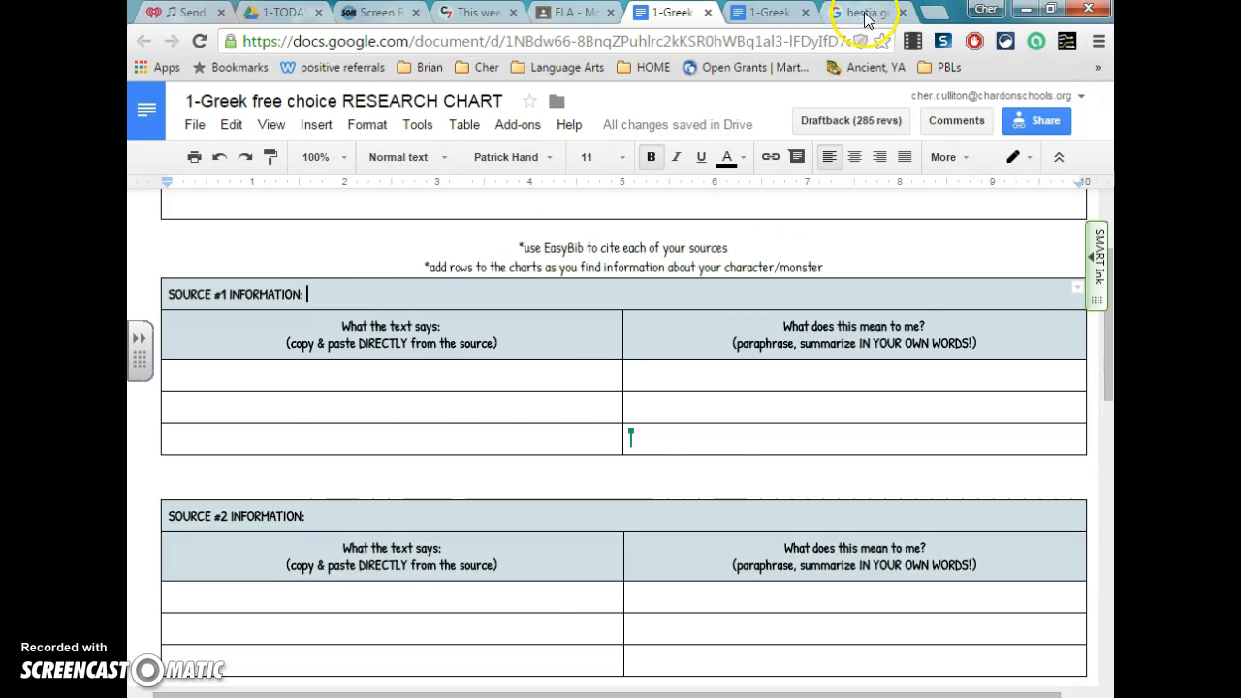
View the Hestia page on the goddess website and select its web address.
left_click(857, 11)
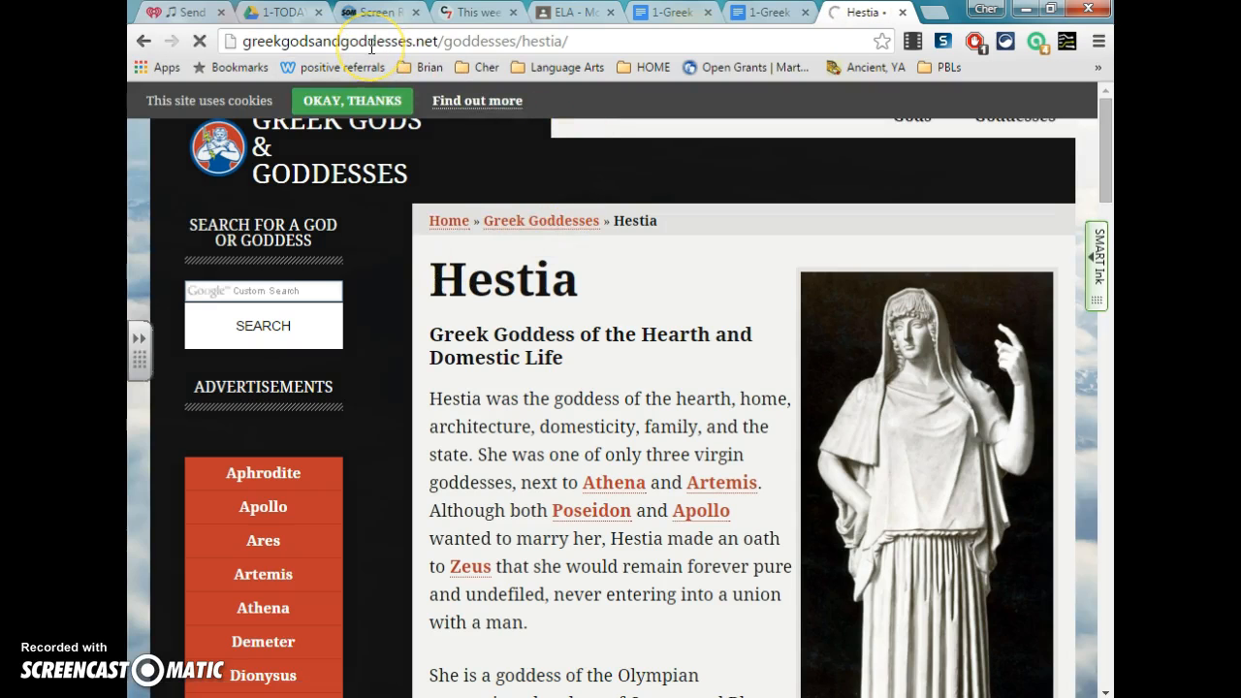
left_click(368, 40)
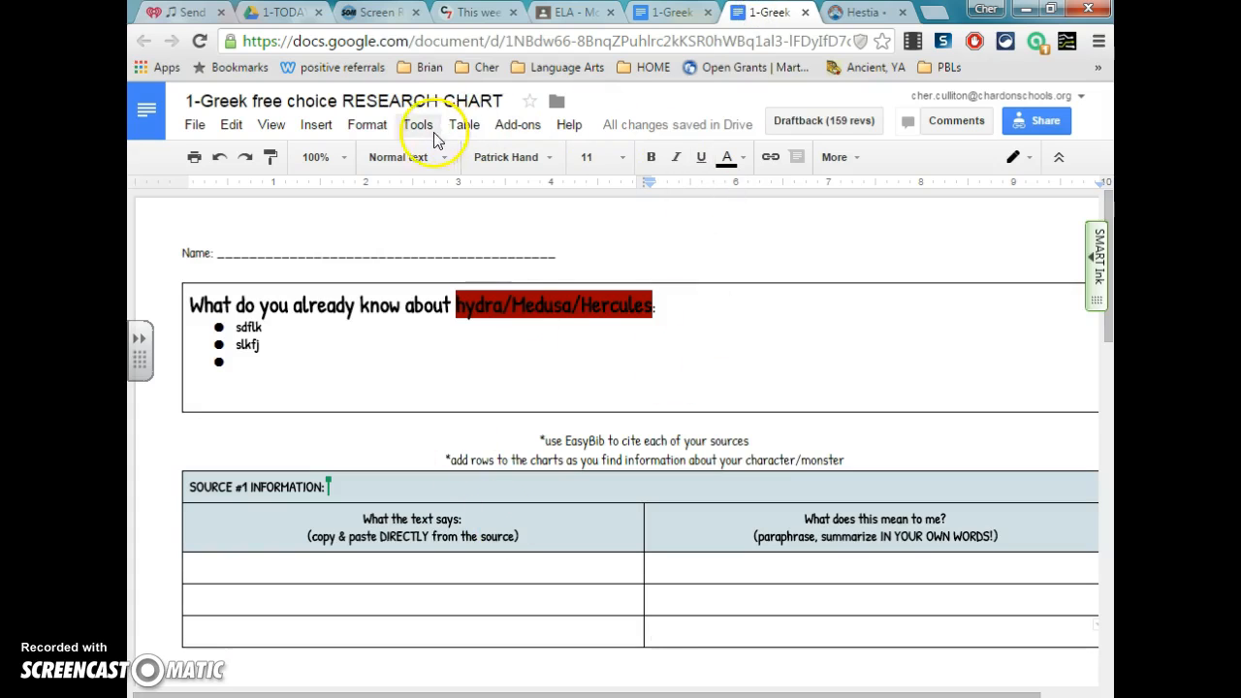
Cite the Hestia web page with EasyBib as a Website source and insert the MLA citation under Source #1.
left_click(516, 124)
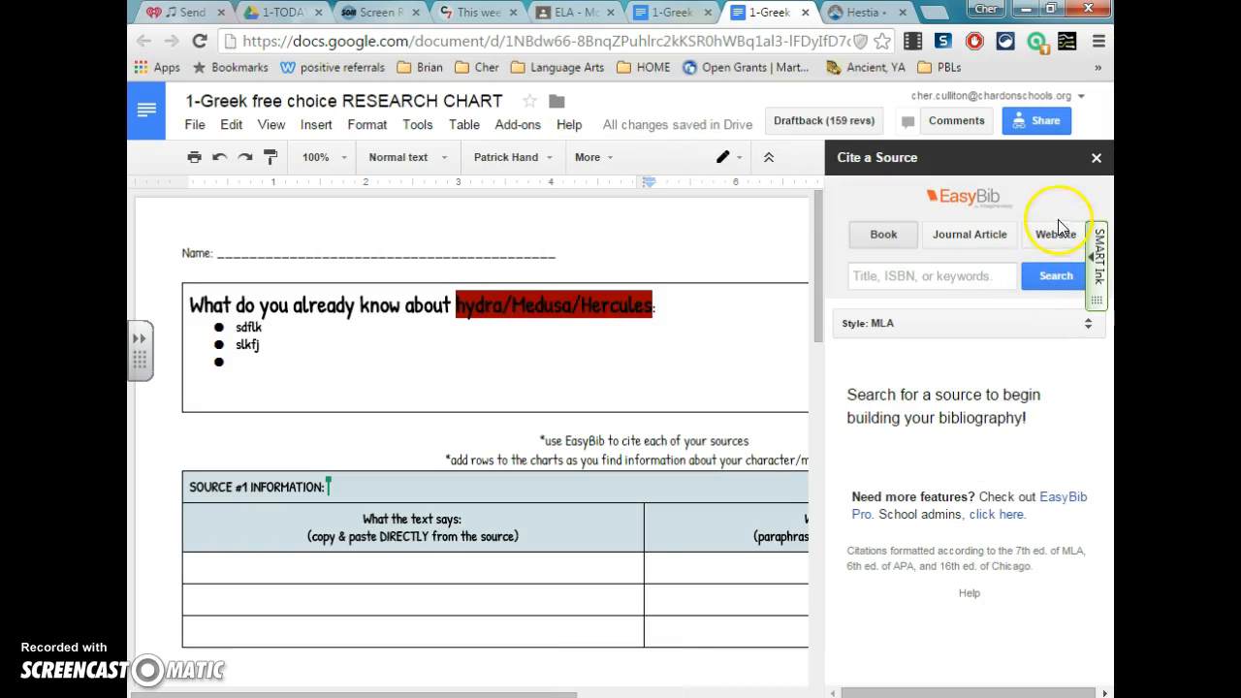
left_click(1055, 235)
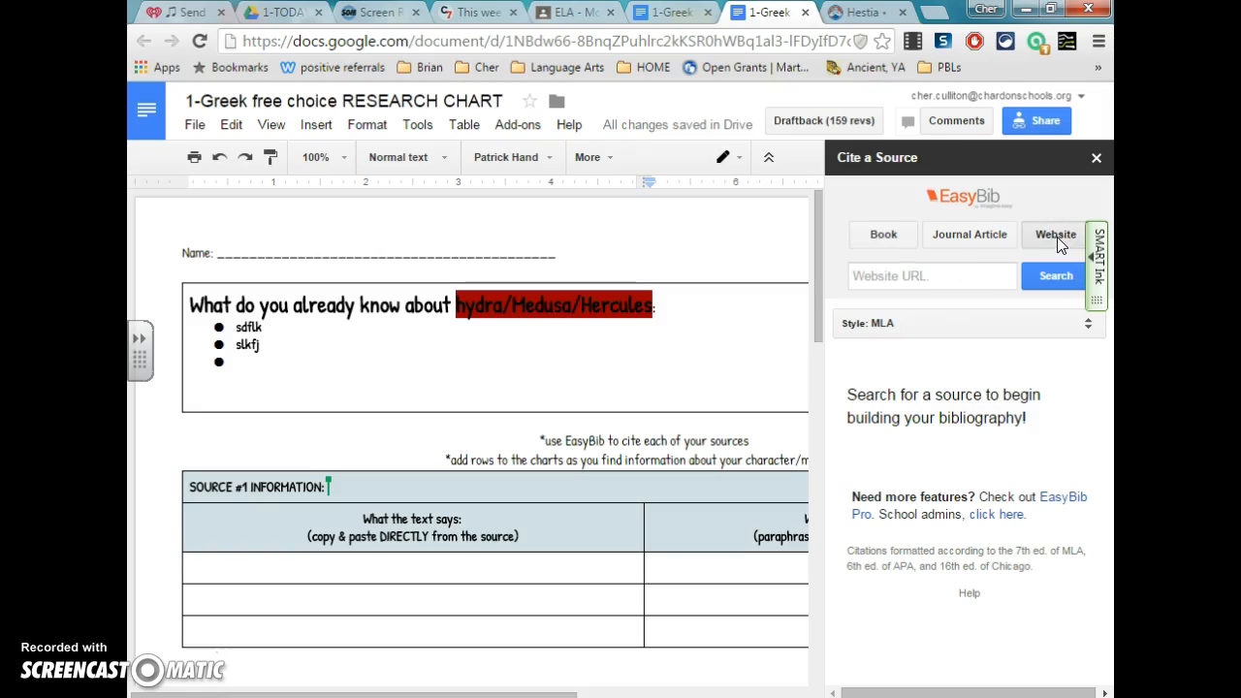
type("esses.net/goddesses/hestia")
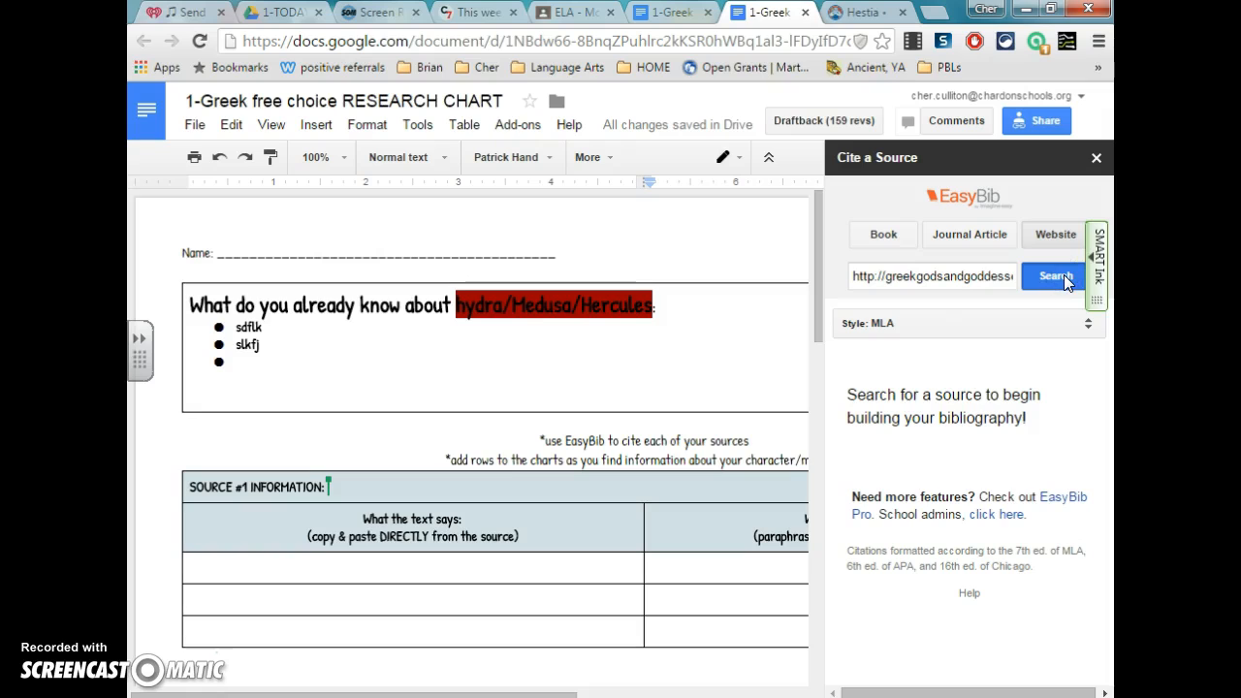
left_click(1055, 275)
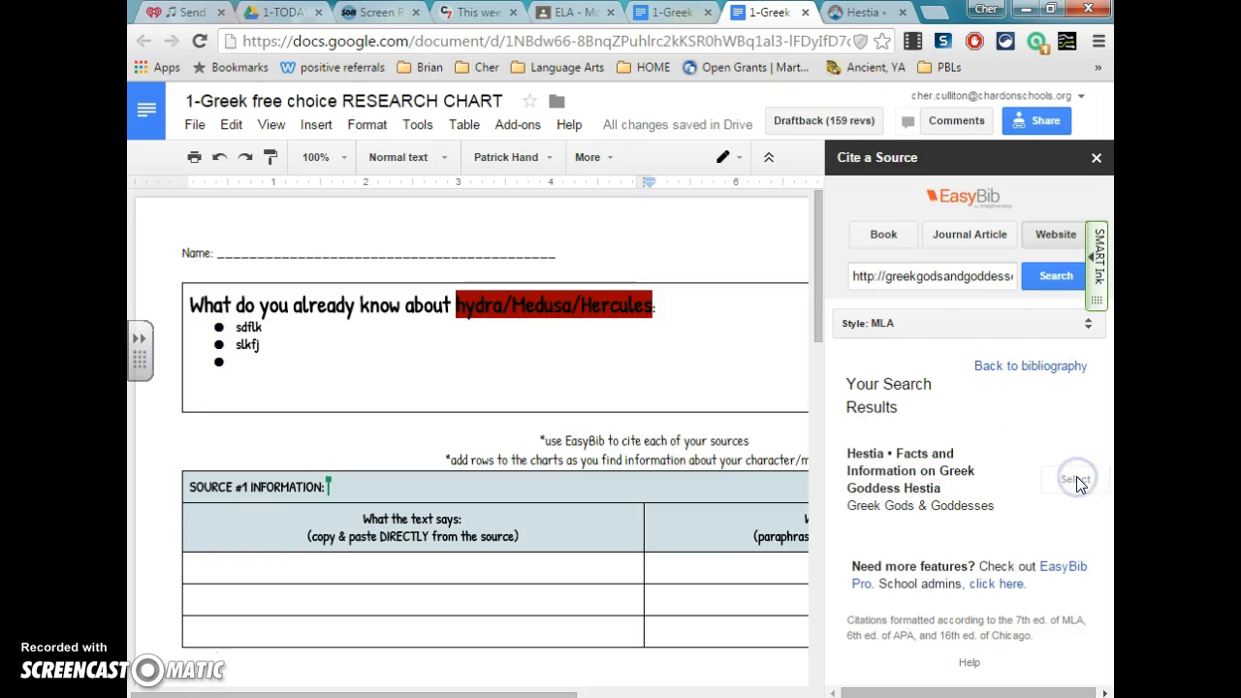
left_click(1075, 477)
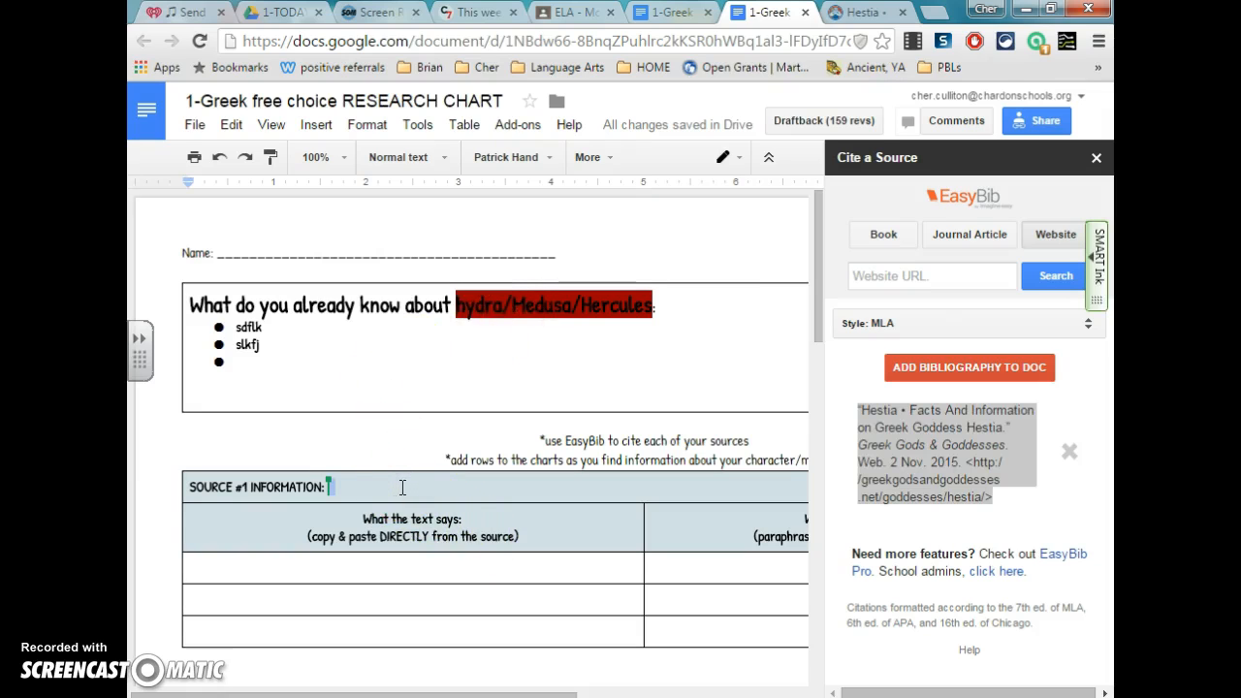
left_click(968, 366)
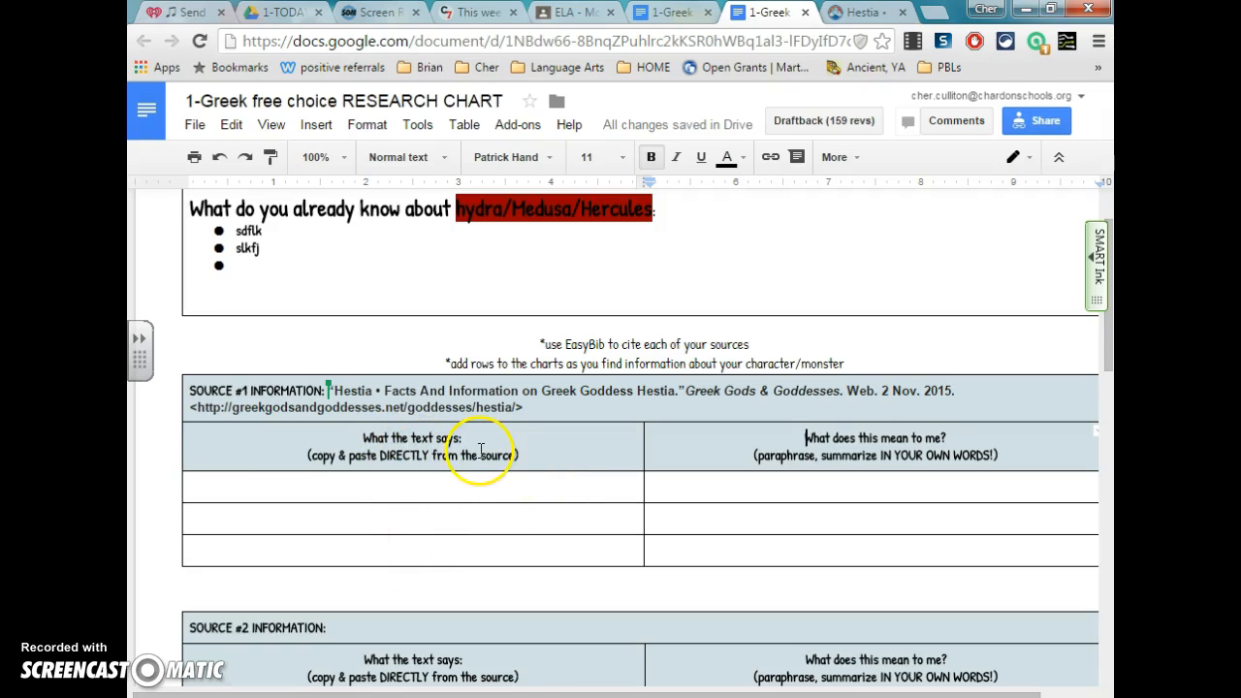
left_click(365, 486)
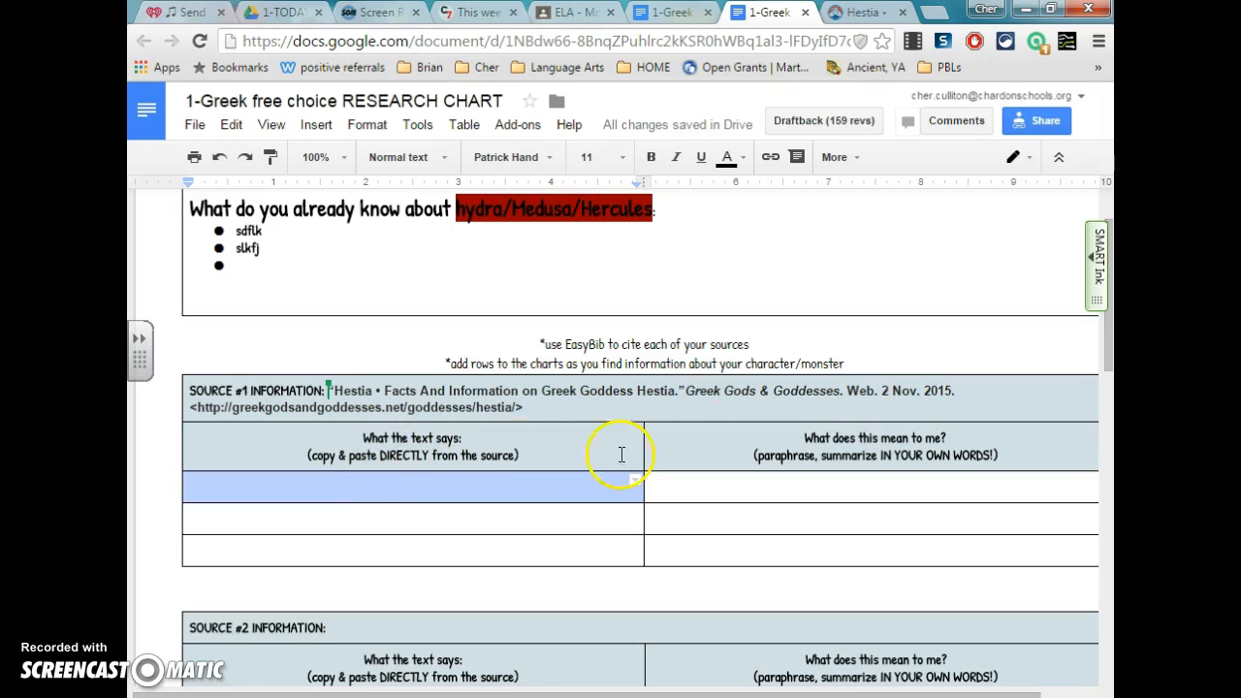
Select the Hestia passage about Cronus swallowing his children, Hestia first, and return to the chart.
left_click(853, 12)
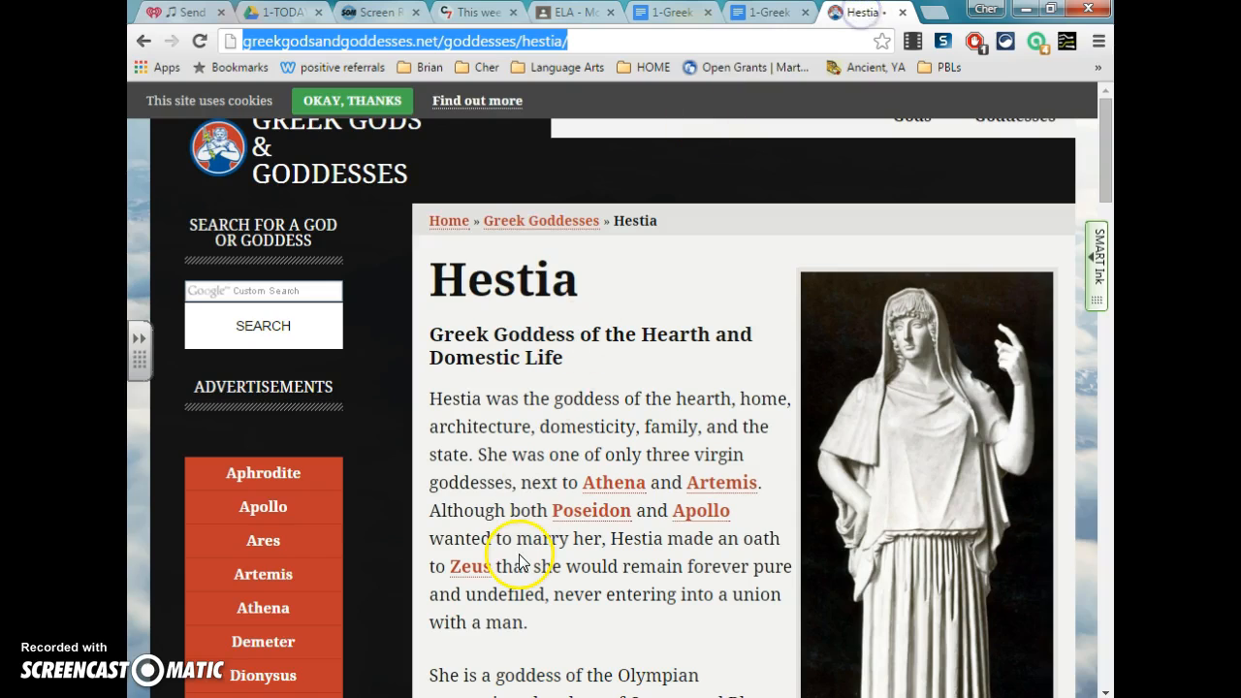
scroll("down", 3)
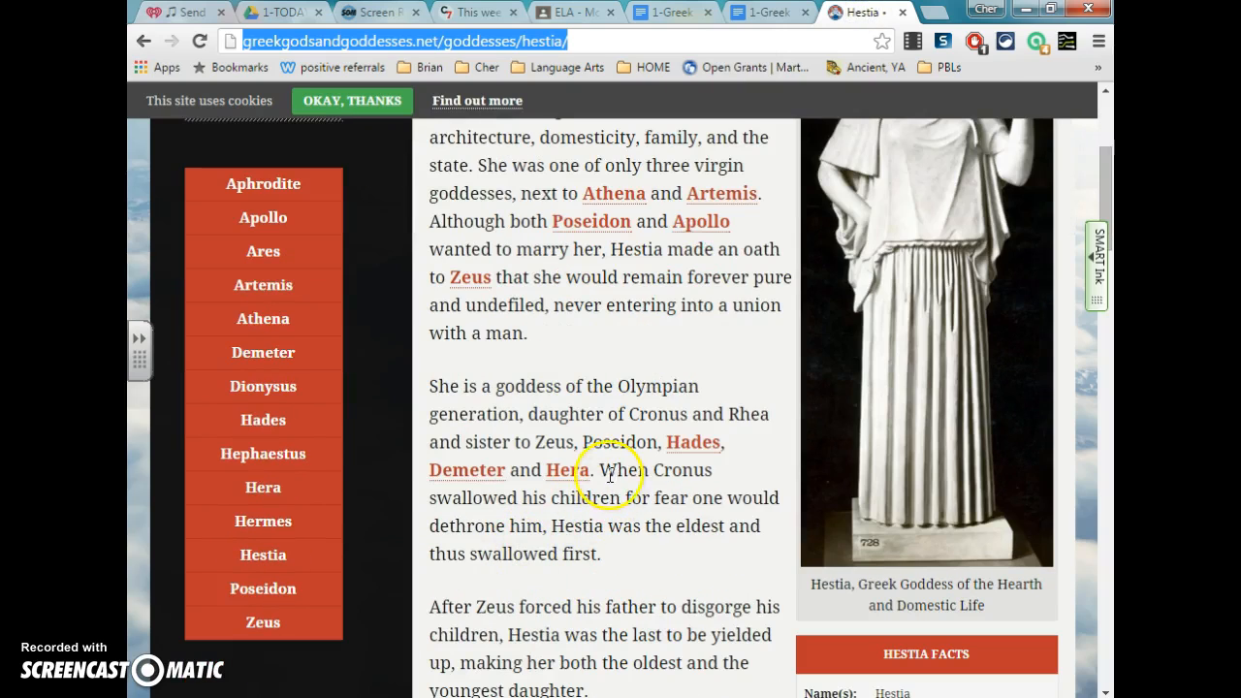
left_click_drag(593, 471, 597, 555)
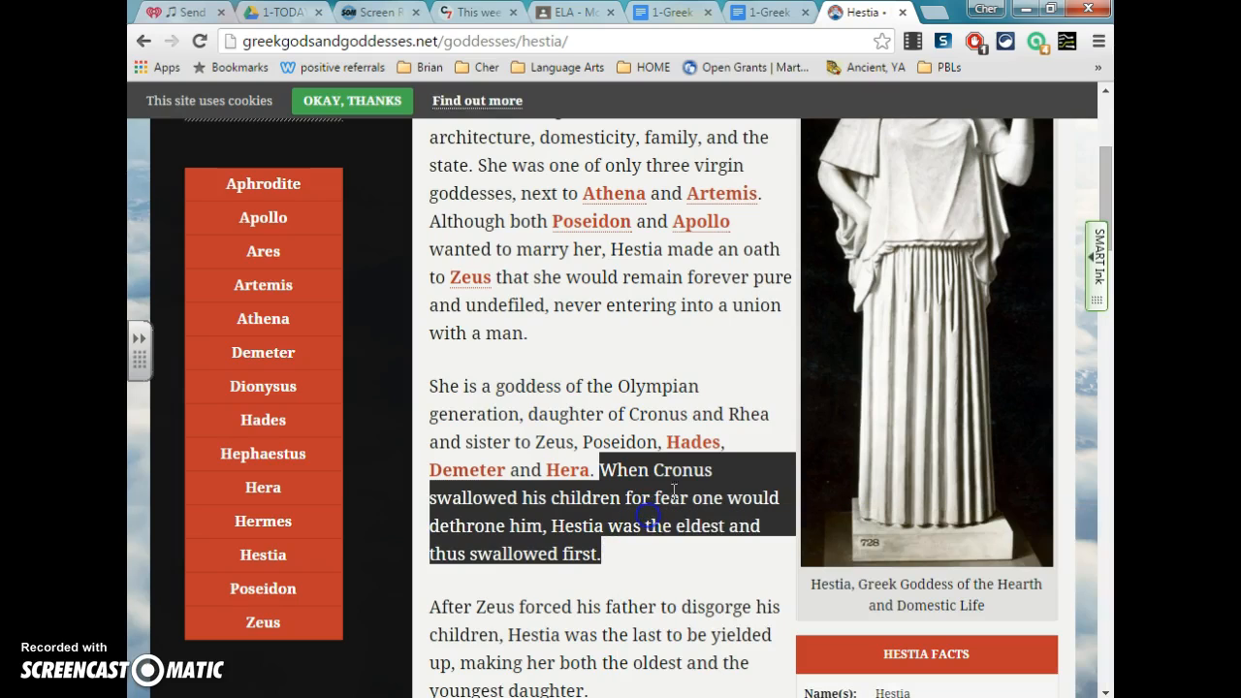
left_click(766, 11)
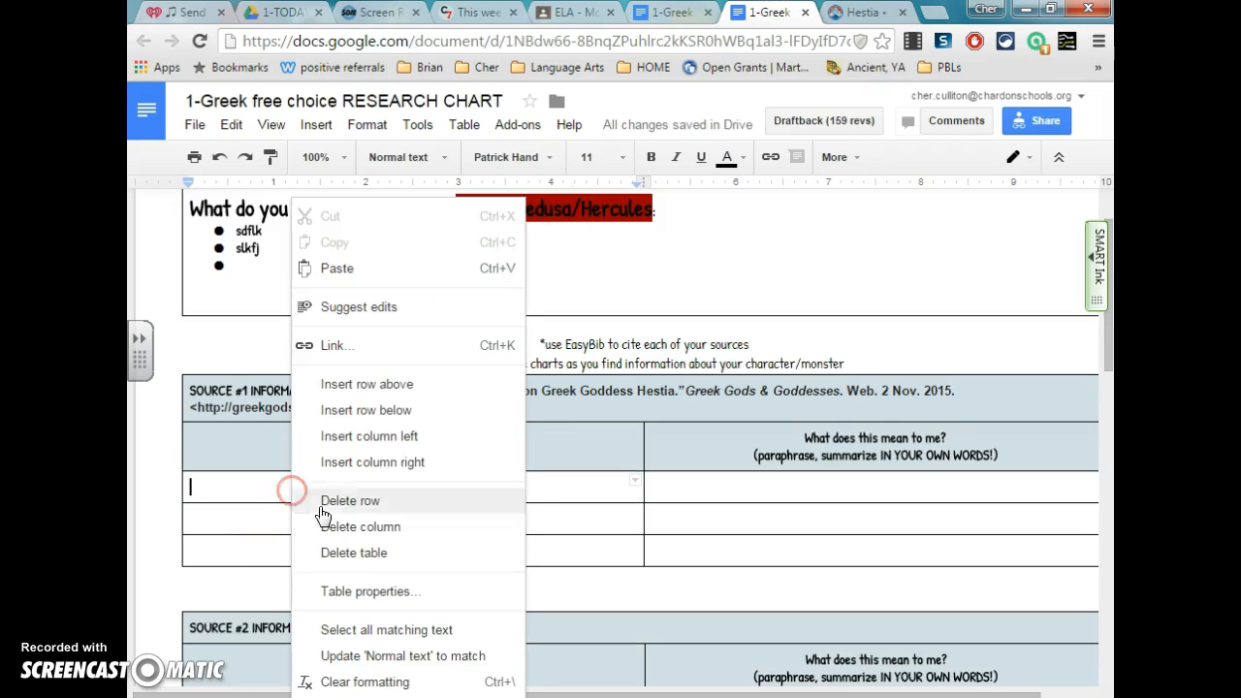
mouse_move(376, 271)
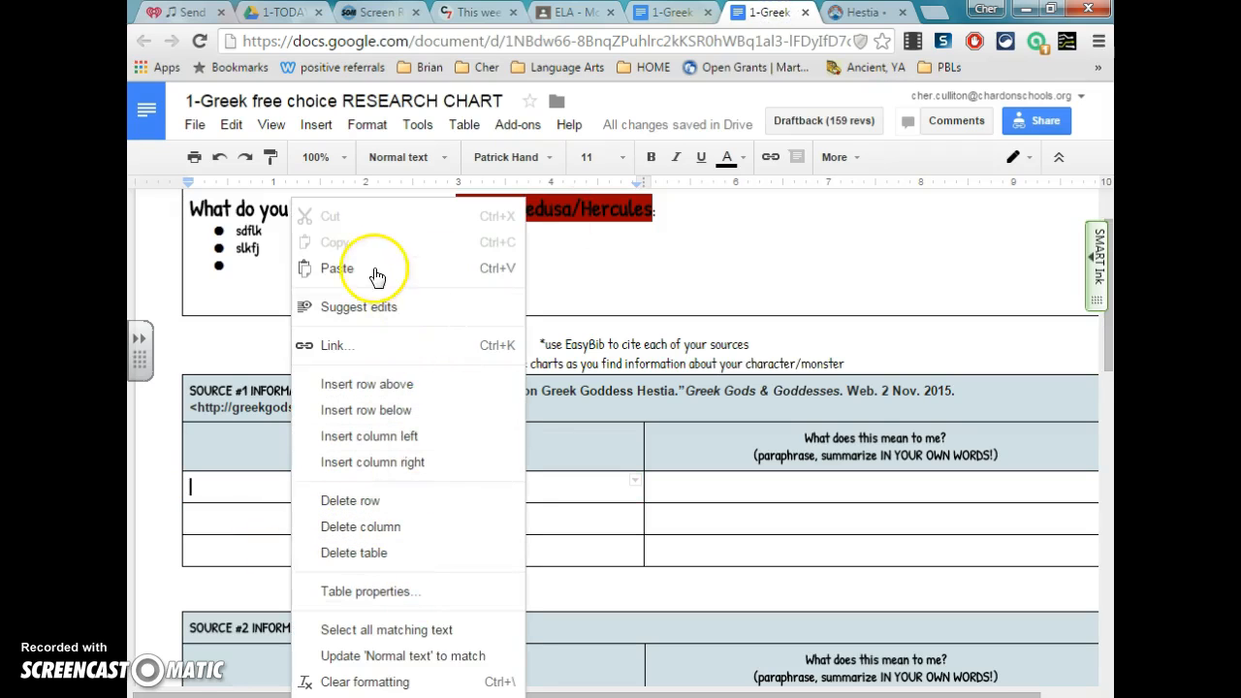
Paste the Cronus-swallowing passage into Source #1's first 'What the text says' cell.
left_click(337, 268)
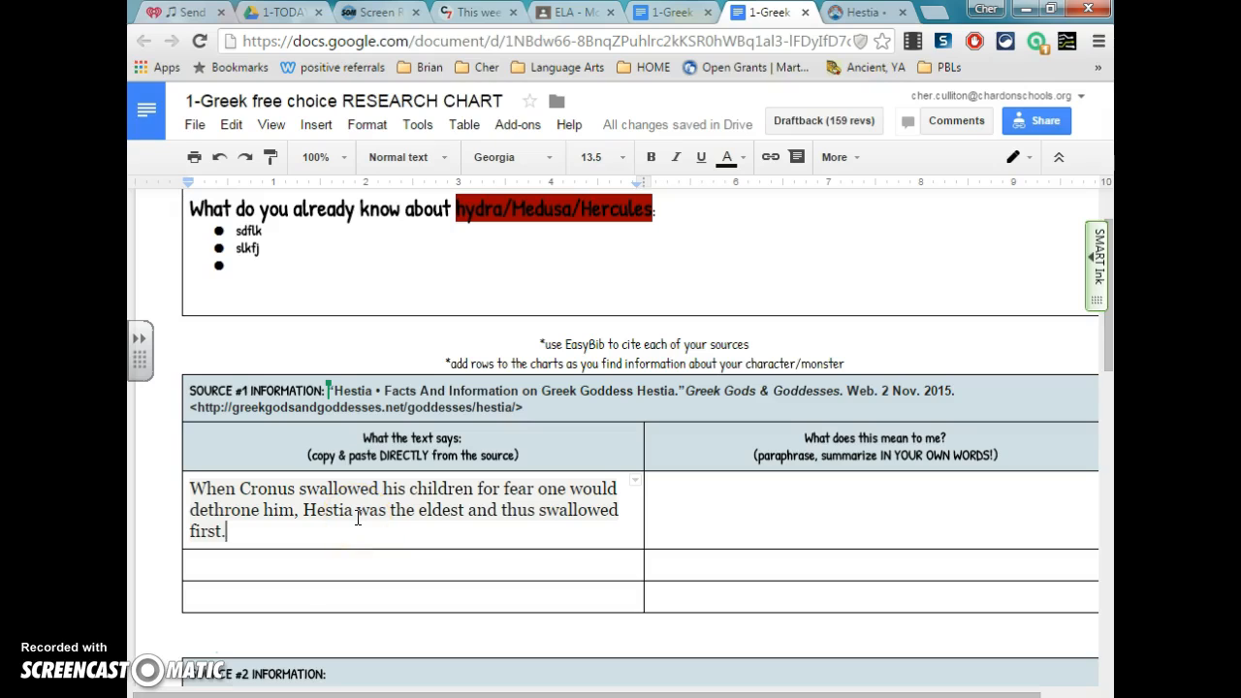
mouse_move(496, 519)
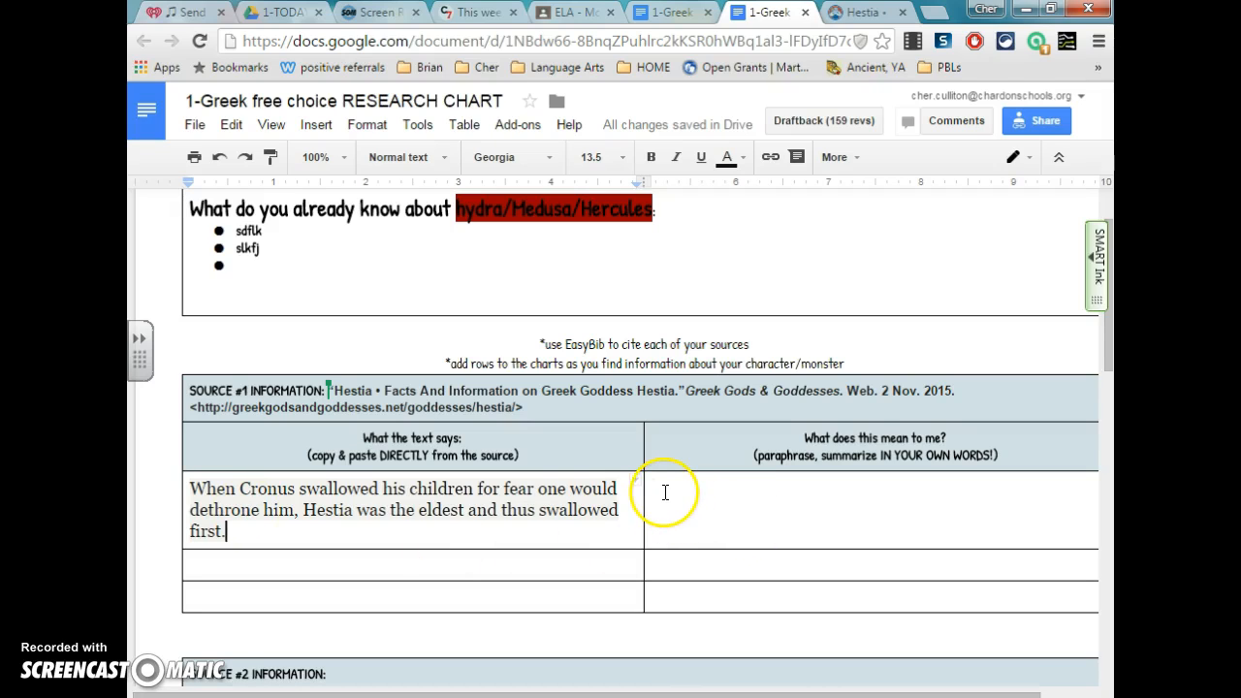
mouse_move(368, 493)
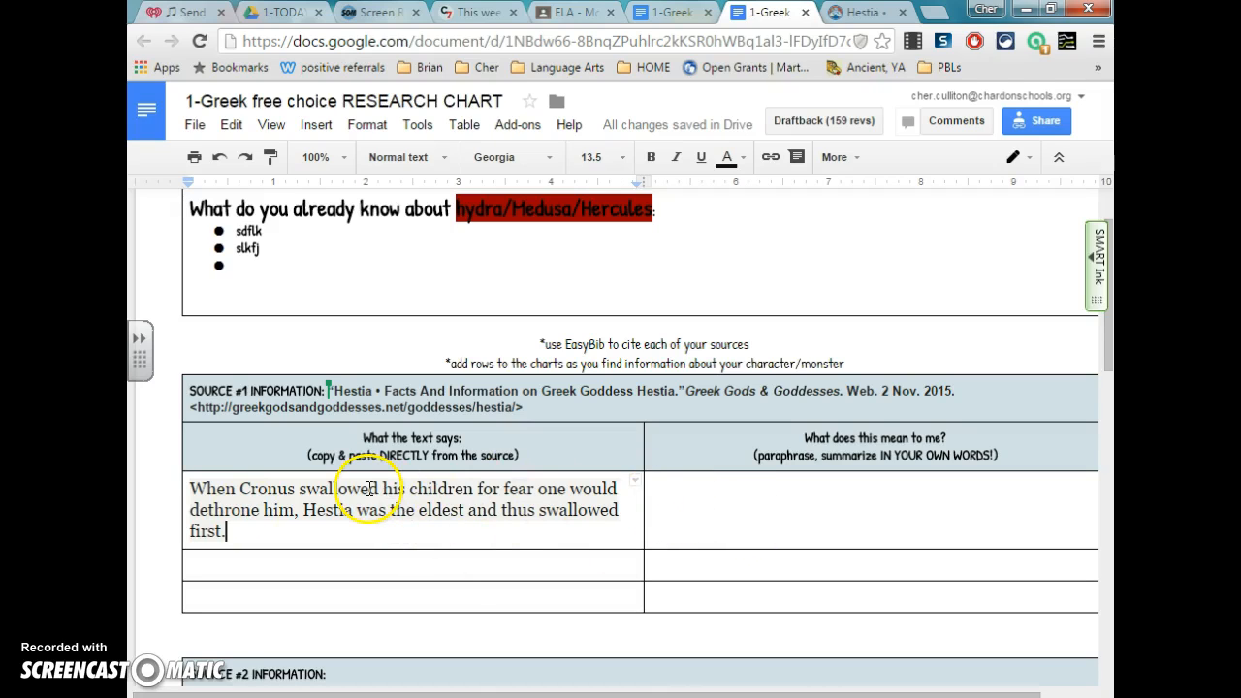
mouse_move(592, 524)
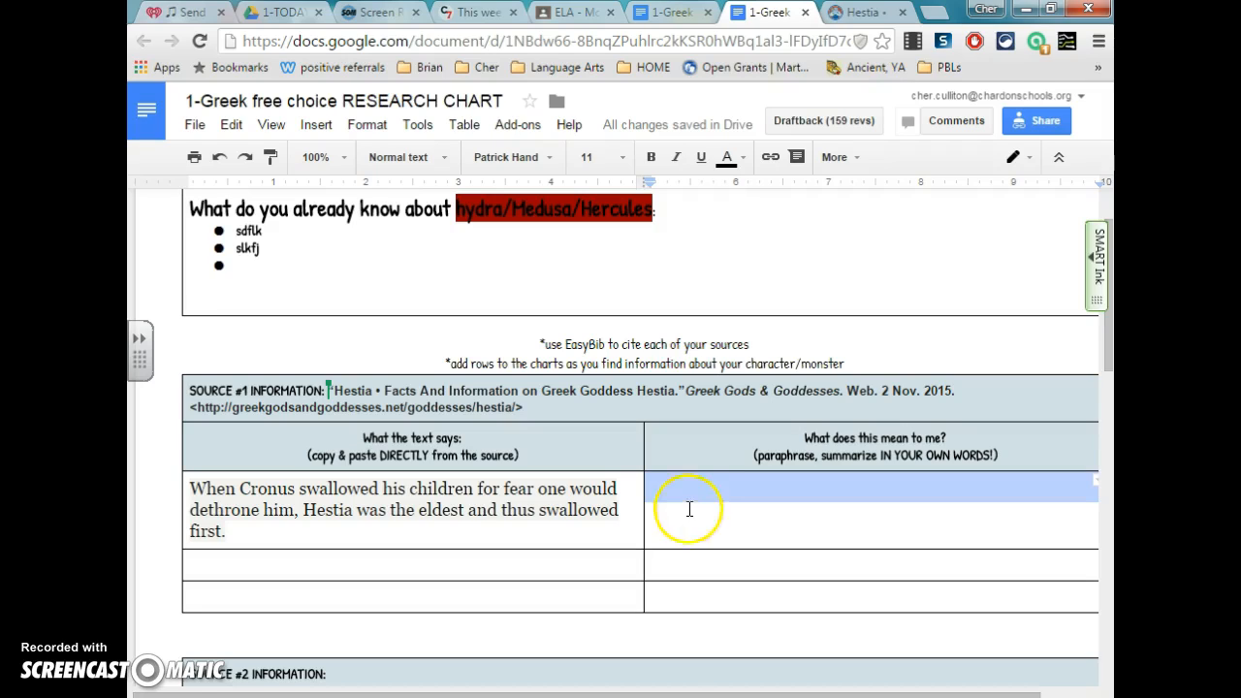
Write the paraphrase: Cronus feared his children would take his kingship, so he swallowed them, Hestia first.
left_click(689, 489)
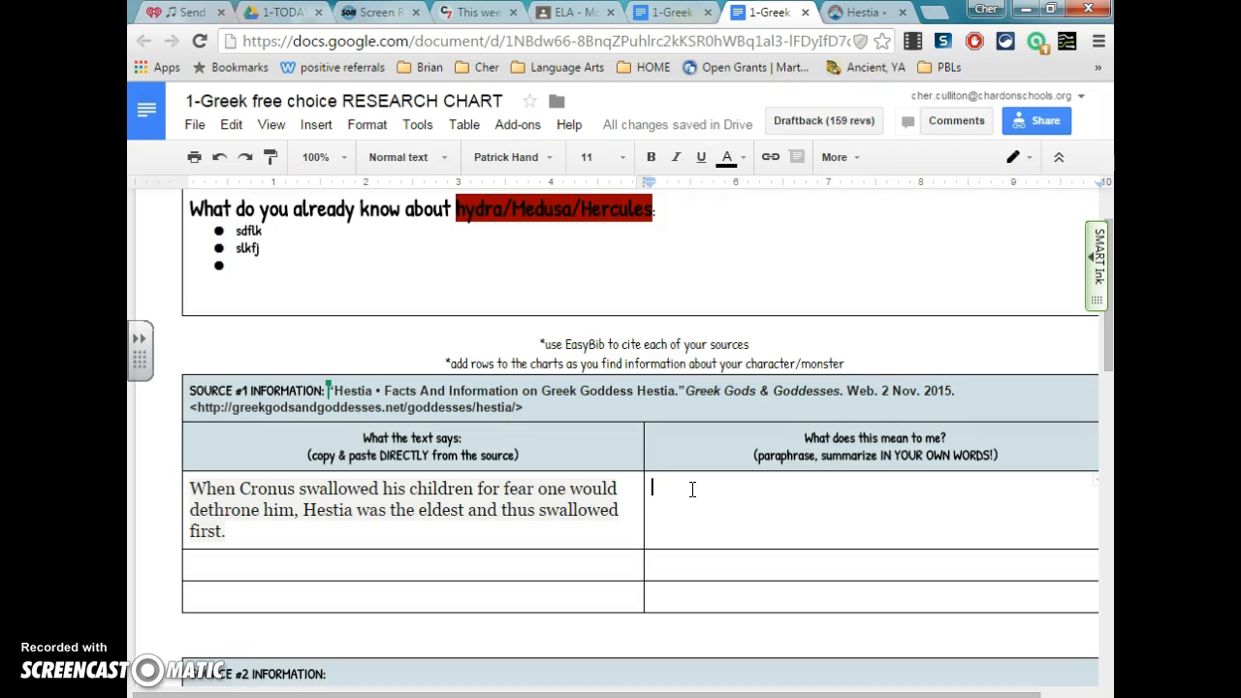
type("Cro")
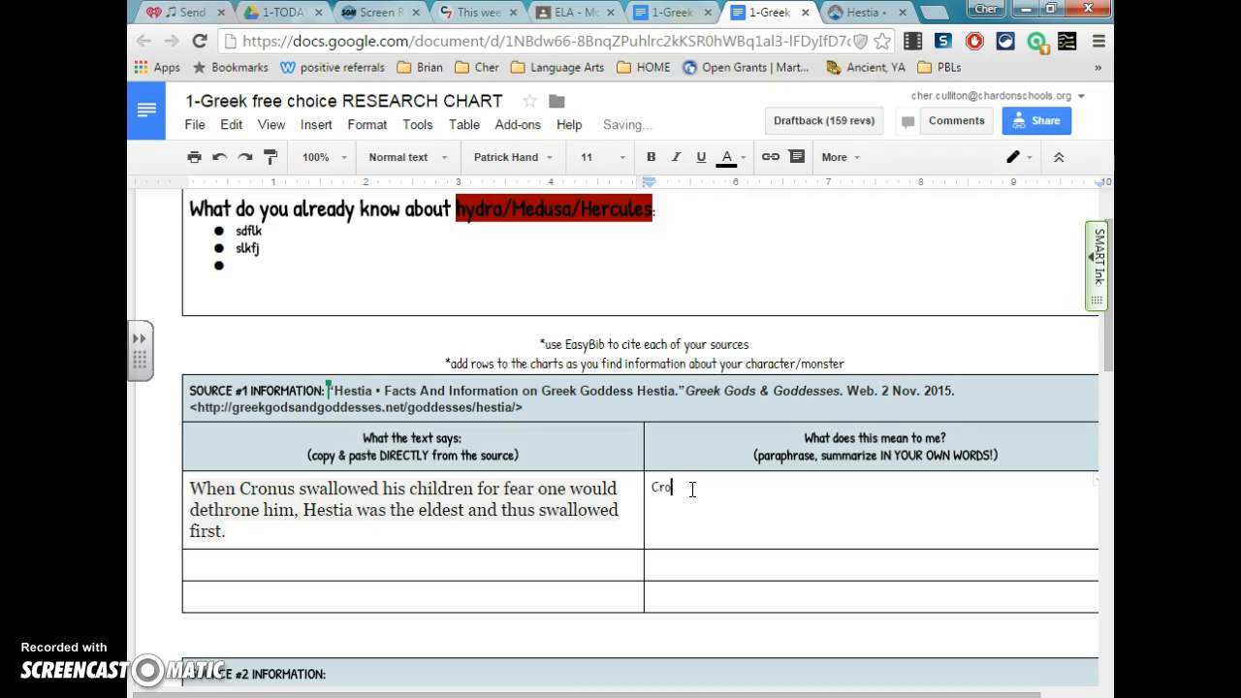
type("nus was afriad")
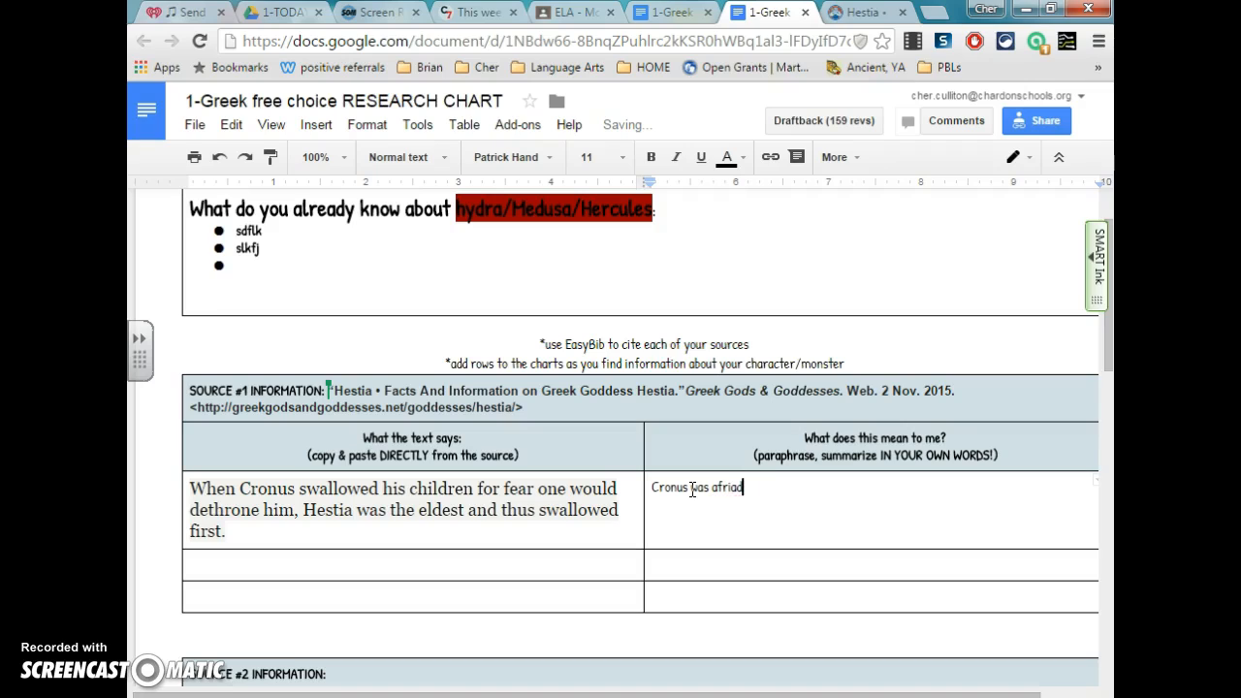
type("his c")
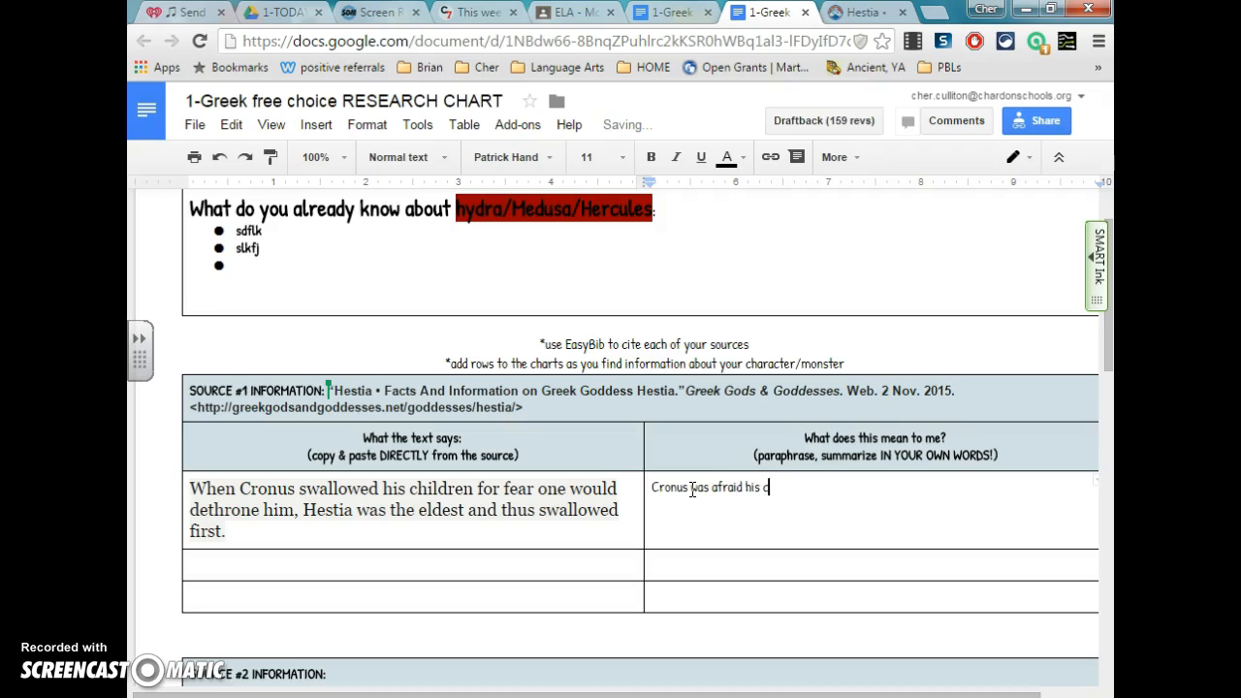
type("hildren")
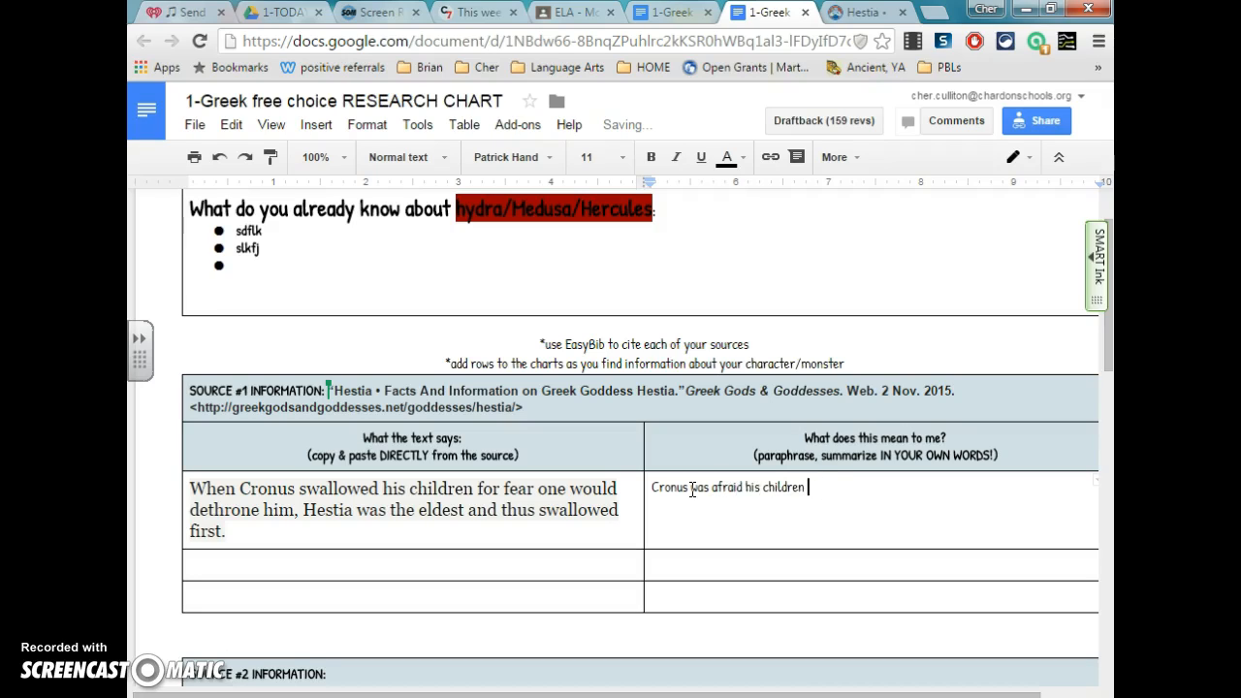
type("would take t")
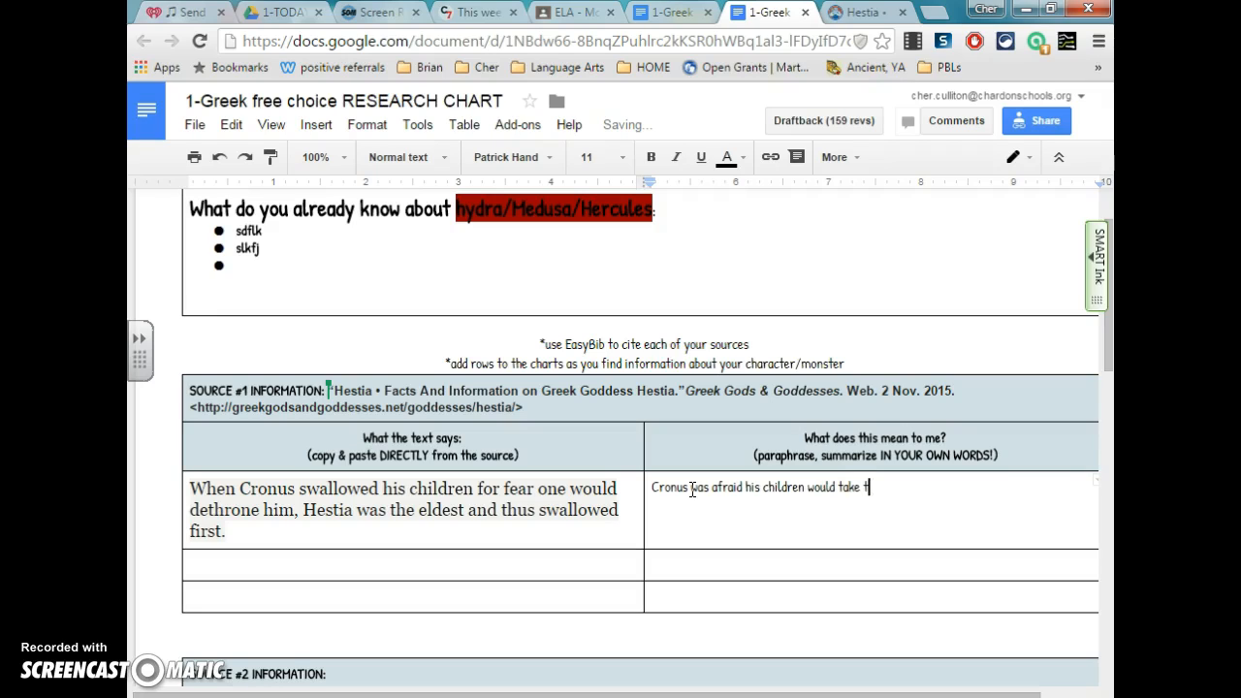
type("he power of")
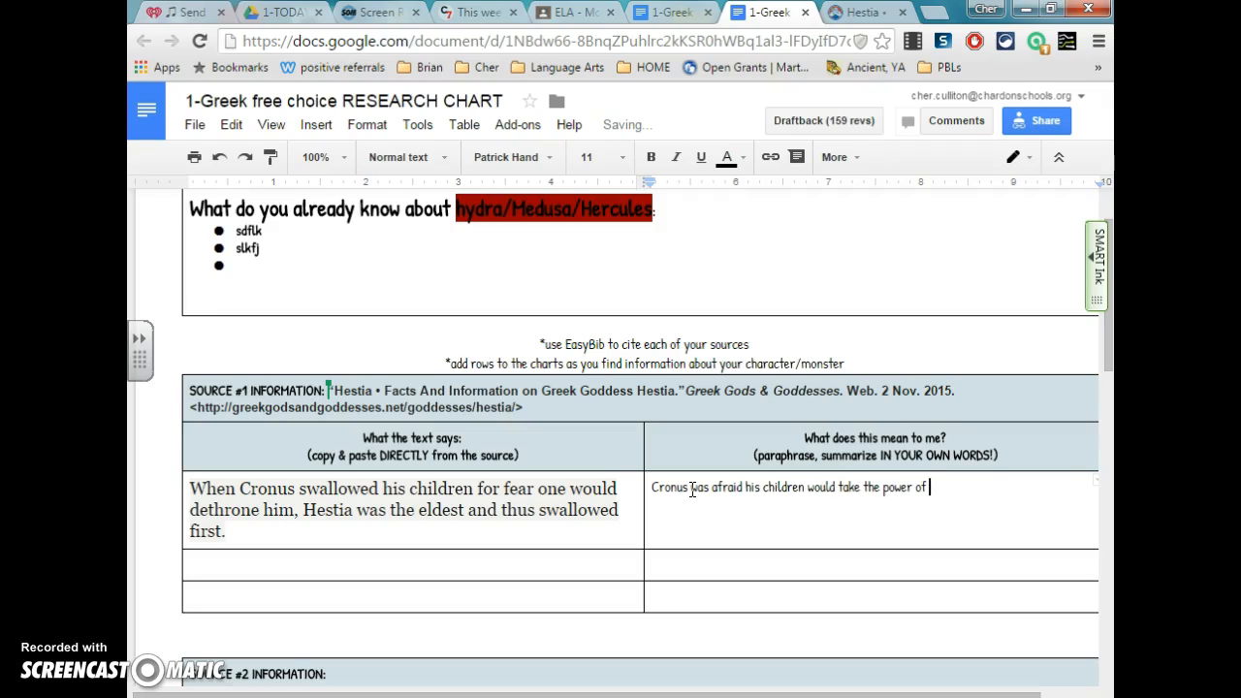
type("being king away")
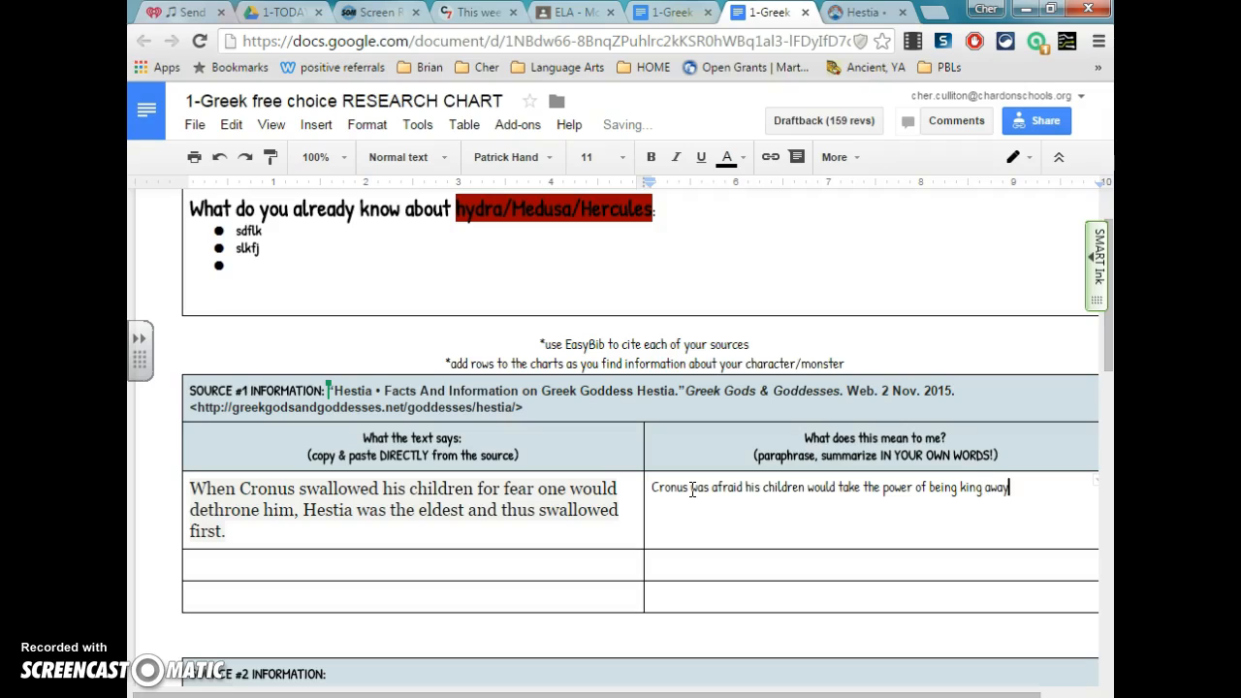
type("from him.")
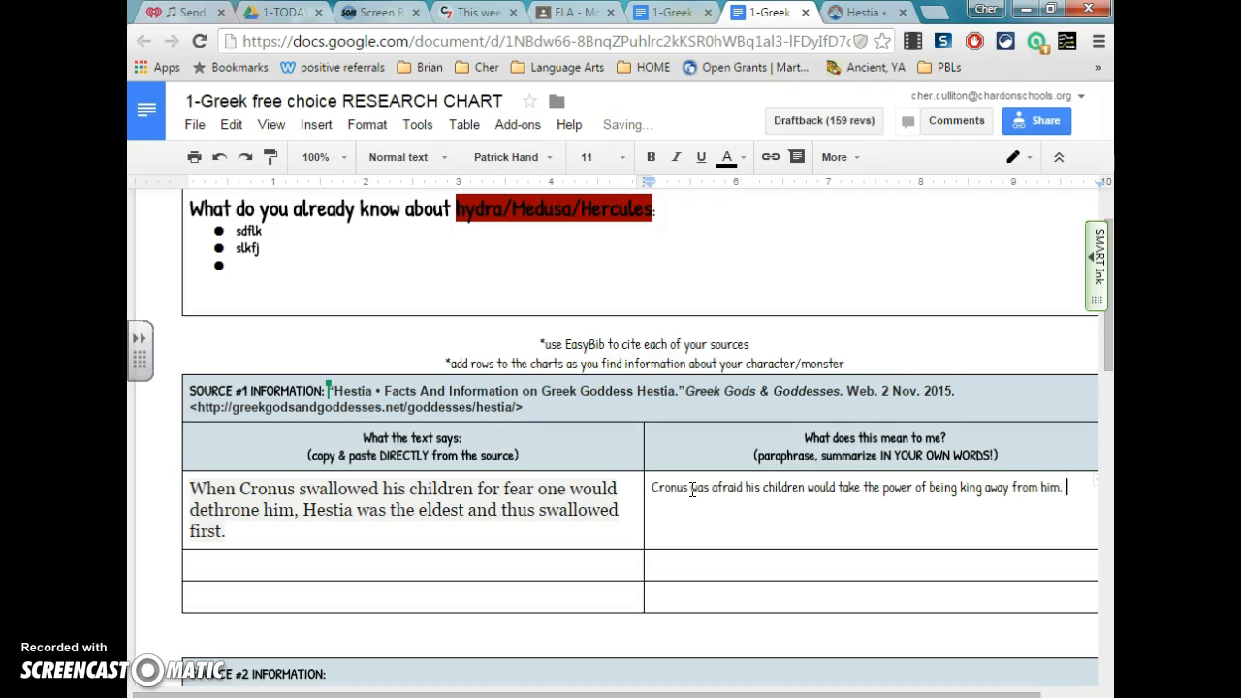
type(", so he swal")
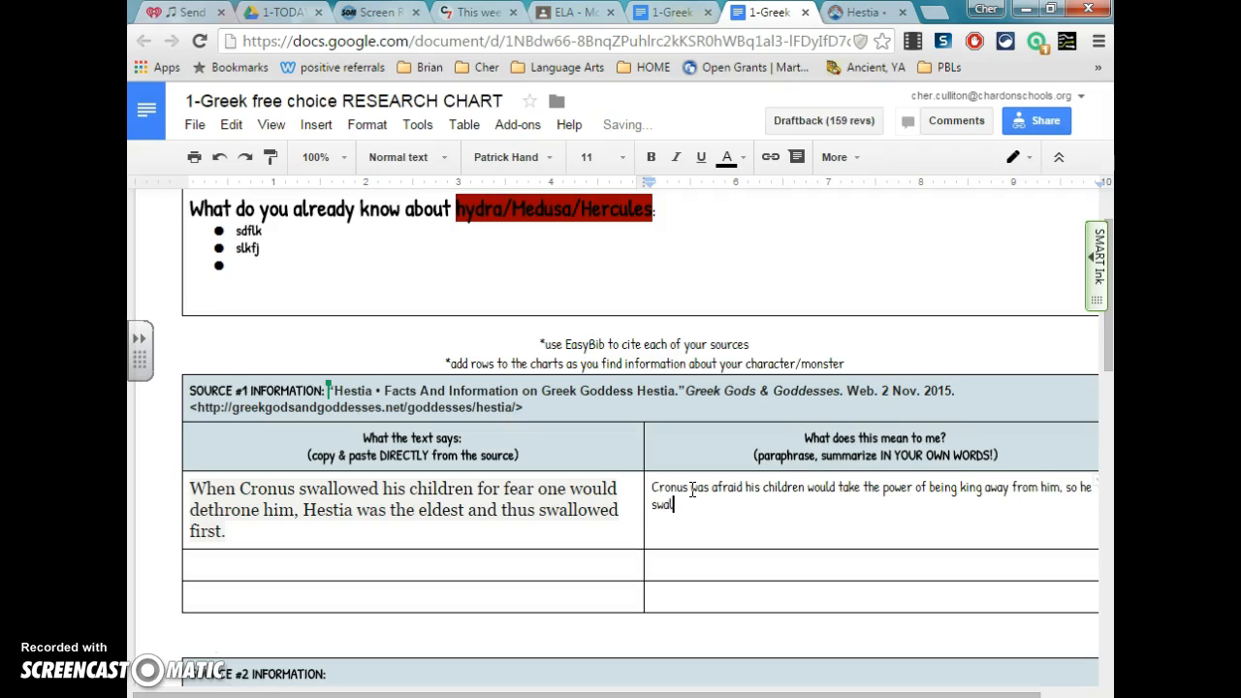
type("lowed his children.  Since Hestia was the oldest, she was s")
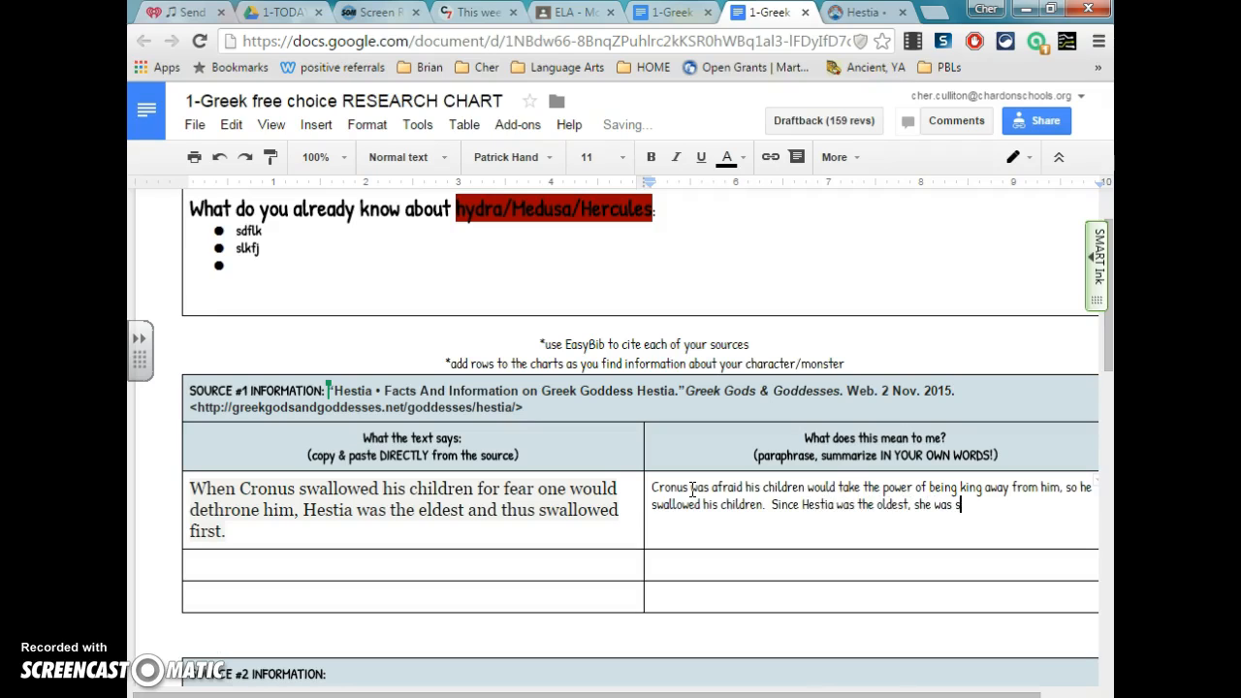
type("wallowed")
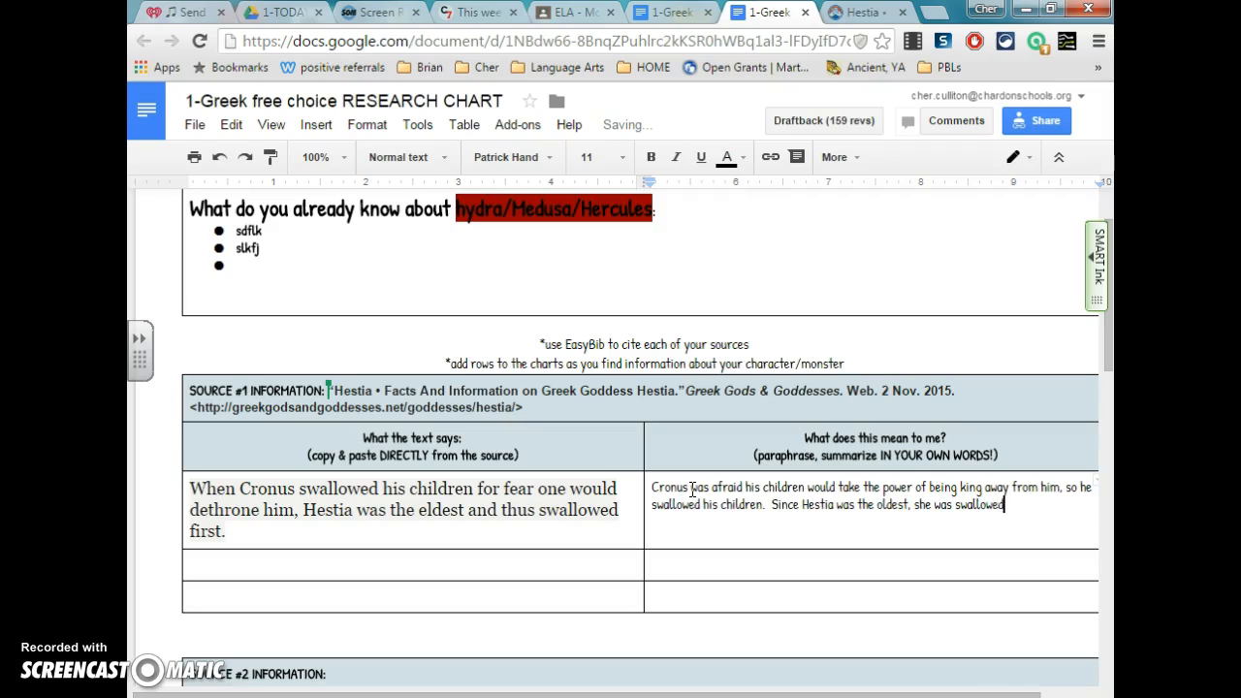
type("first.")
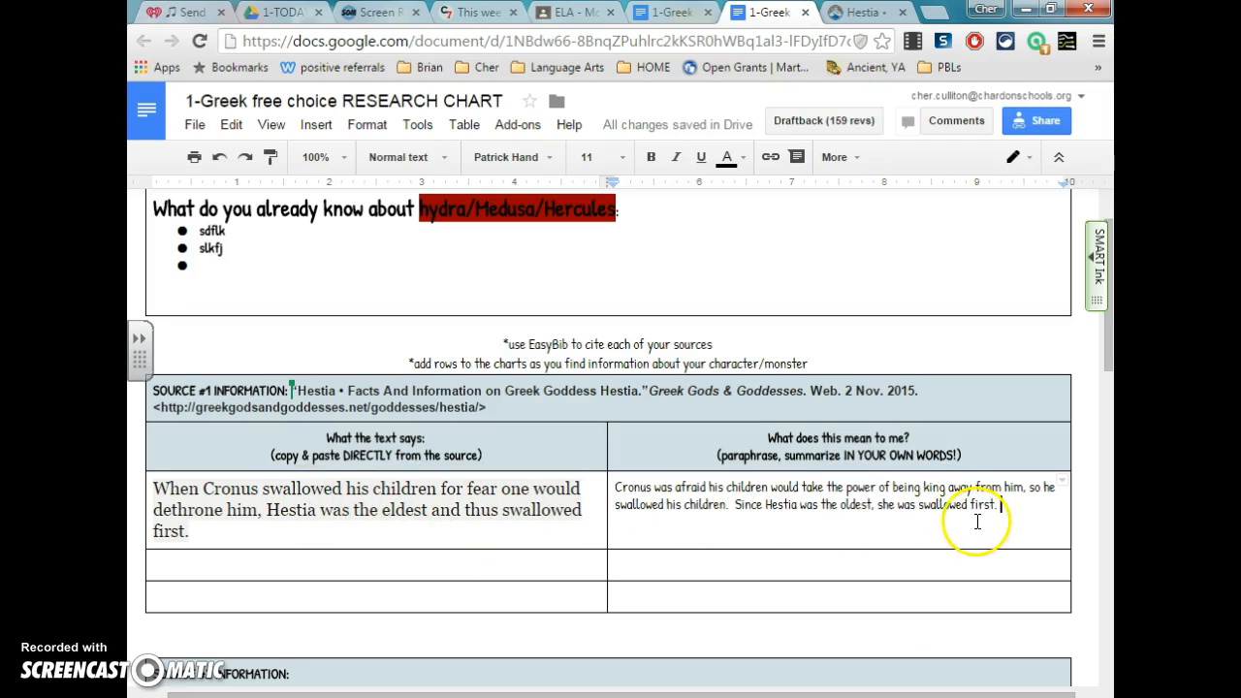
Return to the Hestia page and scroll to the paragraph about Zeus forcing his father to disgorge his children.
left_click(857, 11)
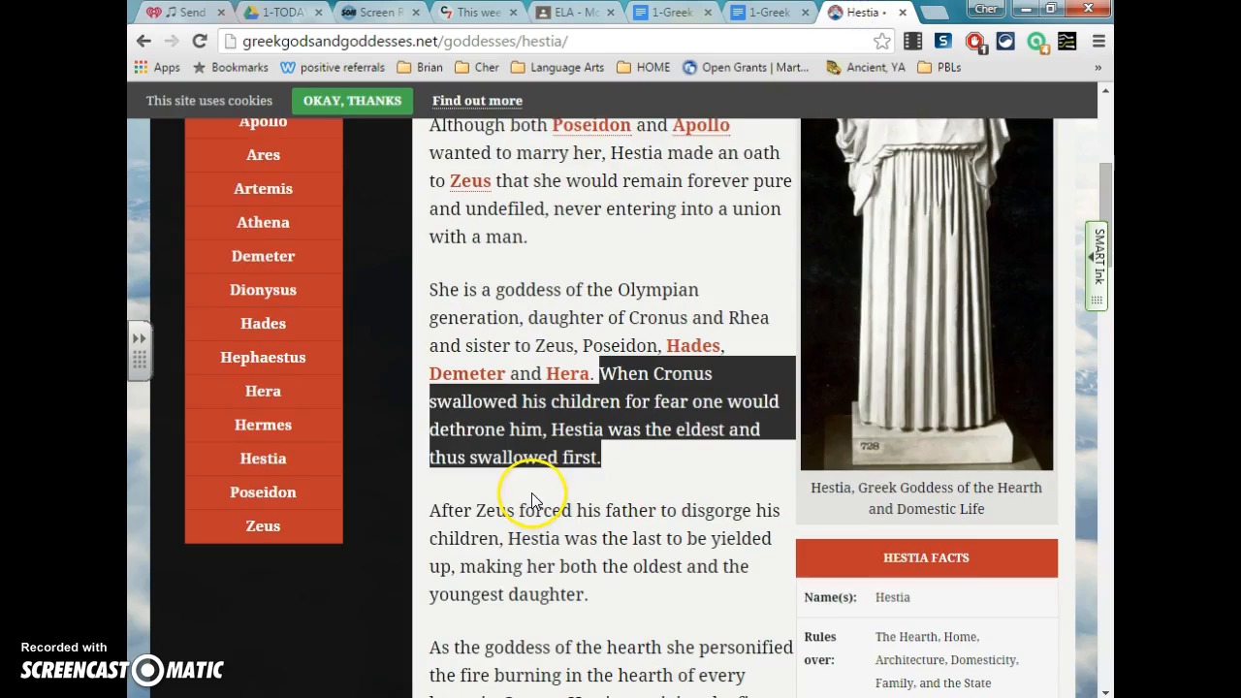
scroll("down", 3)
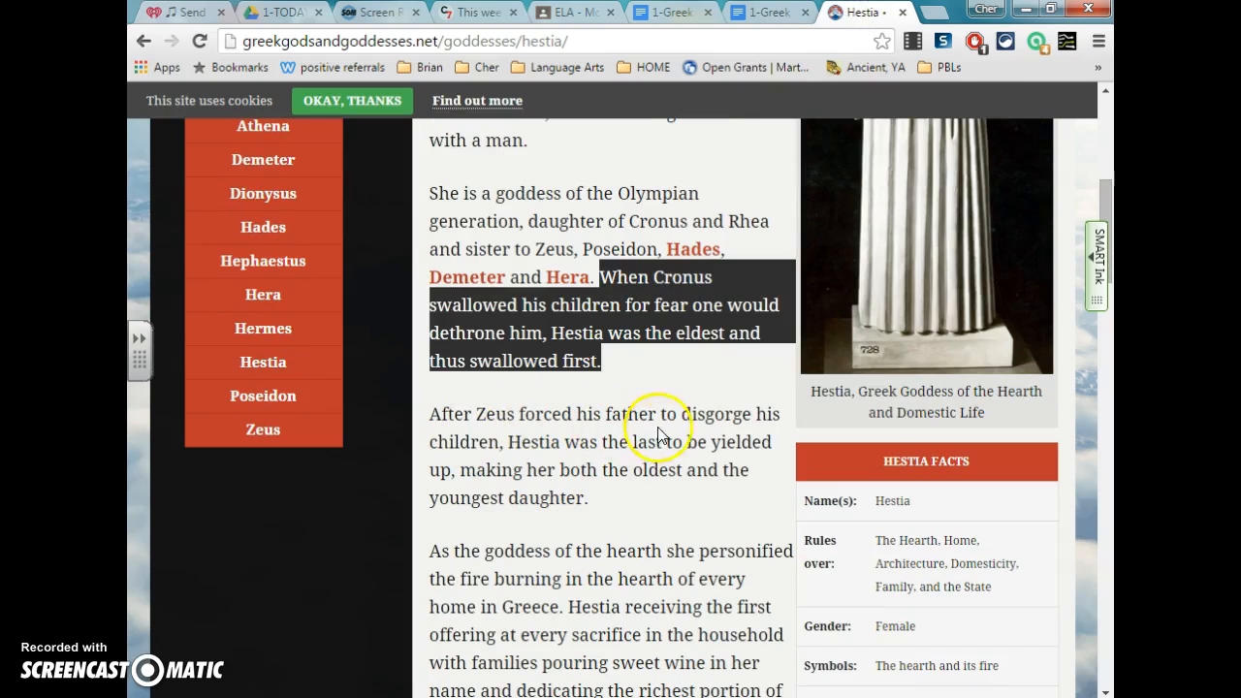
mouse_move(431, 408)
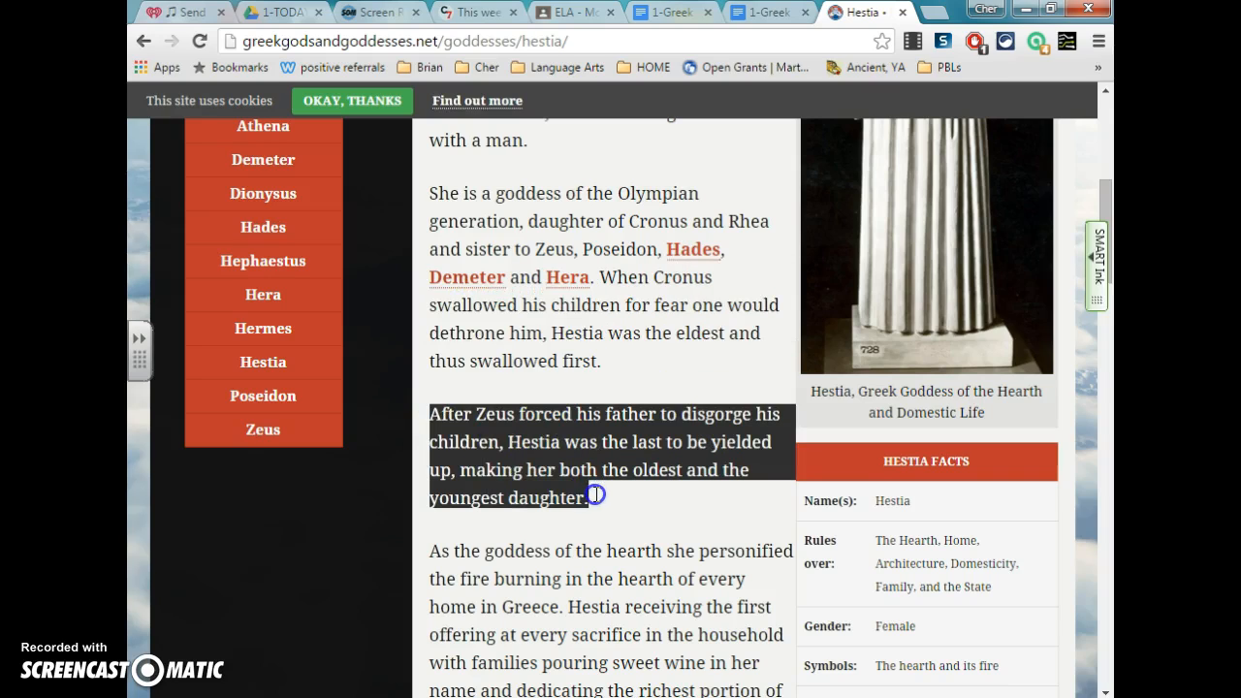
mouse_move(597, 503)
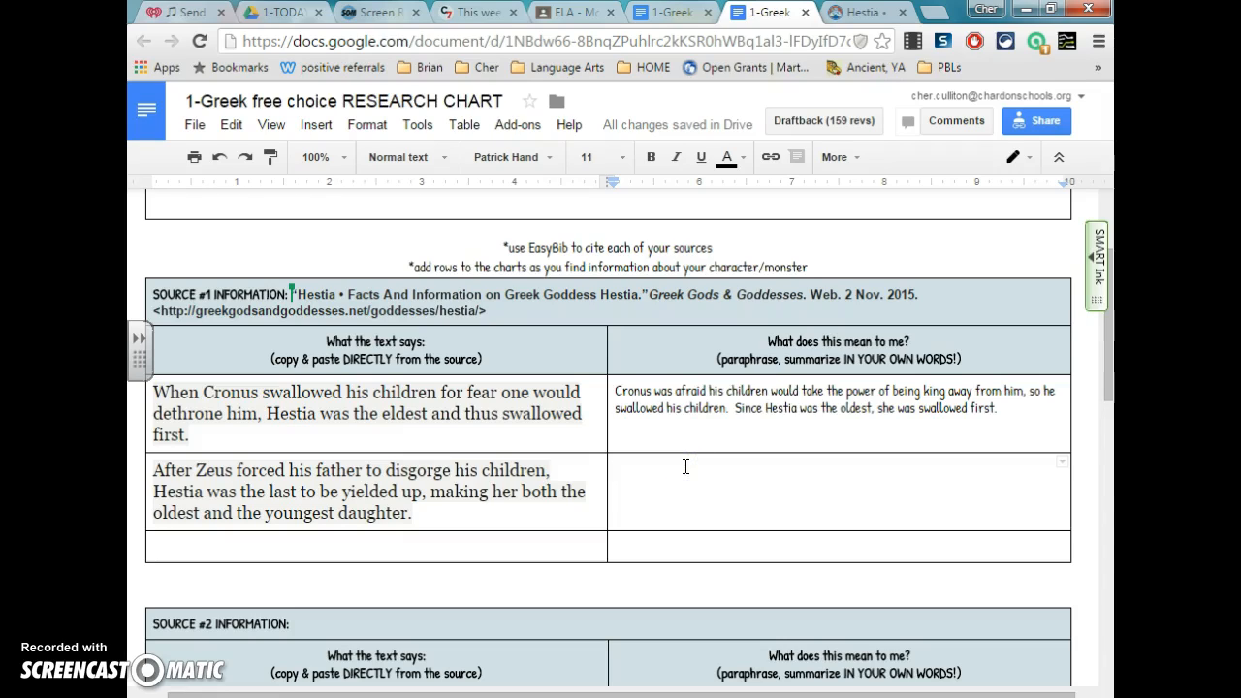
Write the paraphrase: Zeus caused Cronus to throw up each child; Hestia, last, was youngest though first born.
type("z")
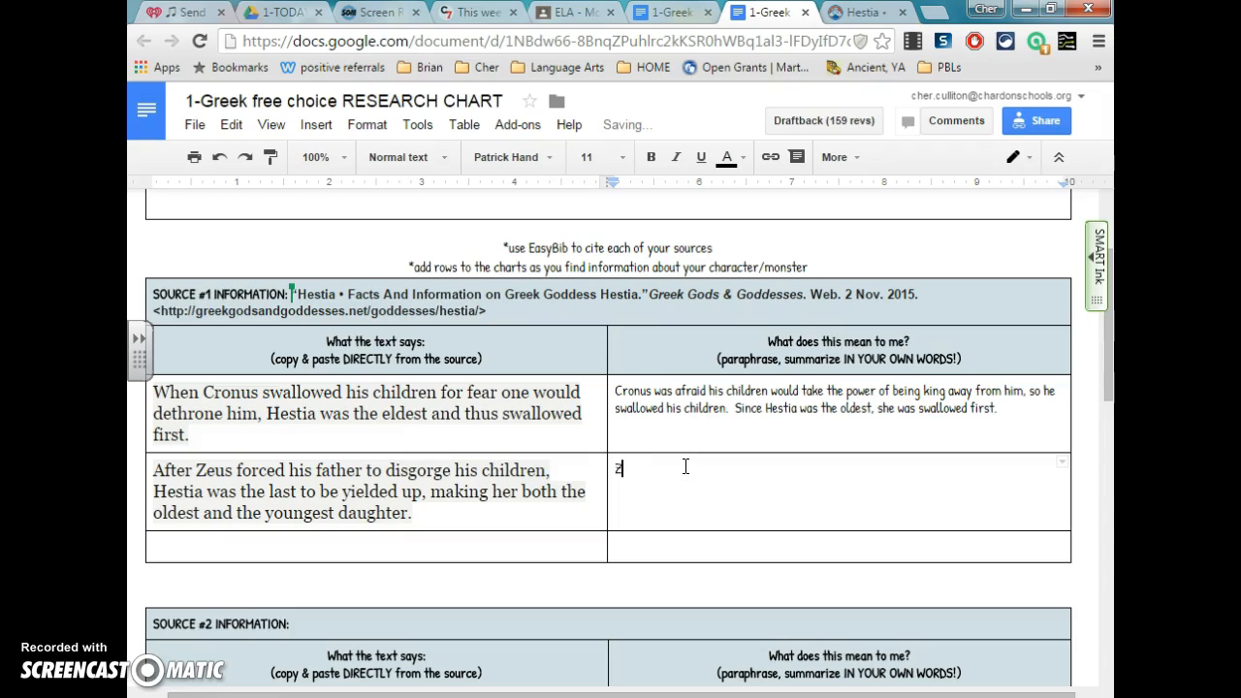
type("Zeus gave")
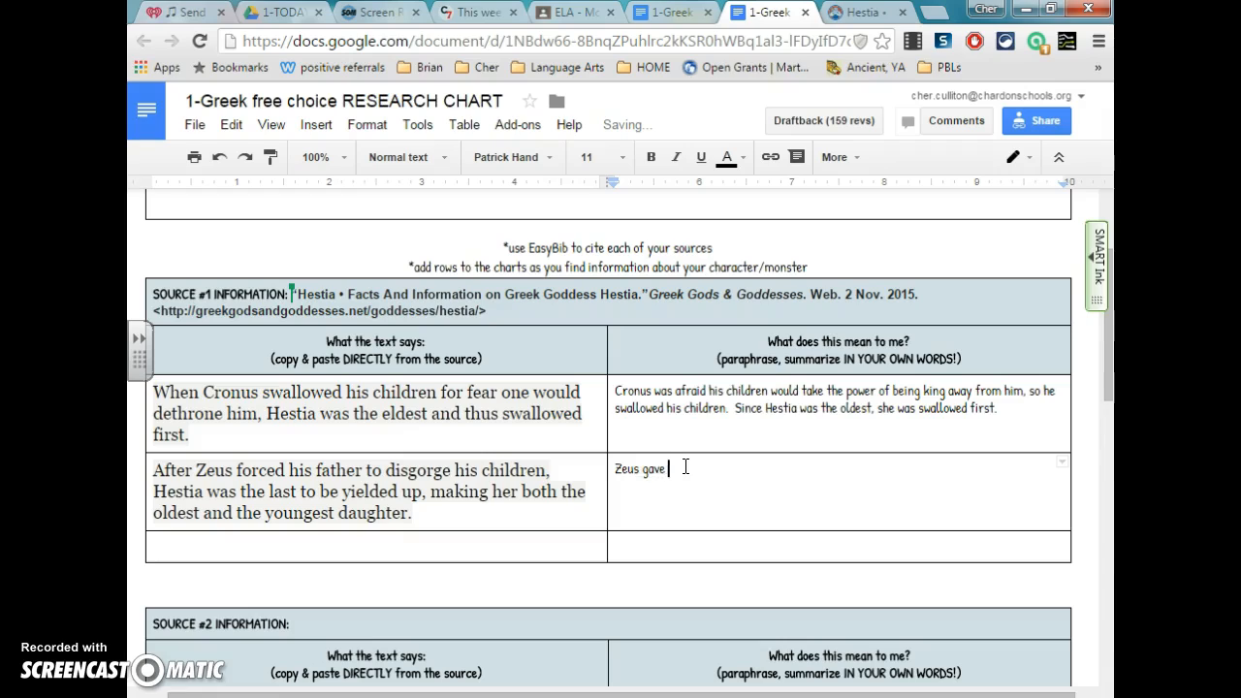
type("caus")
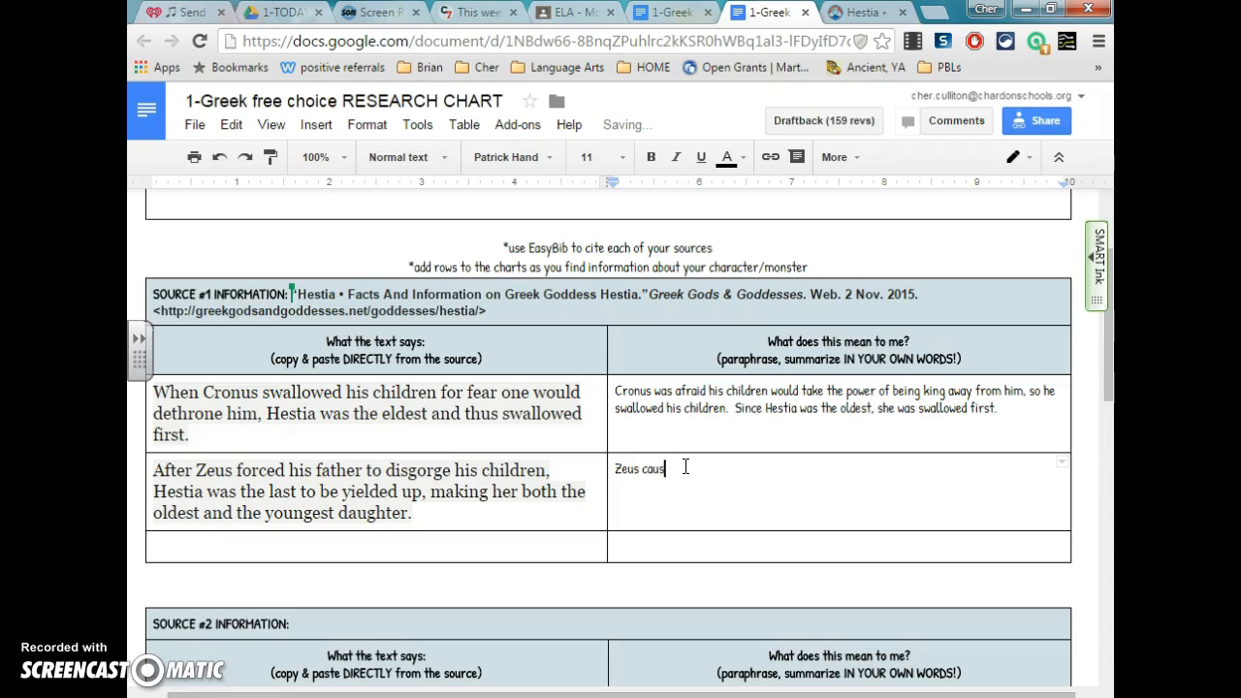
type("ed Cro")
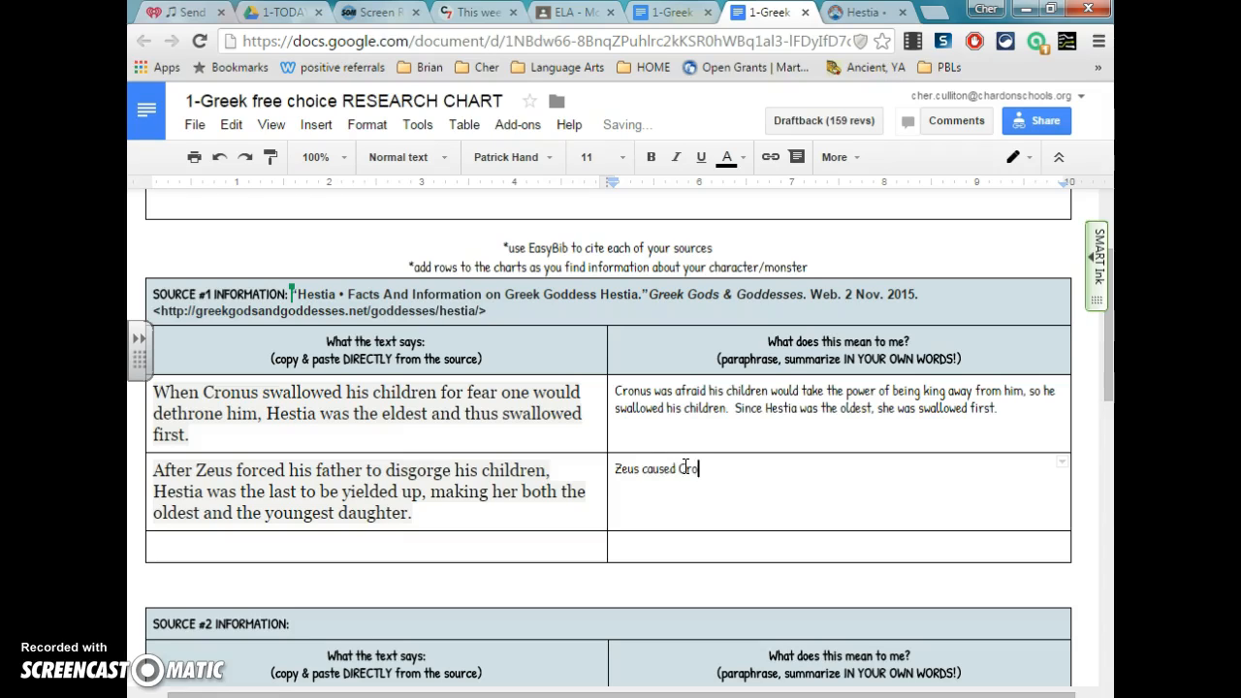
type("nus to throw up")
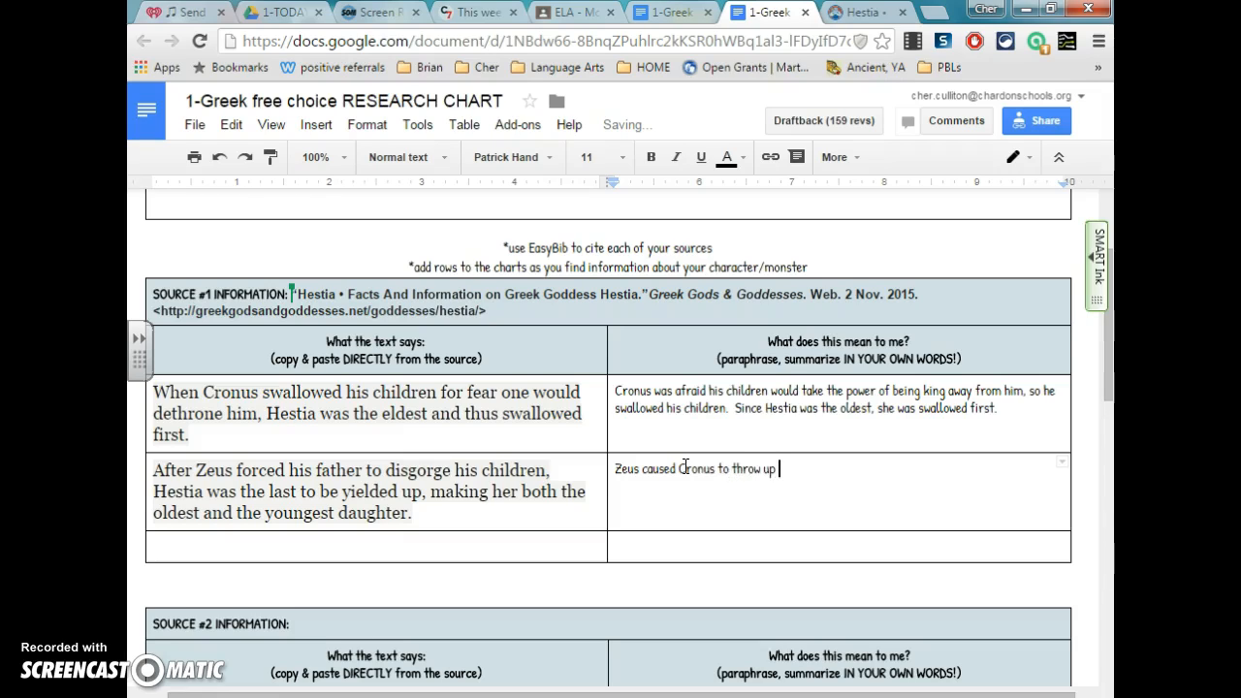
type("each of his ch")
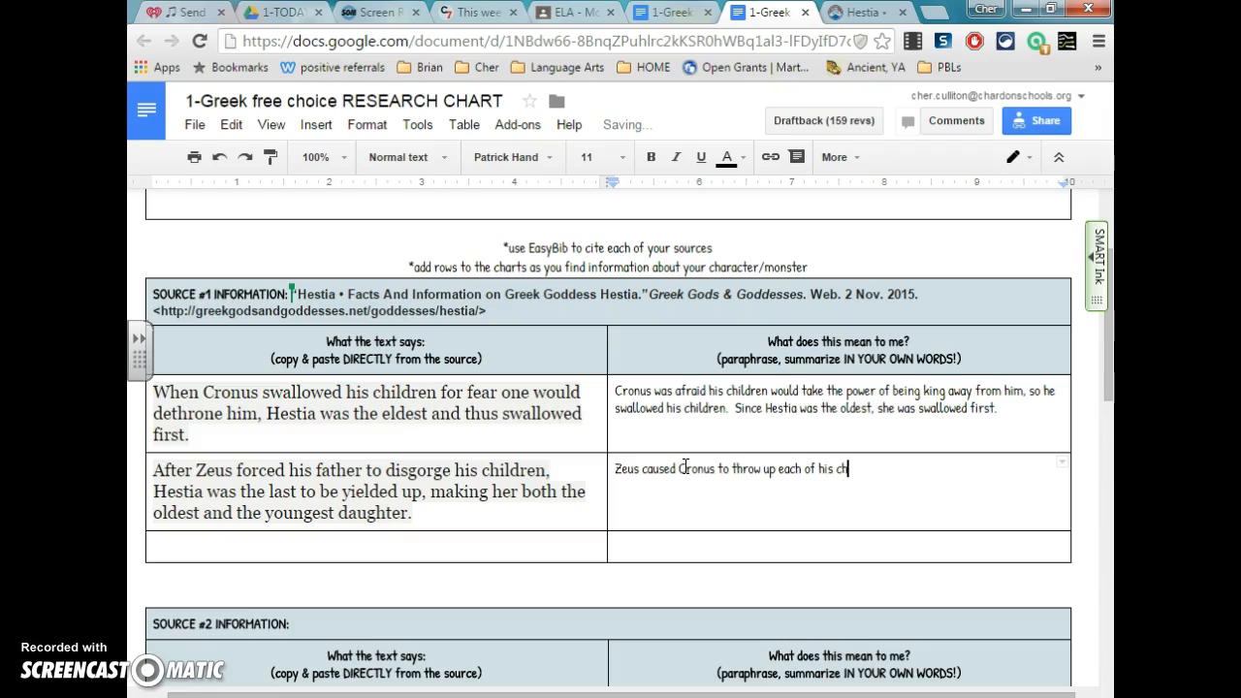
type("ildren")
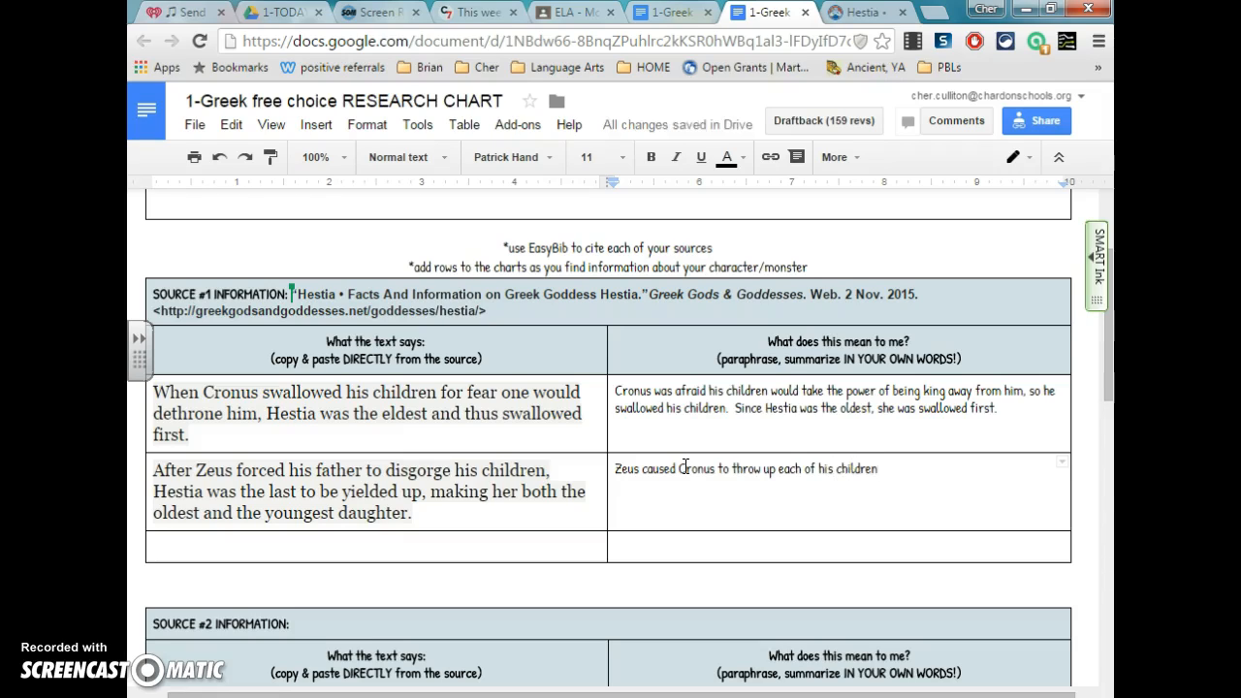
type(".")
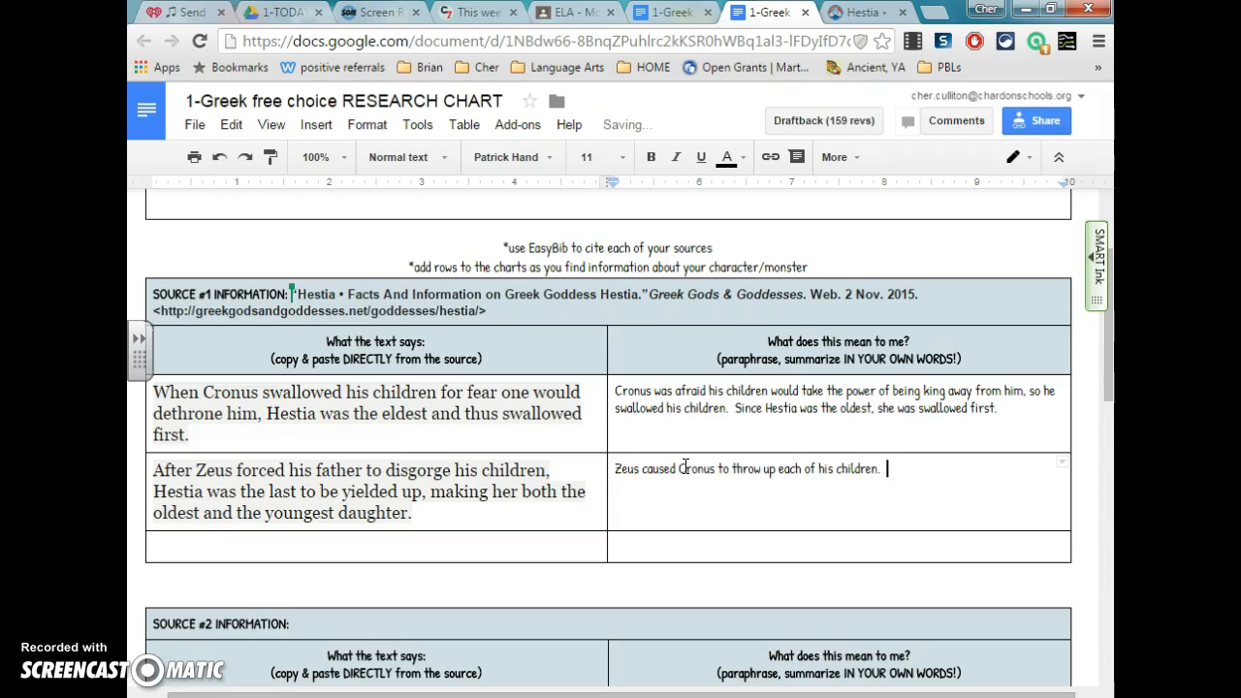
type("Since")
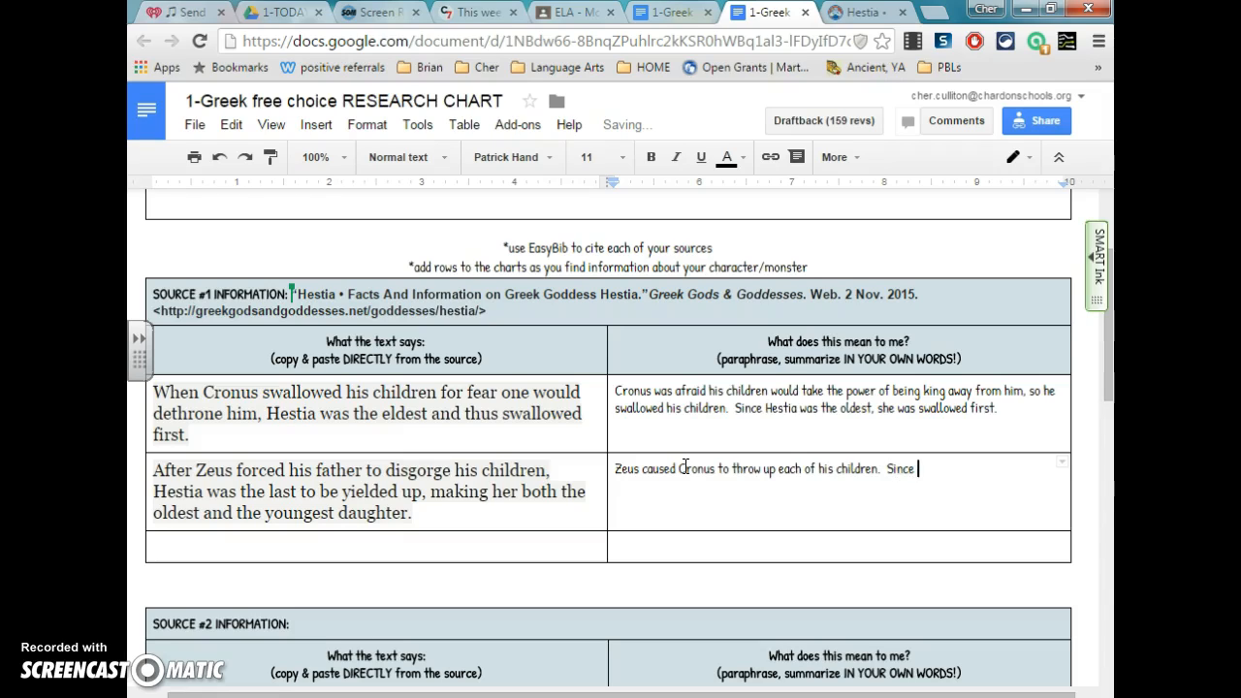
type("Hestia")
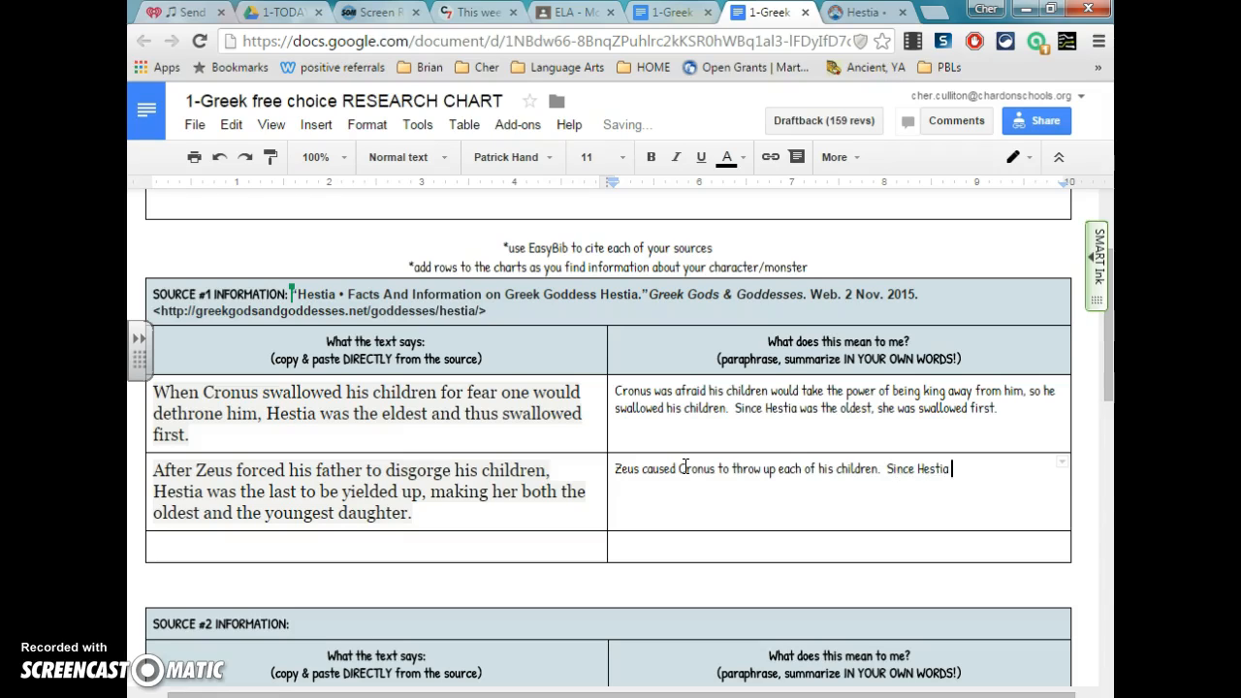
type("was the last to be")
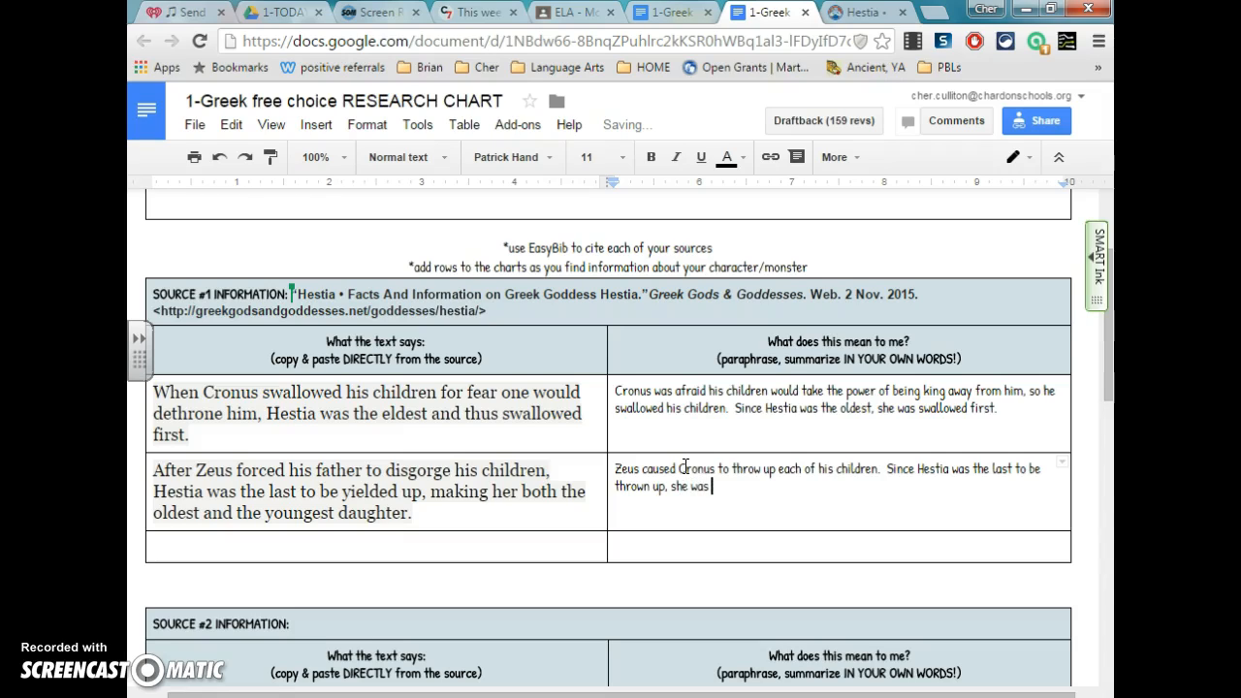
type("actually")
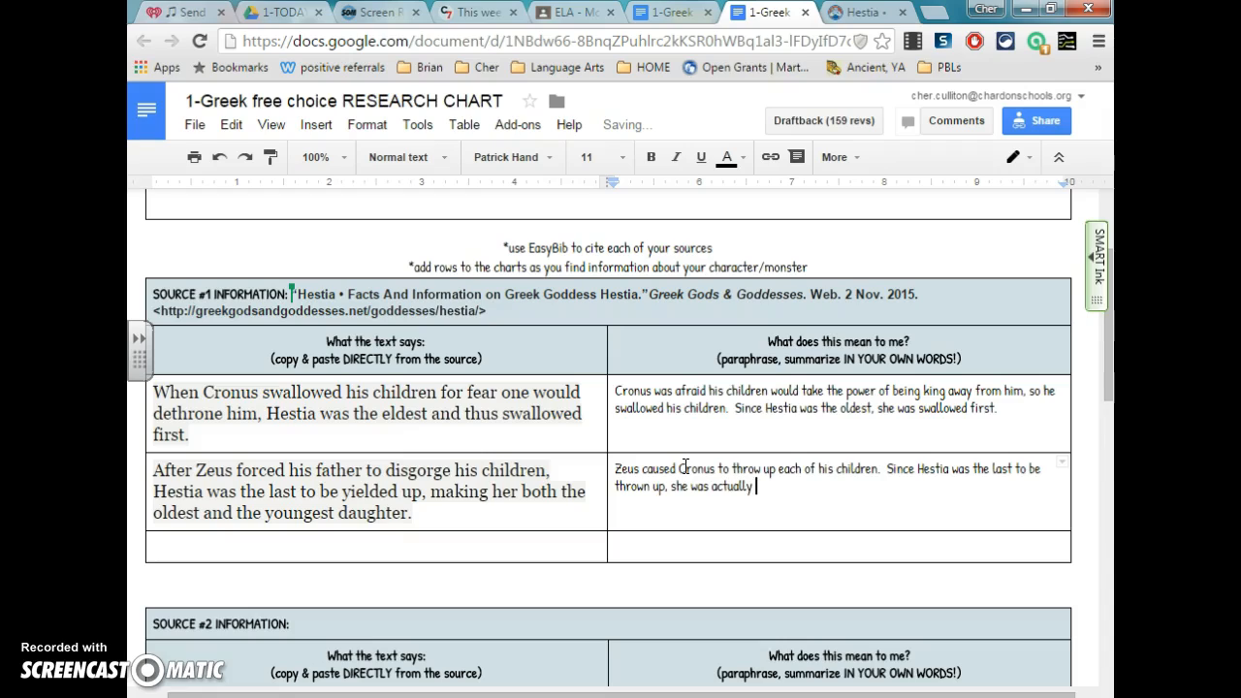
type("the younge")
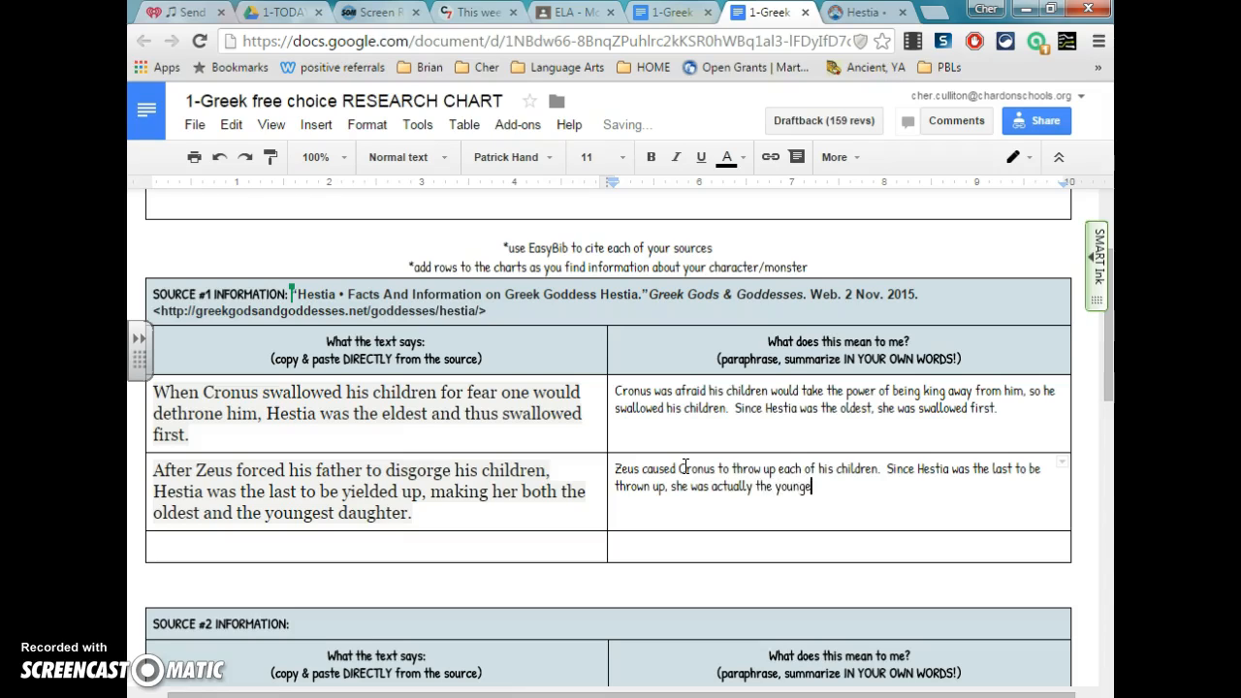
type("est even th")
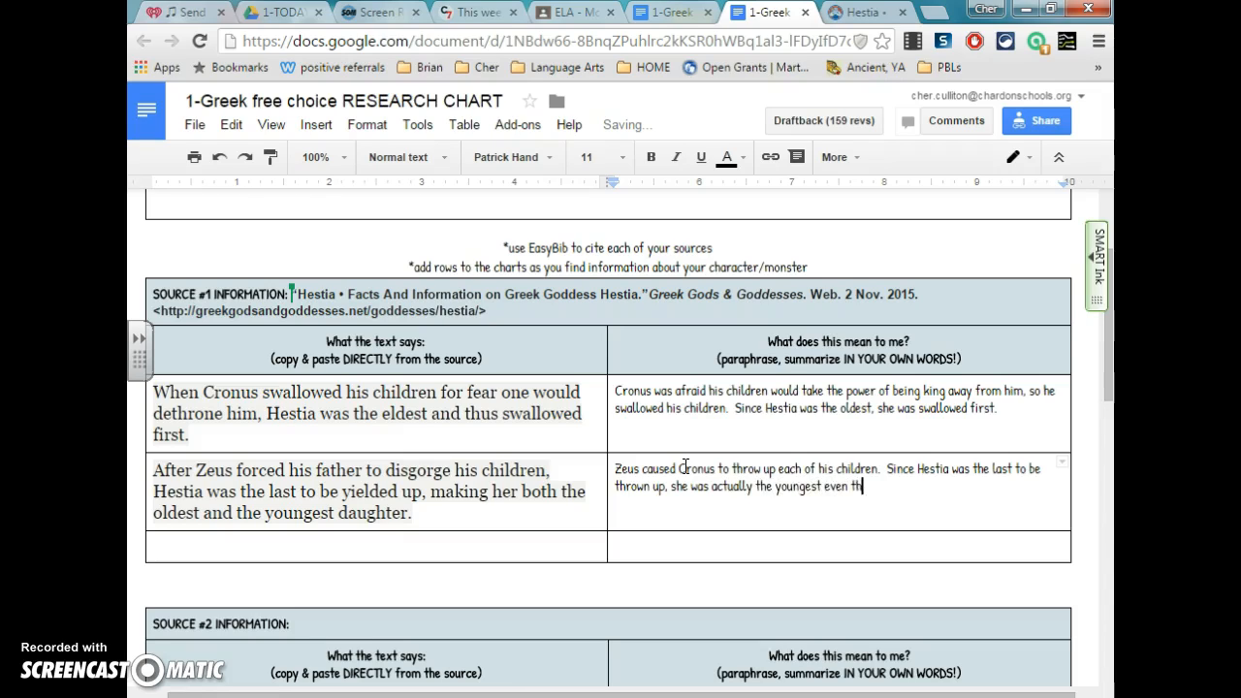
type("ough she was the first born.")
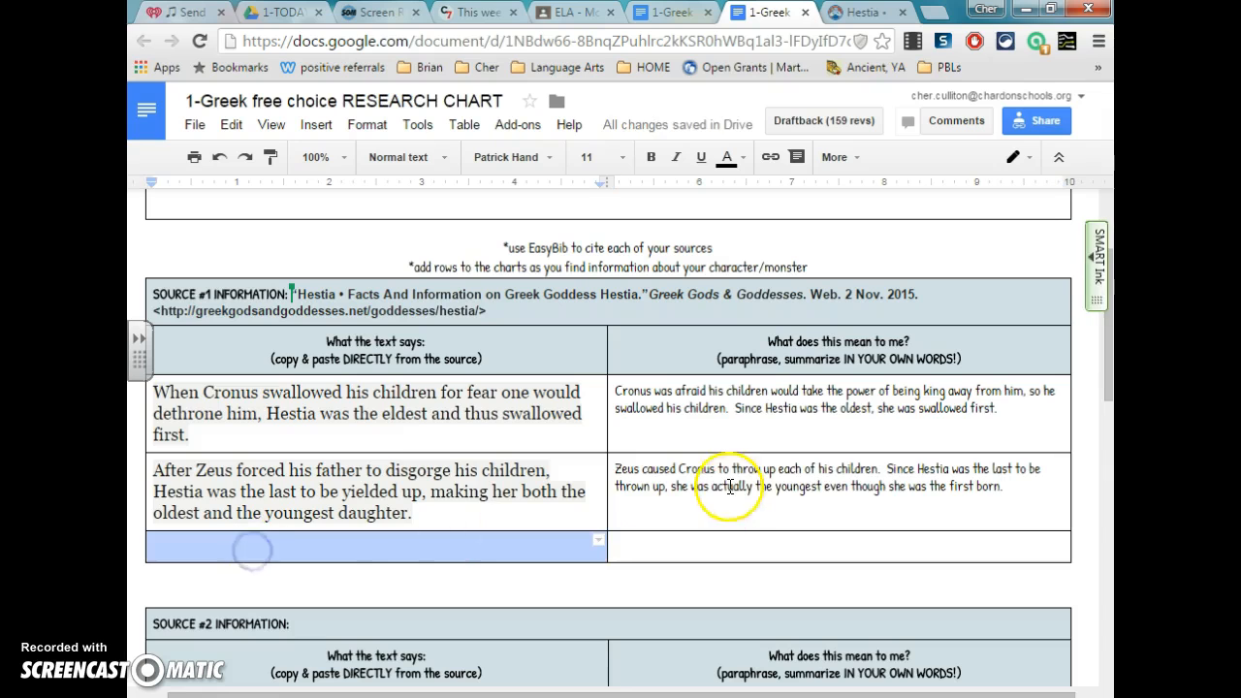
Copy the 'As the goddess of the hearth…' sentence from the Hestia article and return to the chart.
left_click(853, 12)
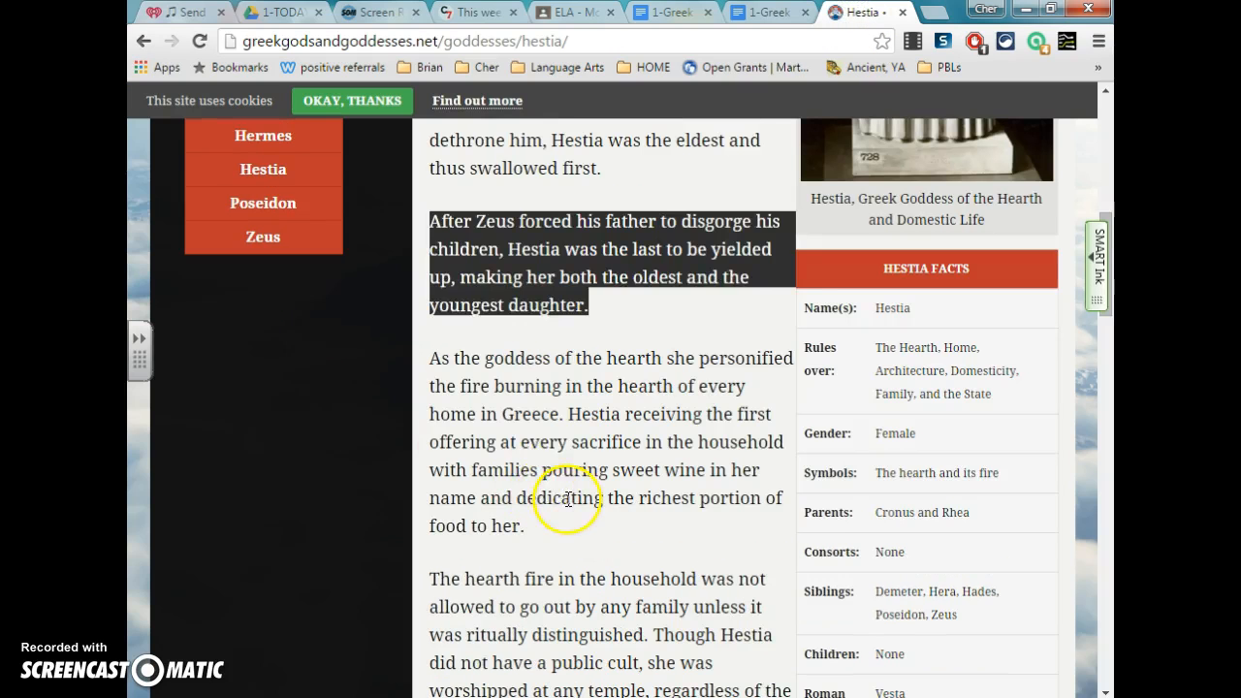
left_click_drag(461, 372, 562, 415)
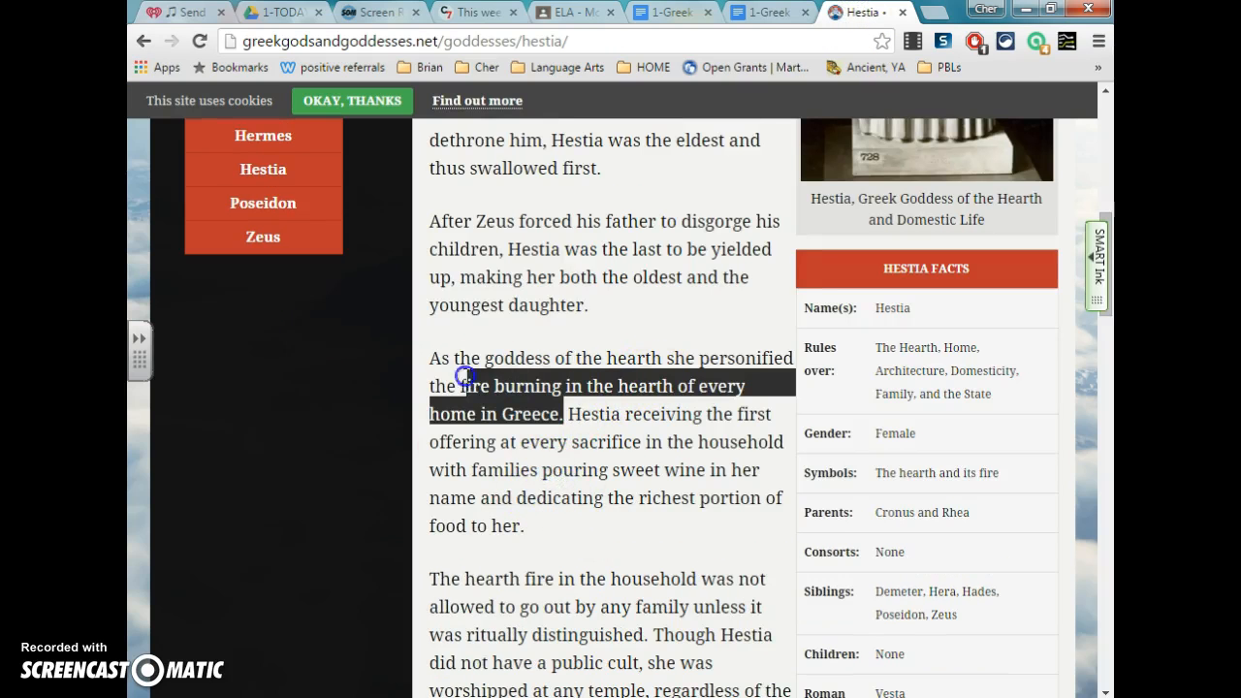
left_click_drag(466, 376, 430, 359)
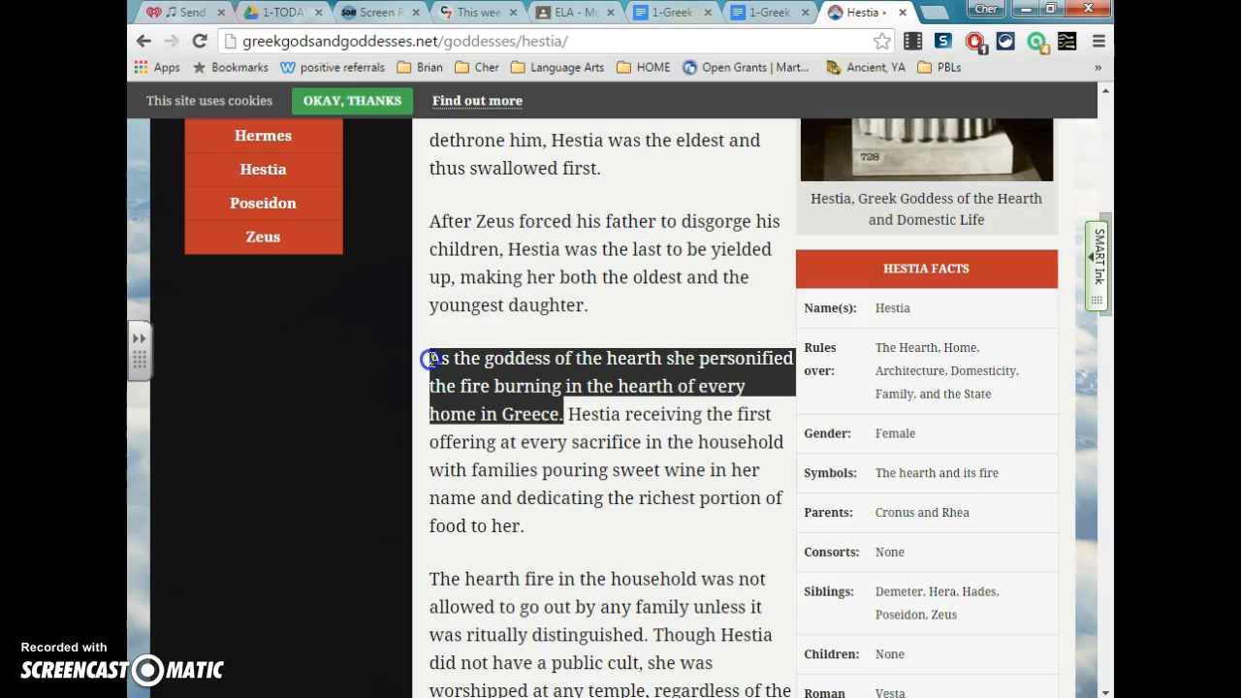
left_click(766, 11)
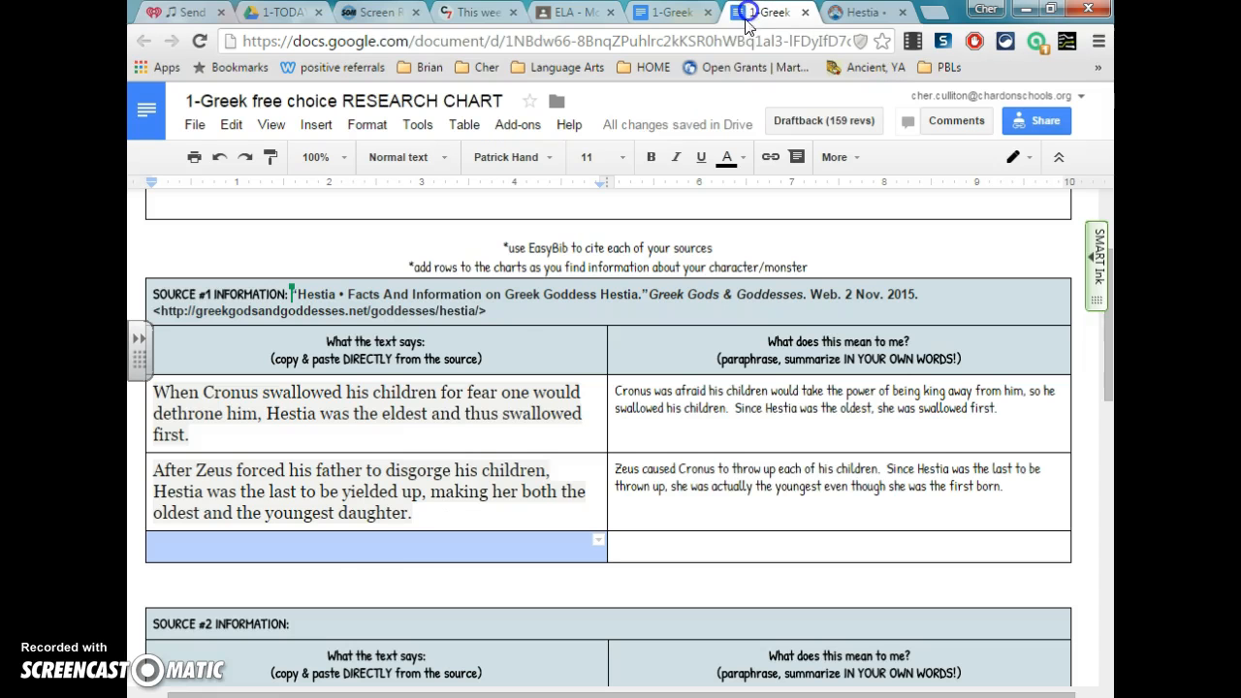
Fill the third Source #1 row with the hearth-personification quote and add empty rows below it.
type("As the goddess of the hearth she personified the fire burning in the hearth of every home in Greece.")
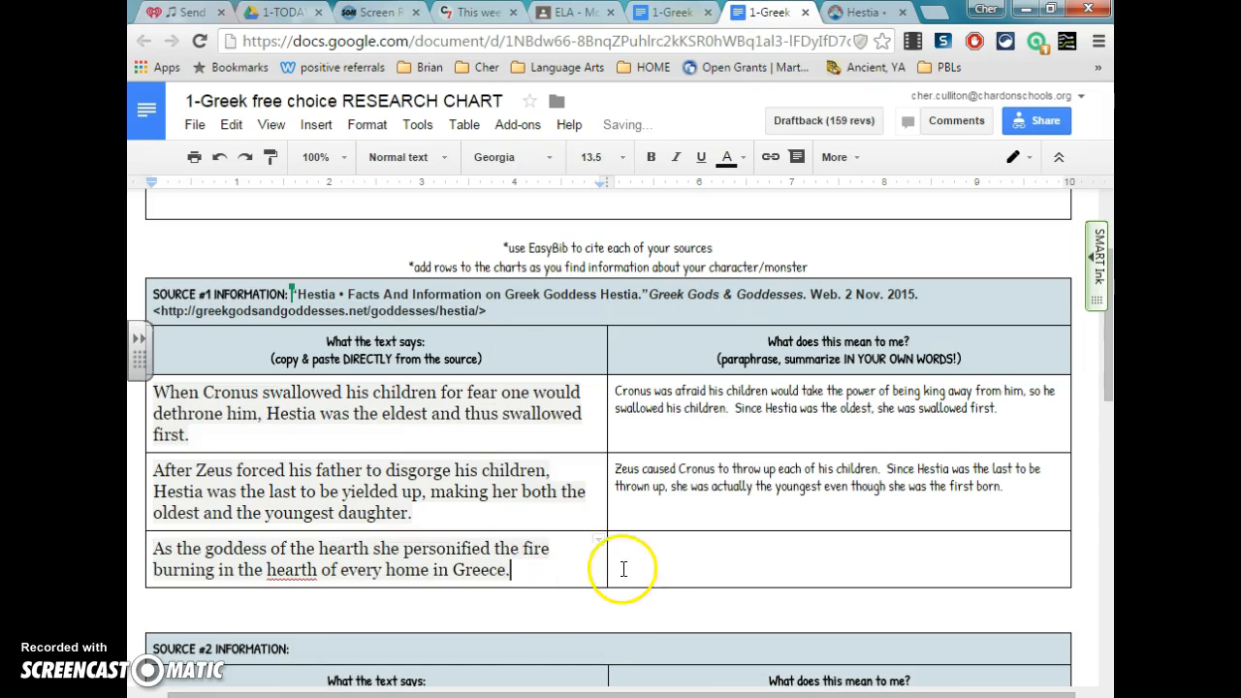
mouse_move(539, 425)
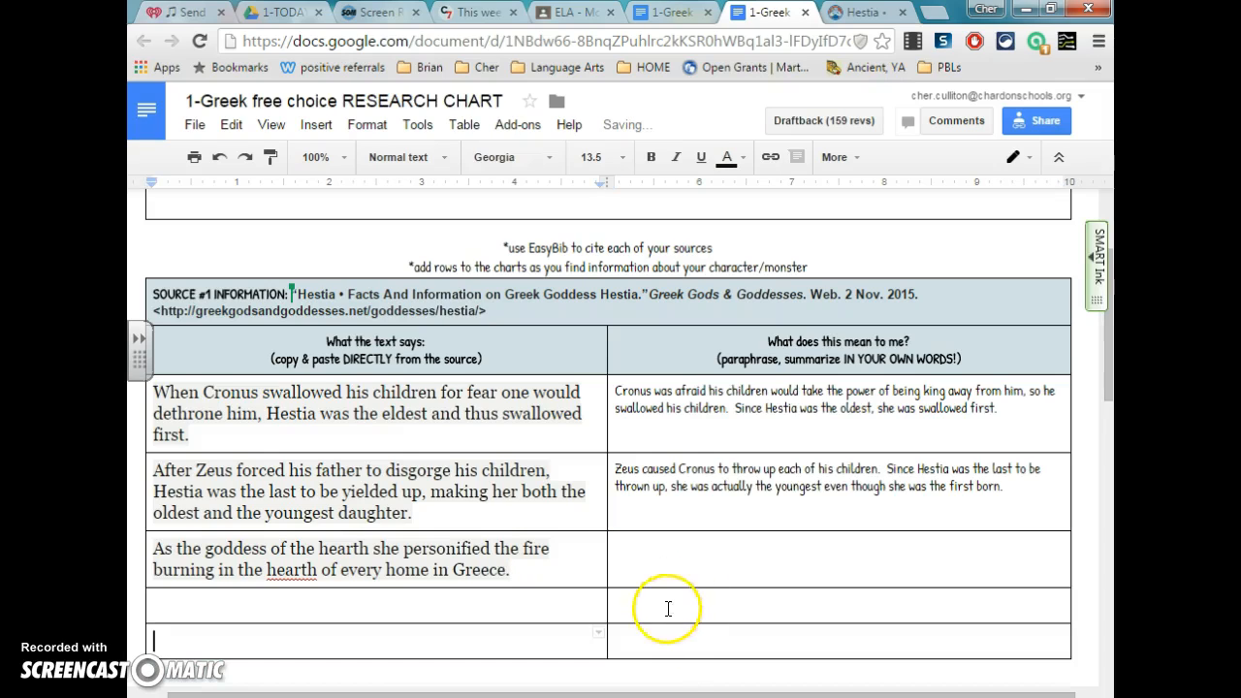
scroll("down", 3)
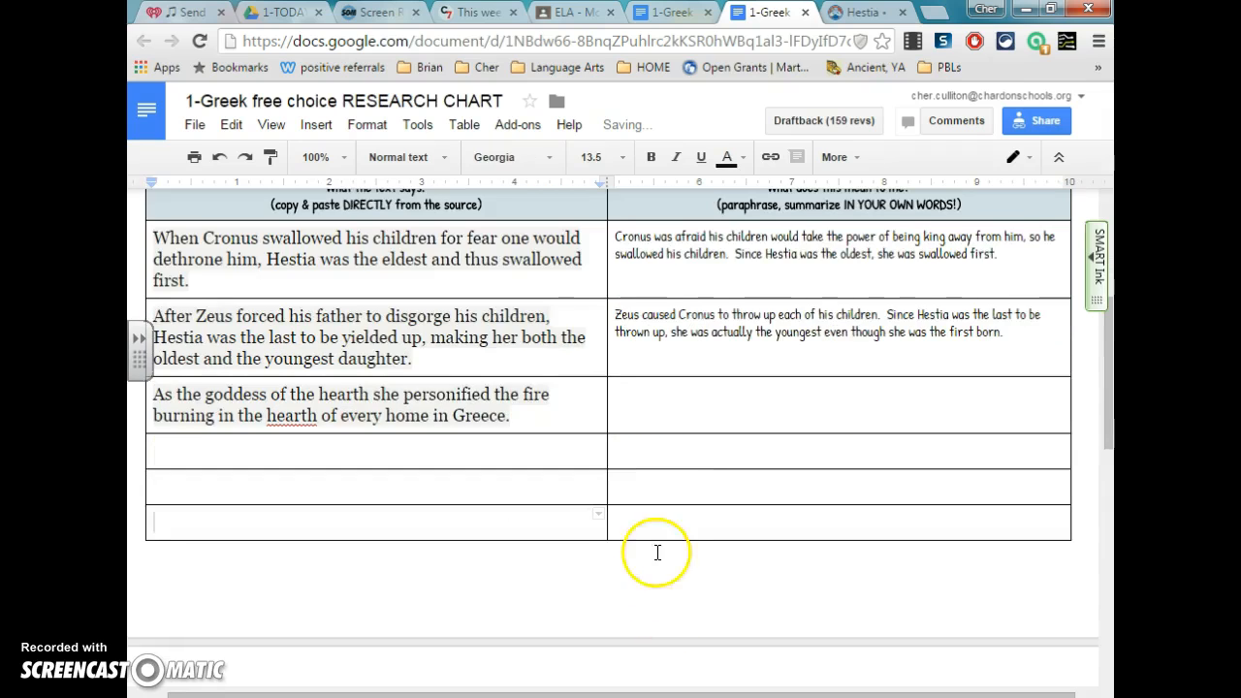
scroll("up", 3)
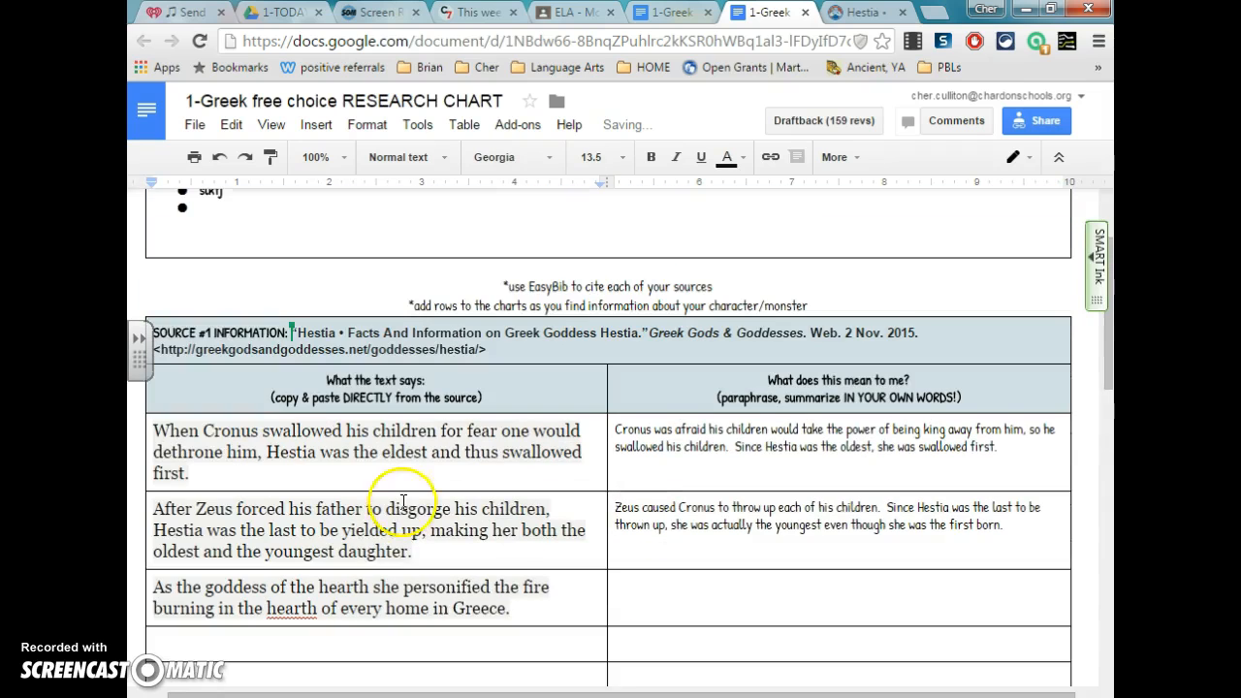
scroll("down", 3)
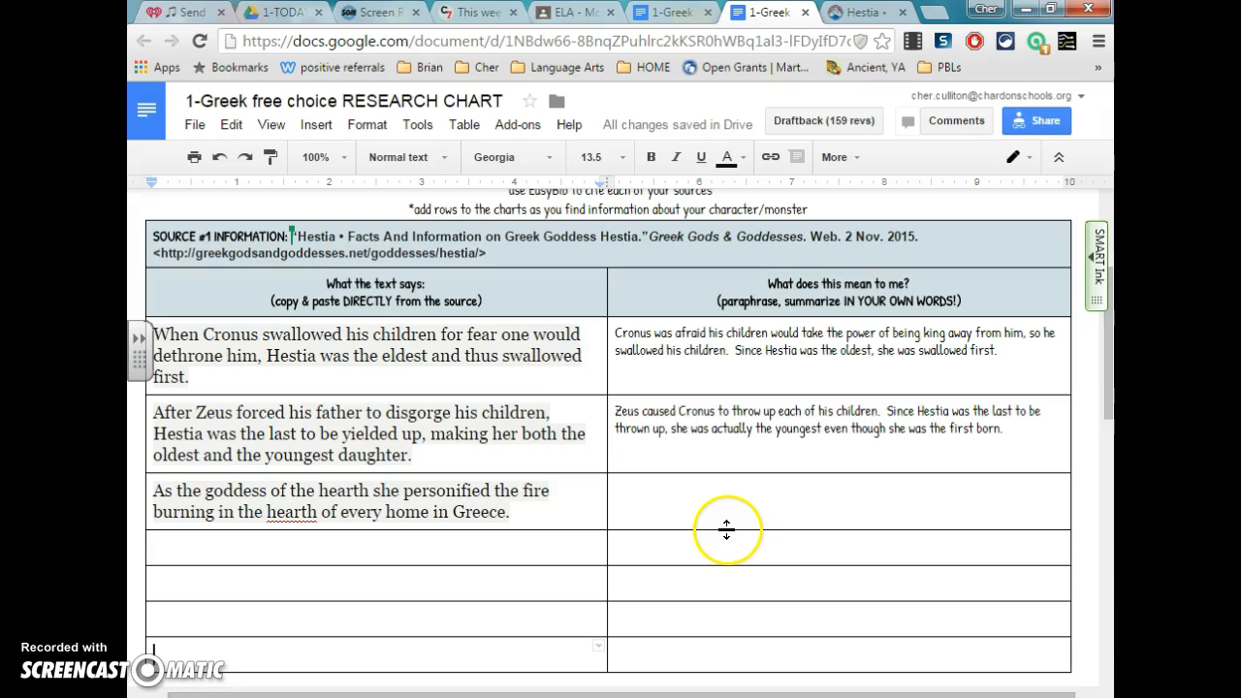
mouse_move(664, 521)
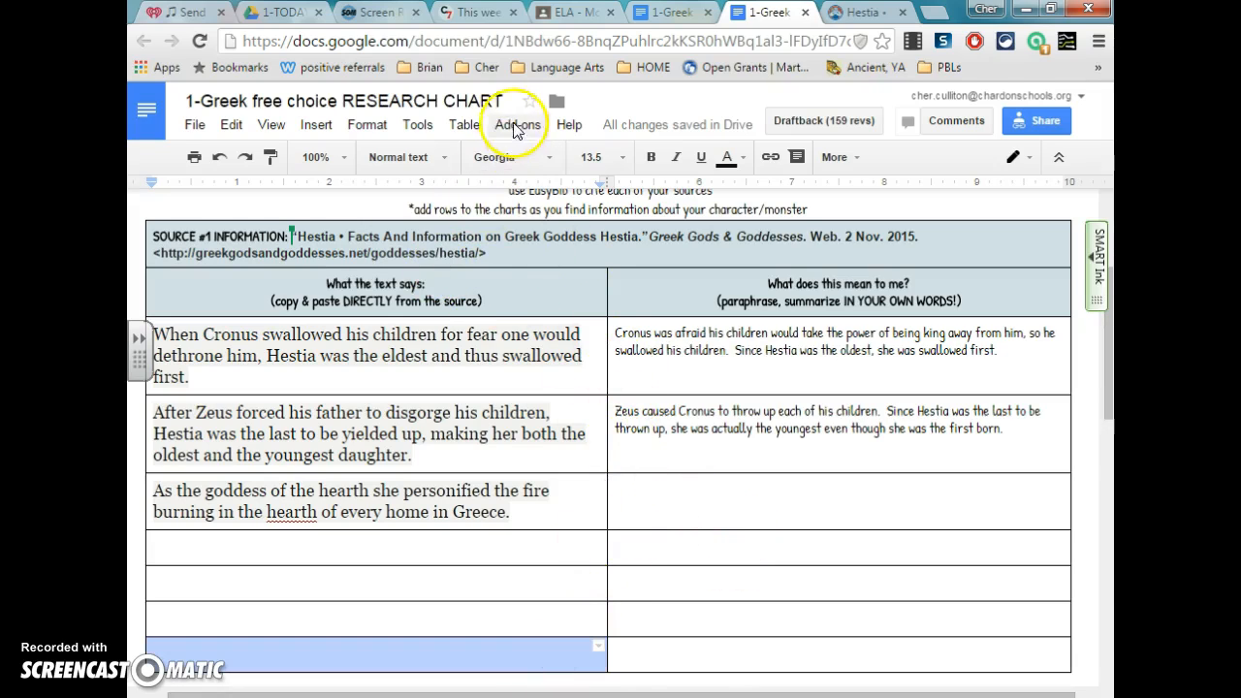
Insert one more row below in the Hestia table, reread the Hestia page, and return to the chart.
left_click(464, 124)
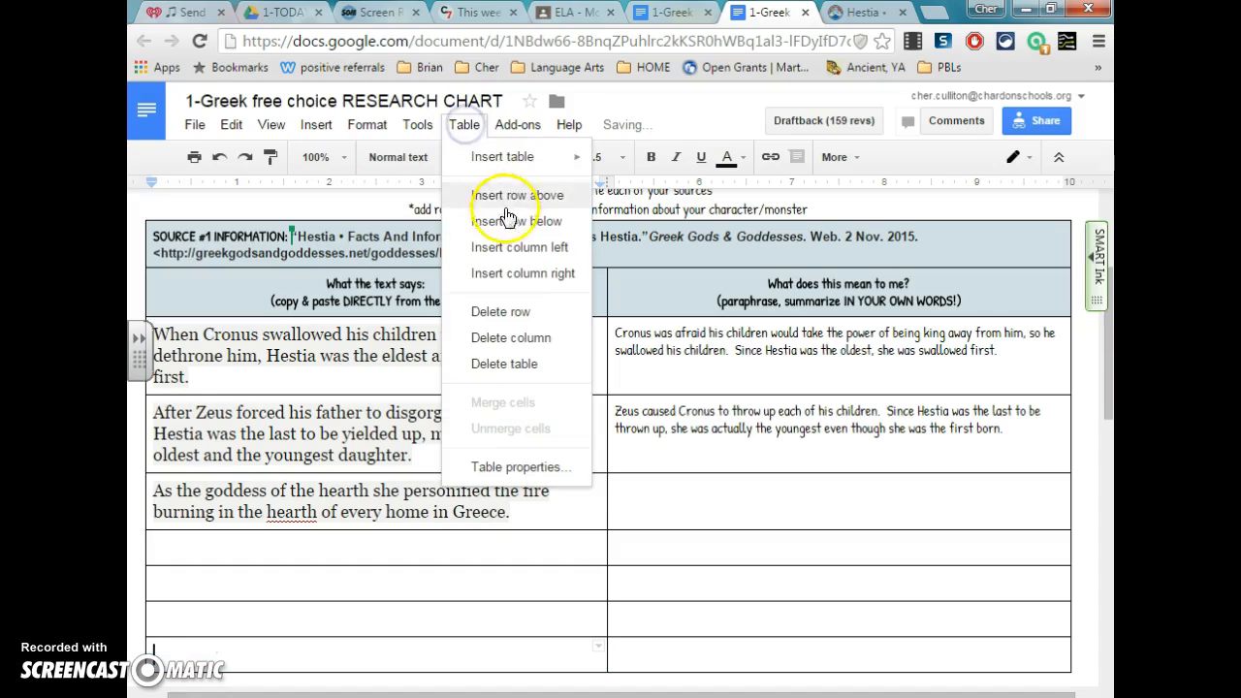
left_click(516, 221)
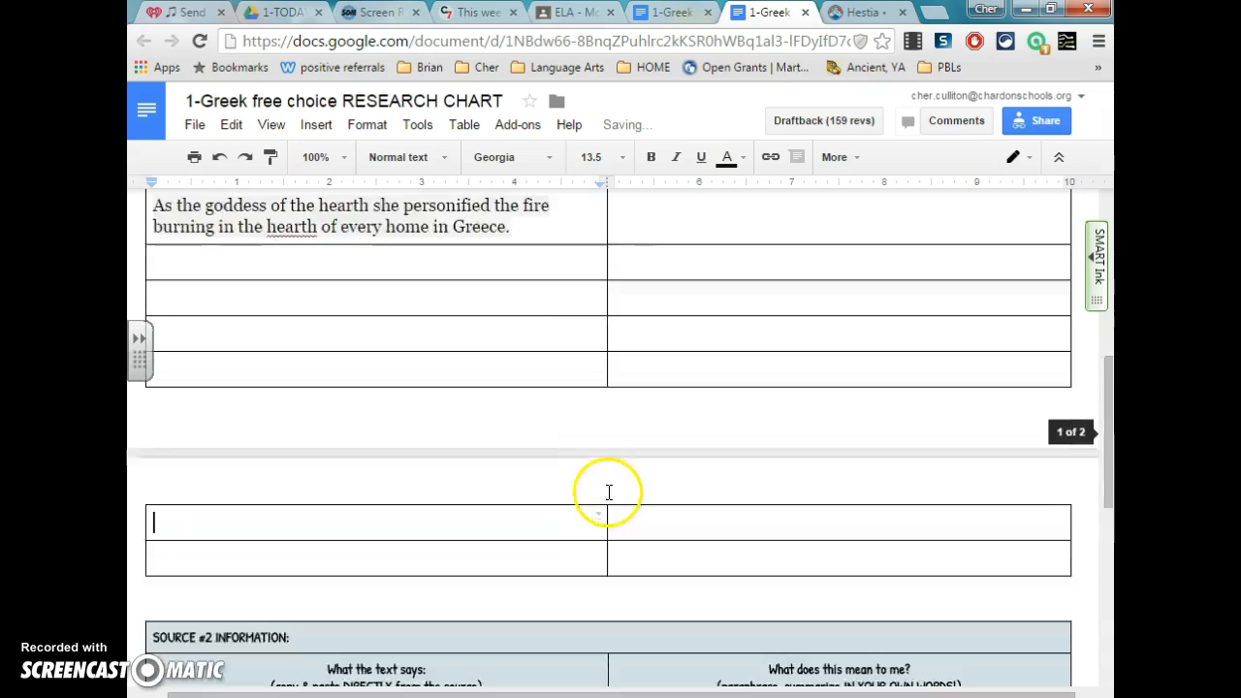
scroll("up", 3)
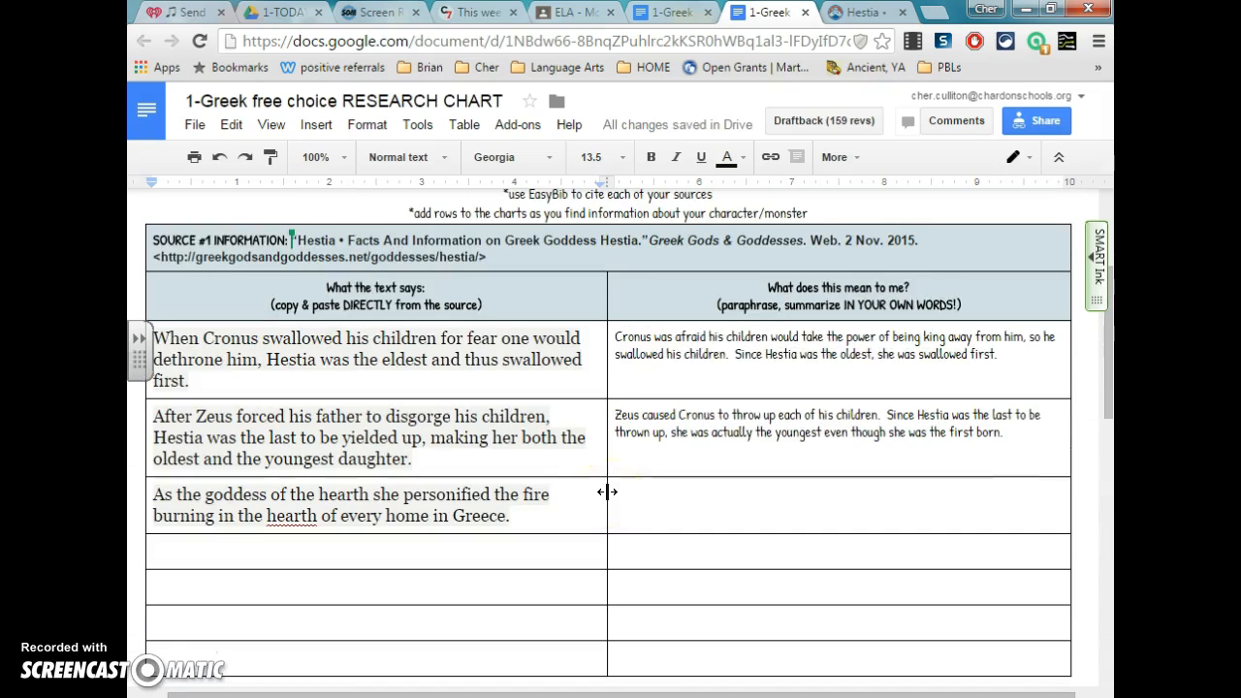
mouse_move(671, 209)
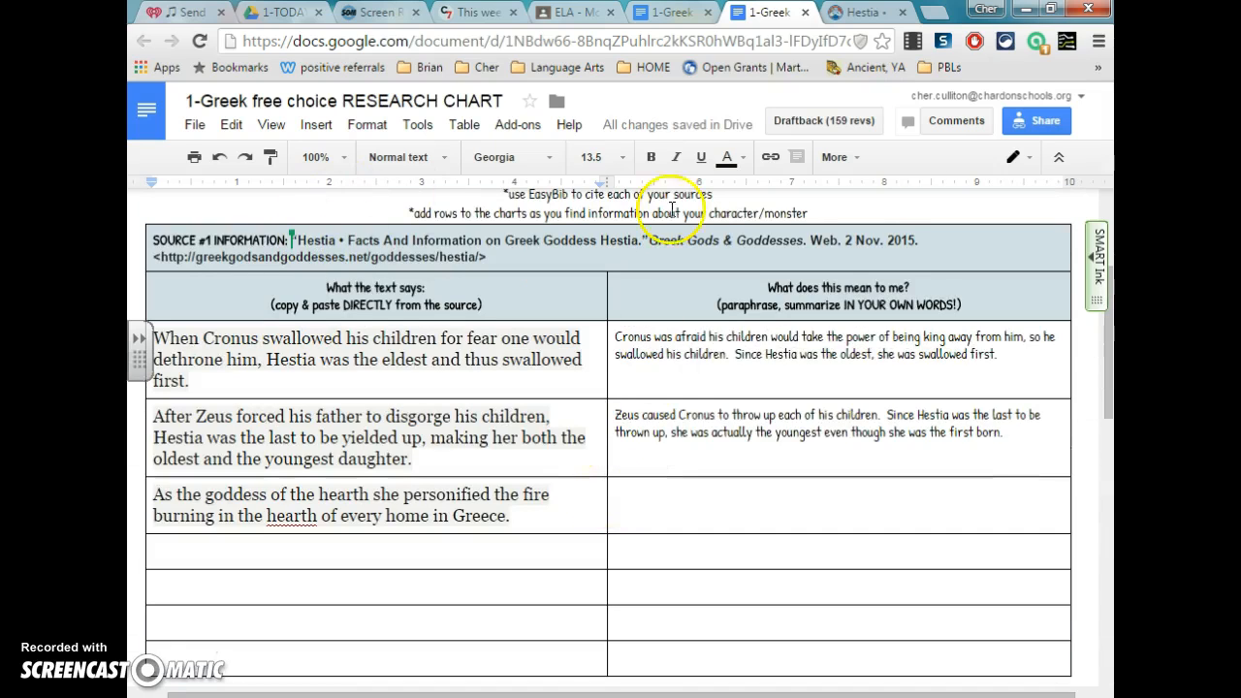
left_click(854, 12)
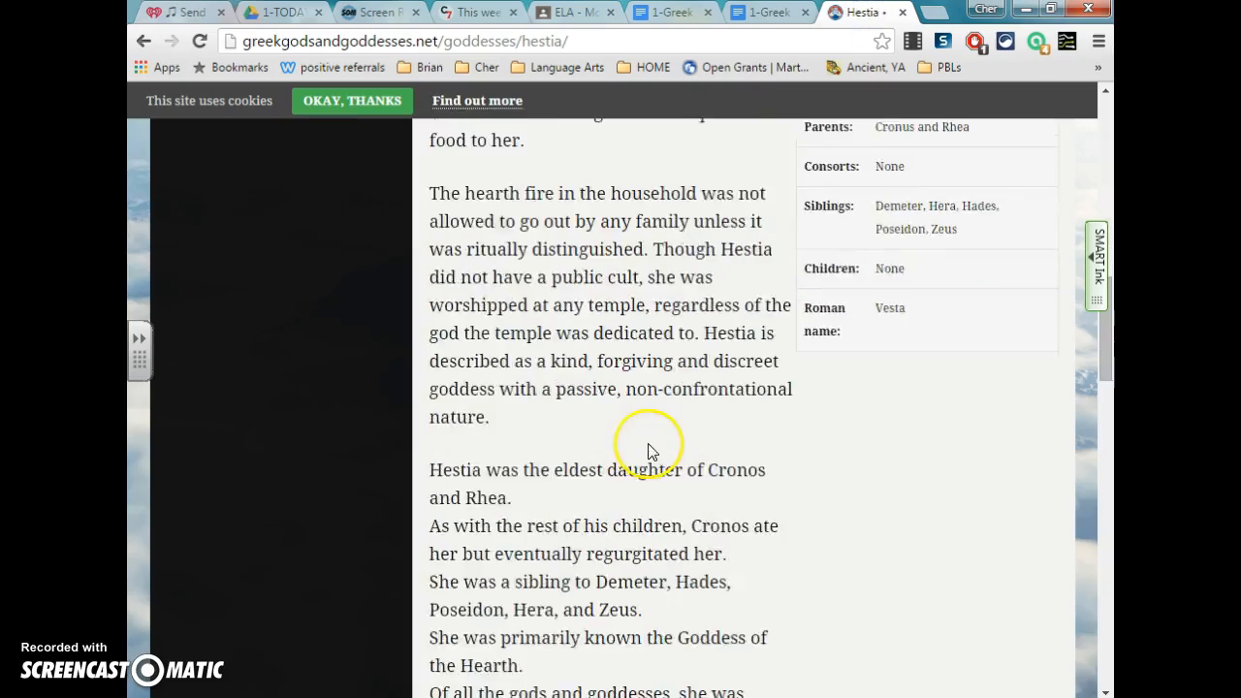
scroll("down", 3)
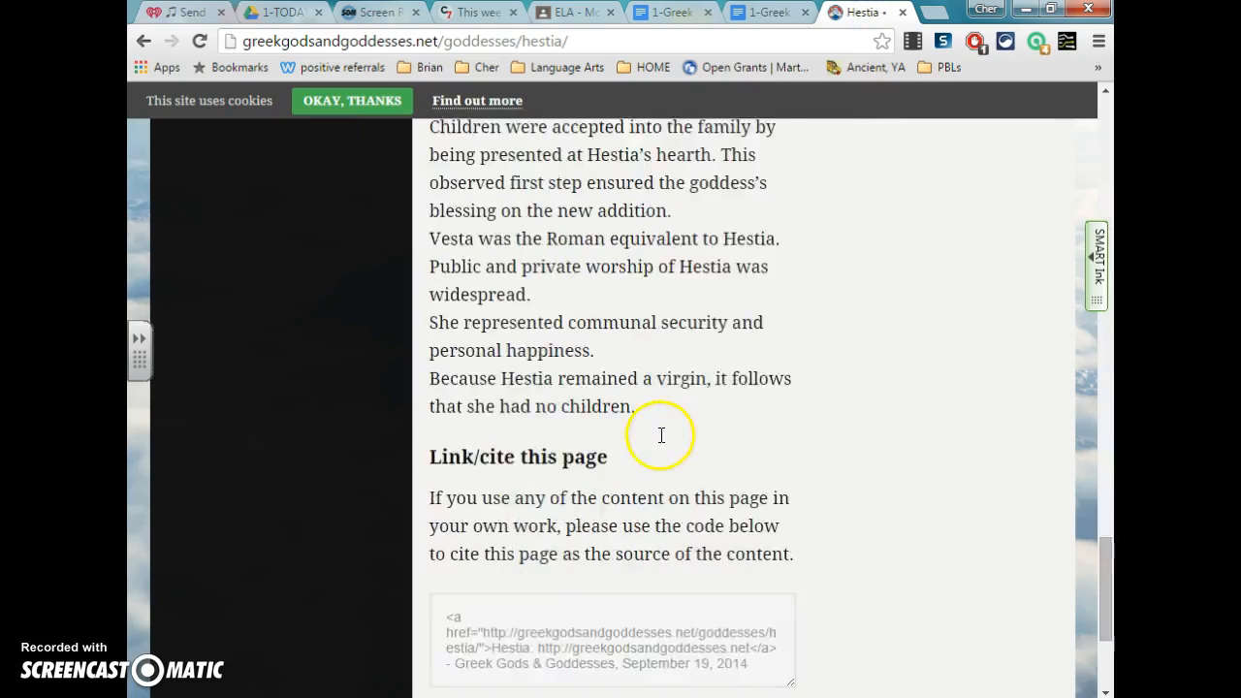
scroll("up", 3)
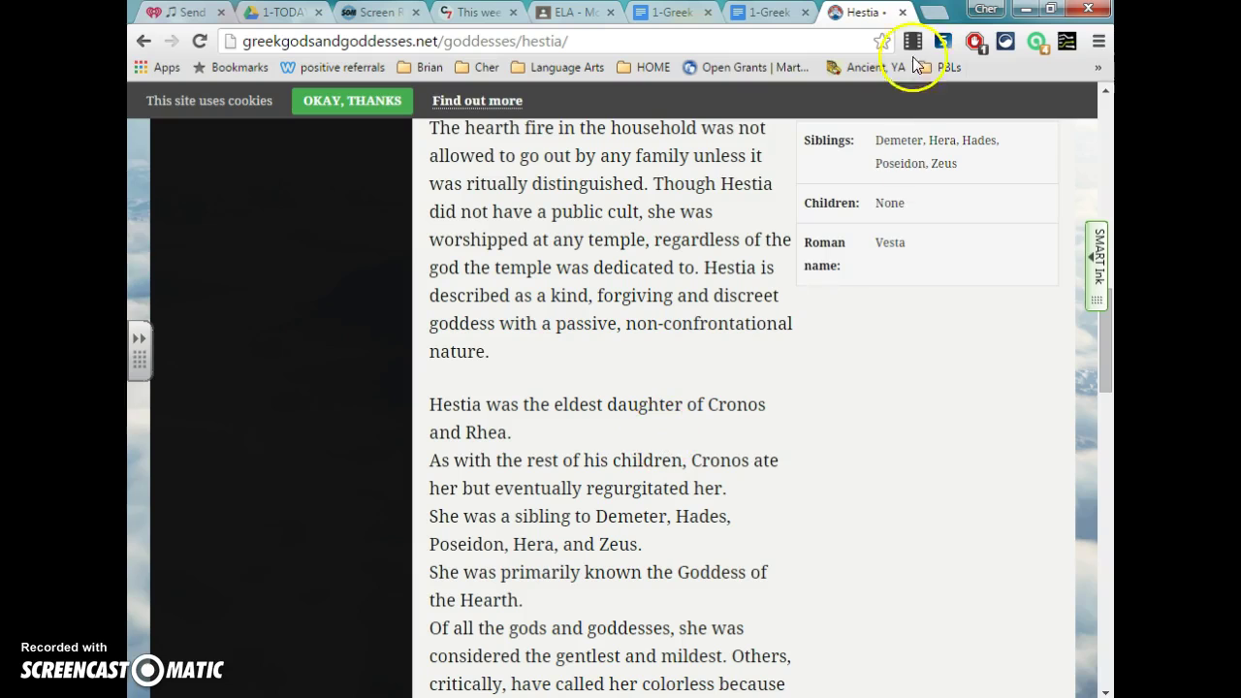
left_click(838, 12)
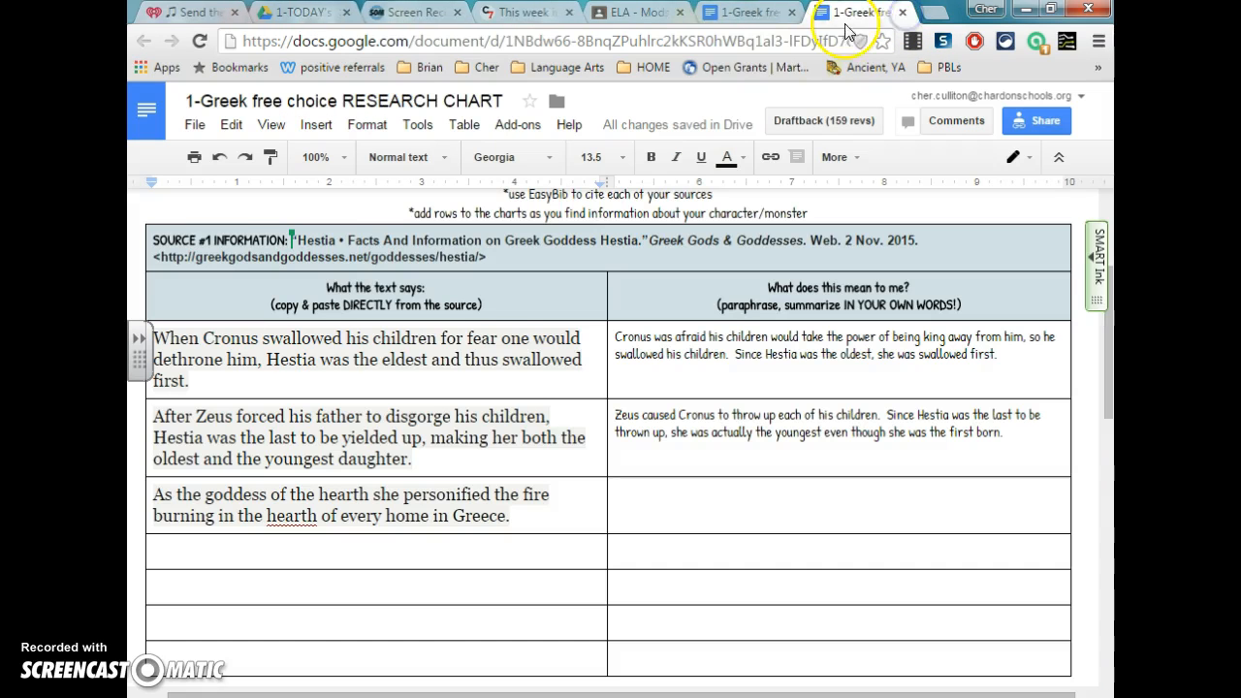
scroll("down", 3)
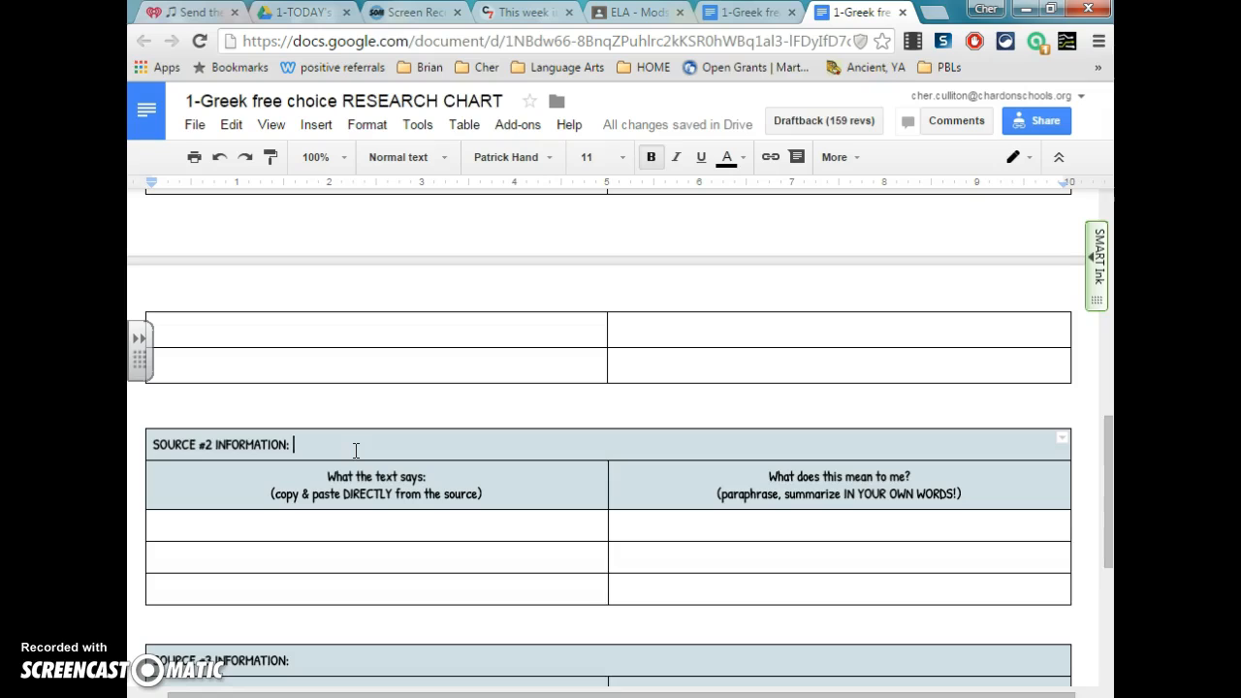
mouse_move(495, 615)
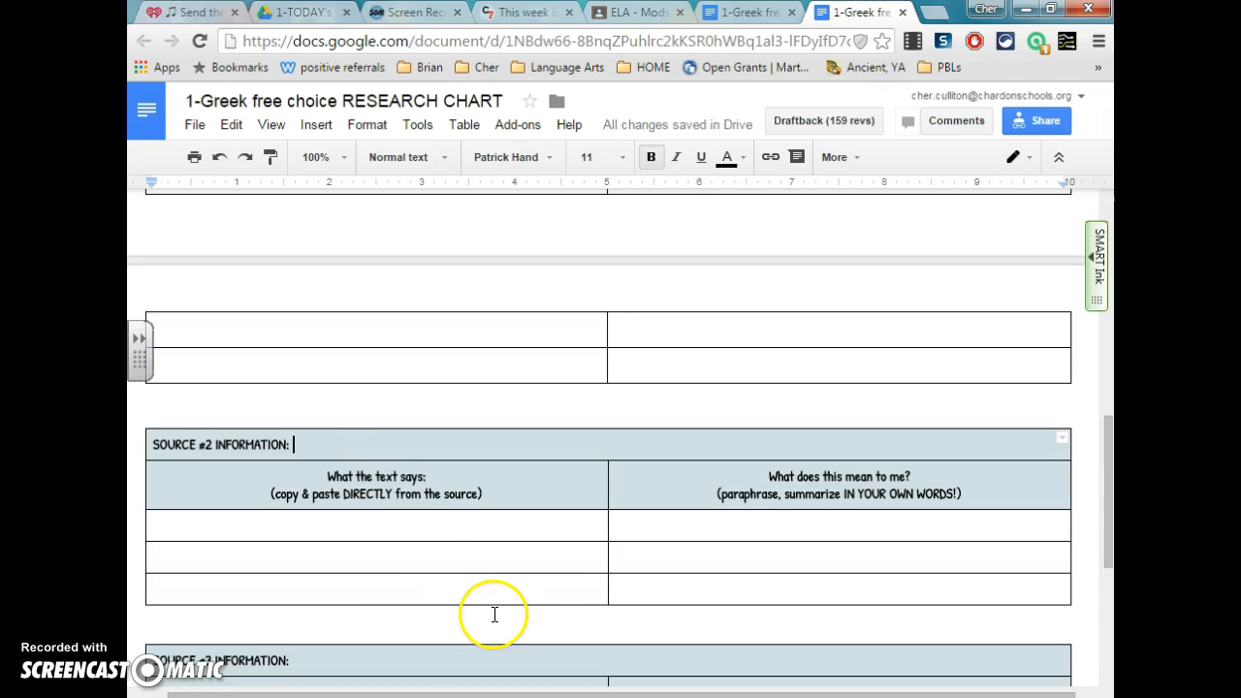